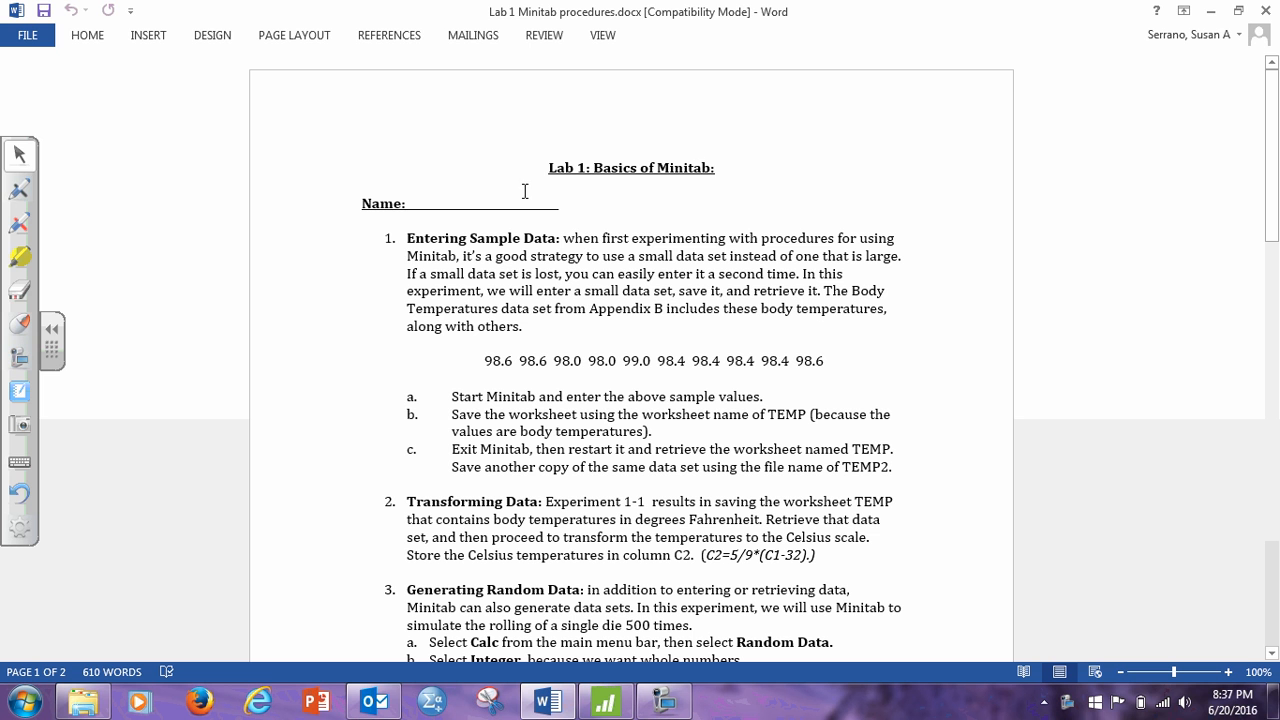
mouse_move(654, 156)
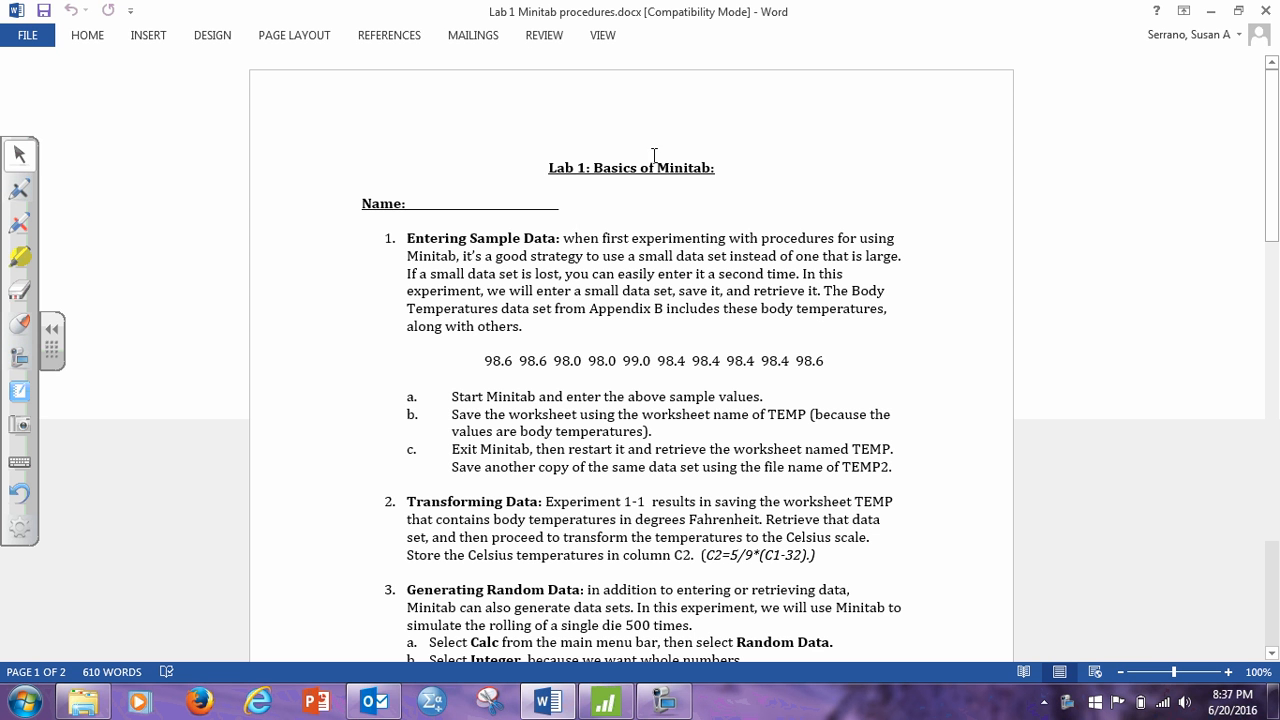
mouse_move(438, 256)
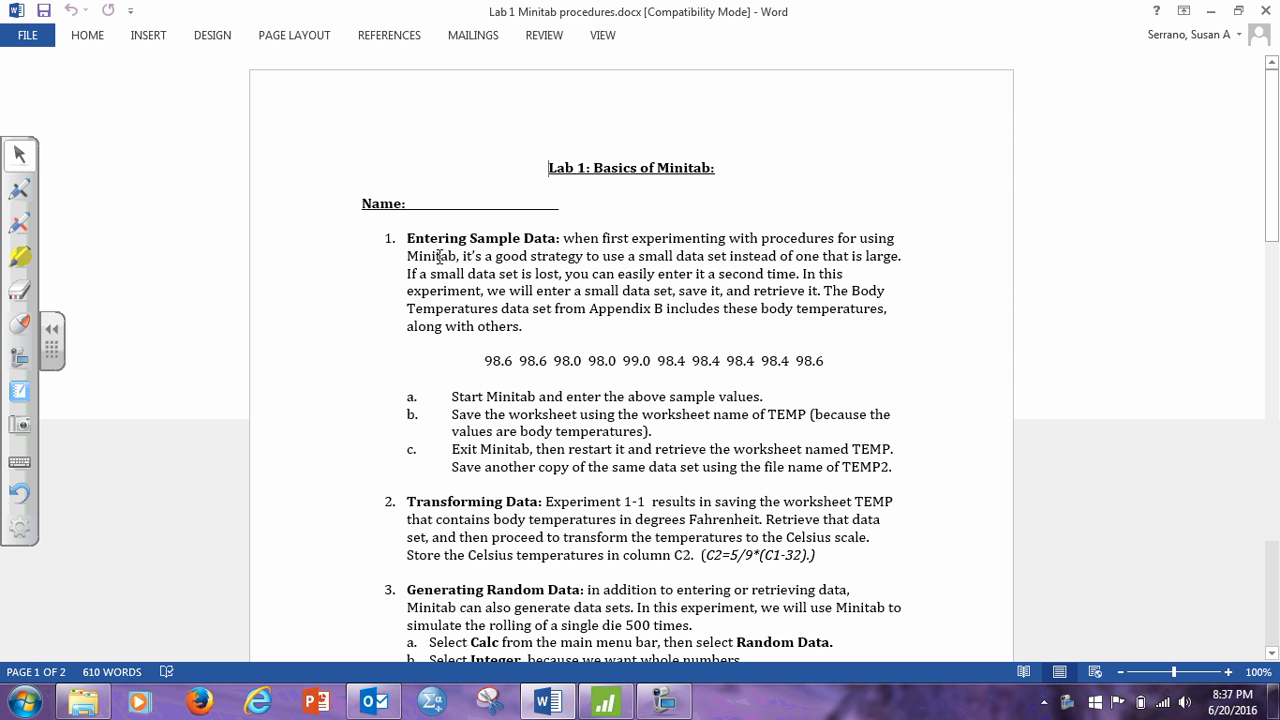
mouse_move(548, 272)
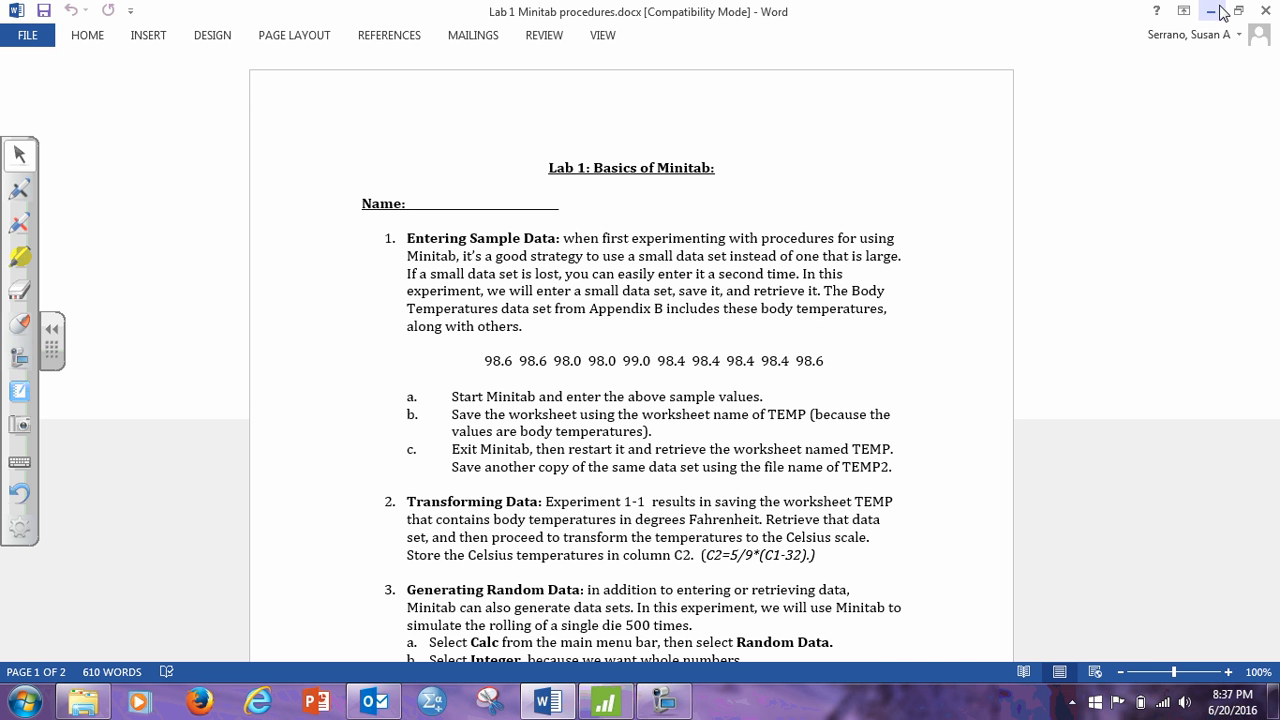
- Minimize the lab instructions and switch to Minitab's empty Worksheet 1 at column C1
left_click(1212, 12)
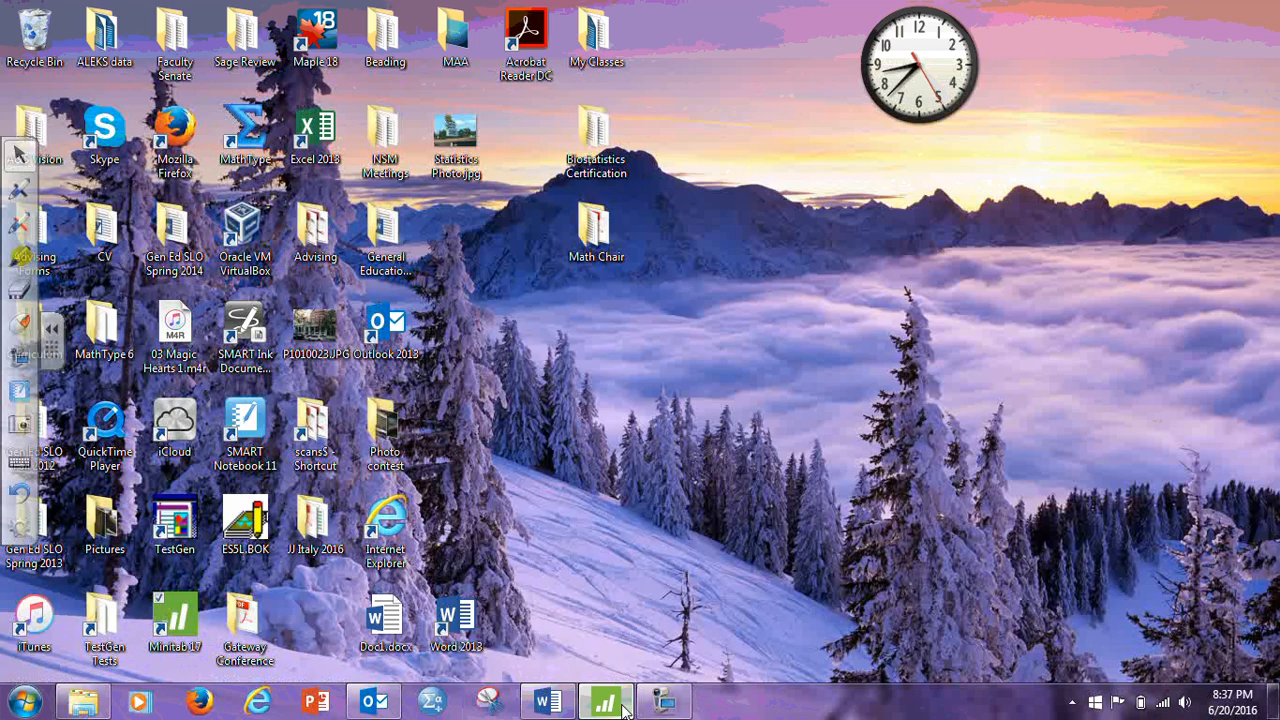
left_click(620, 698)
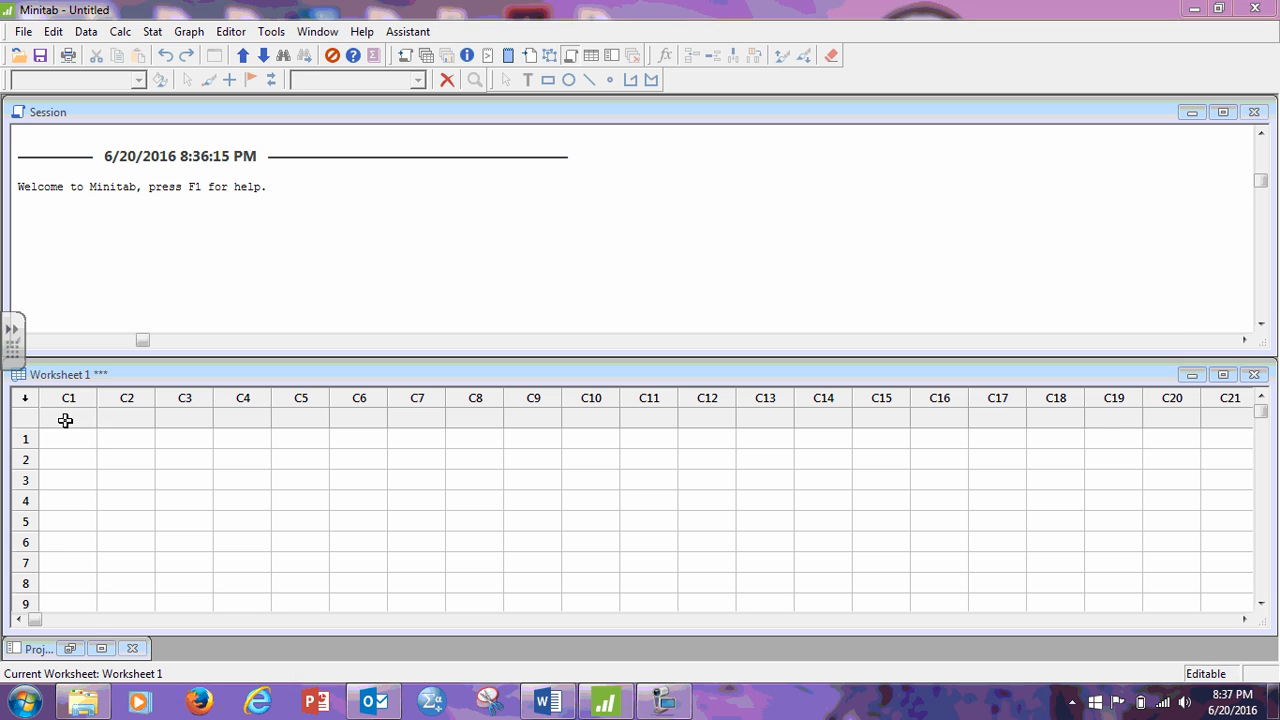
left_click(66, 420)
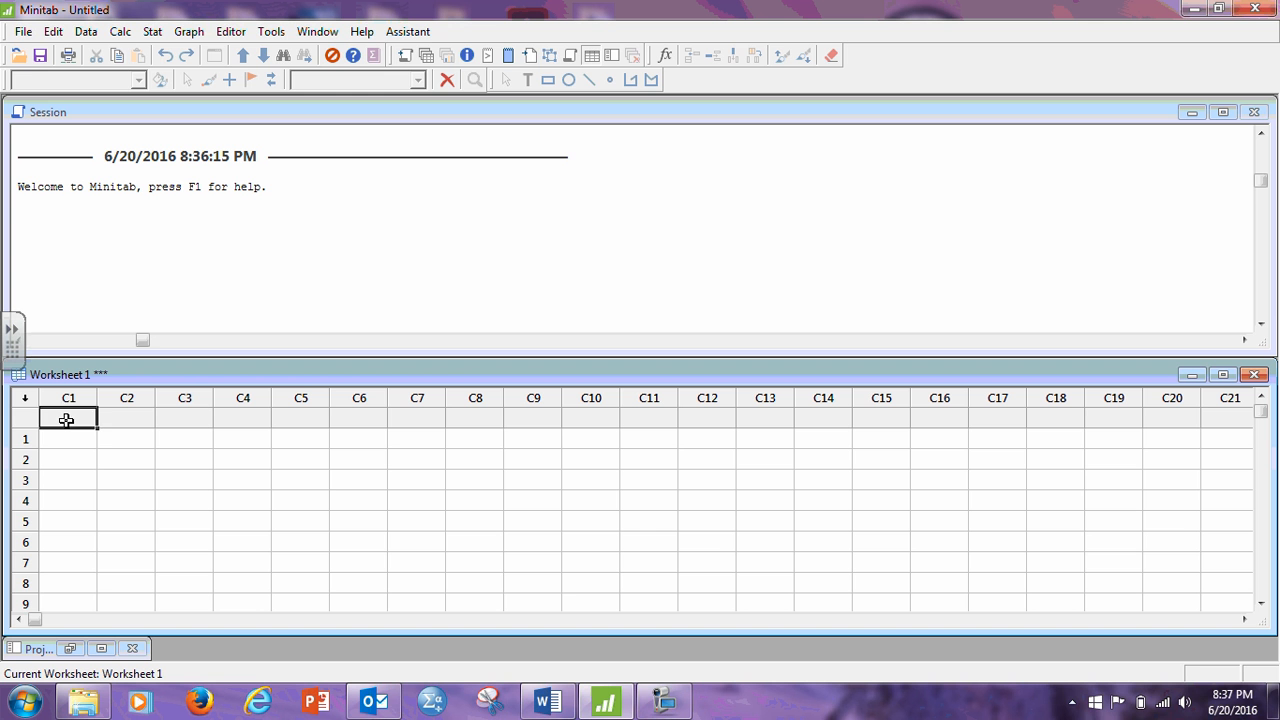
- Name C1 p1 and enter readings 98.6, 98.6, 98.0 and 99.0 down the column
left_click(66, 440)
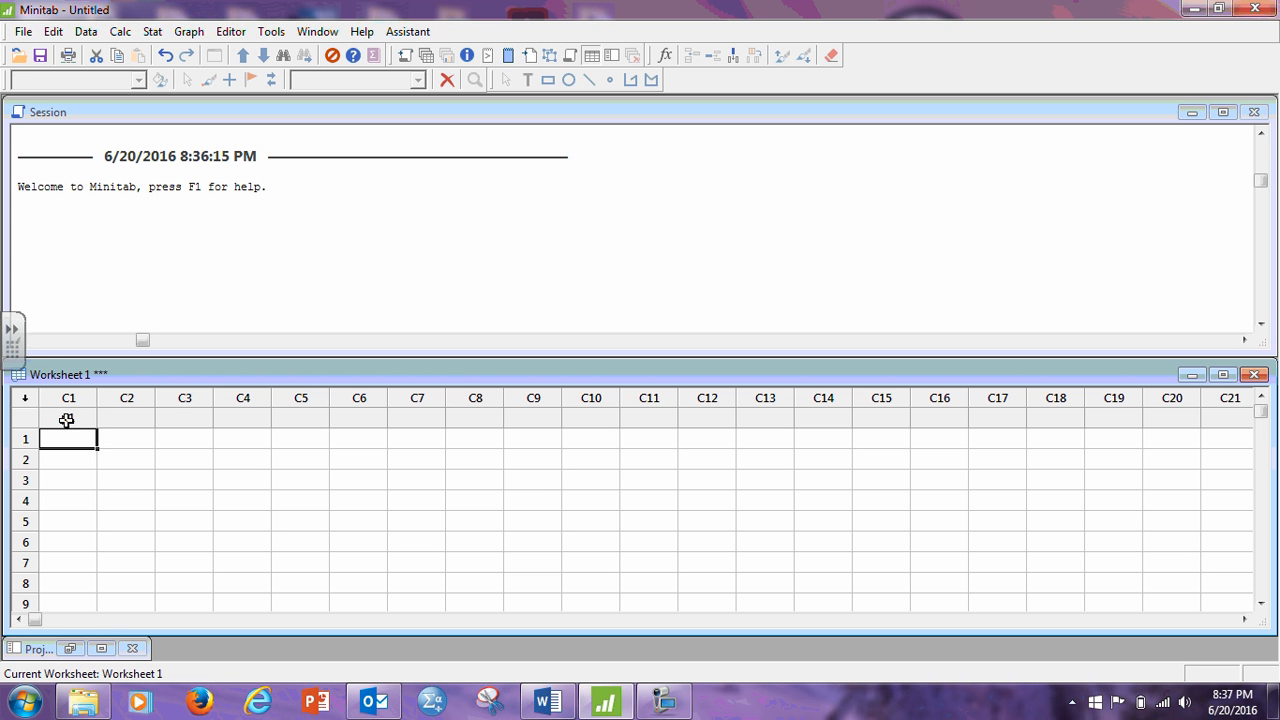
type("p1")
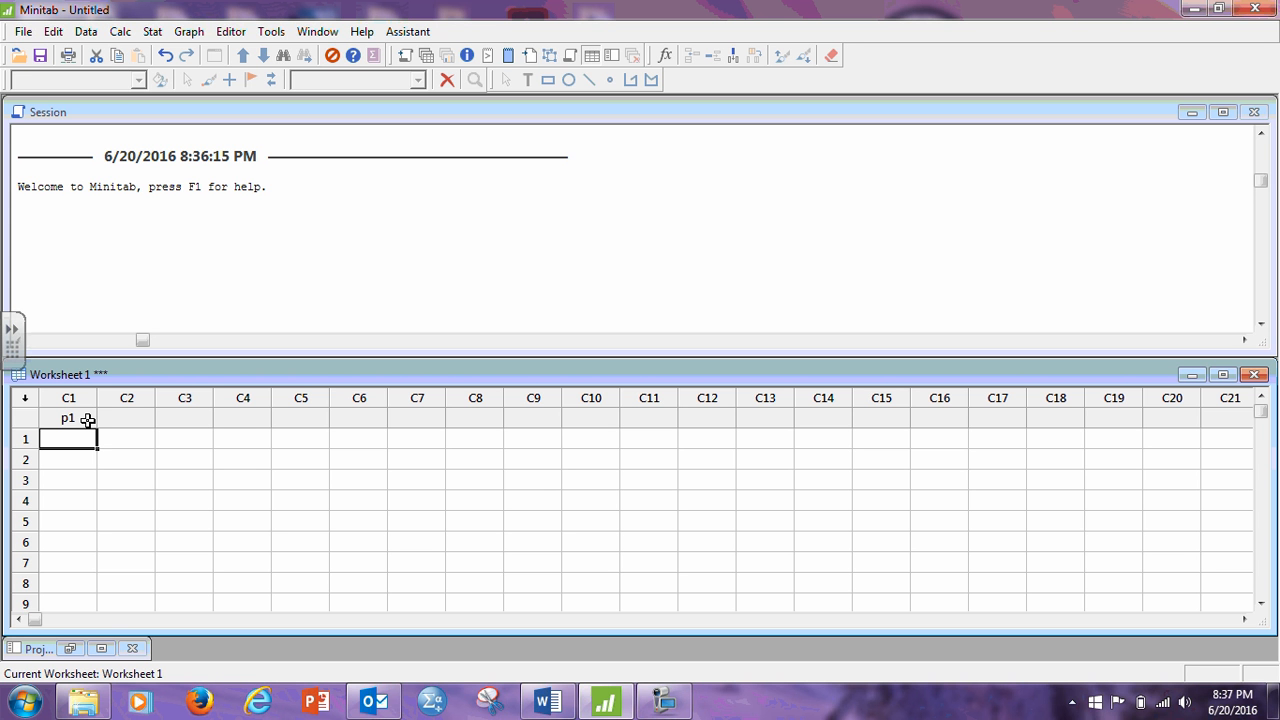
type("98.6")
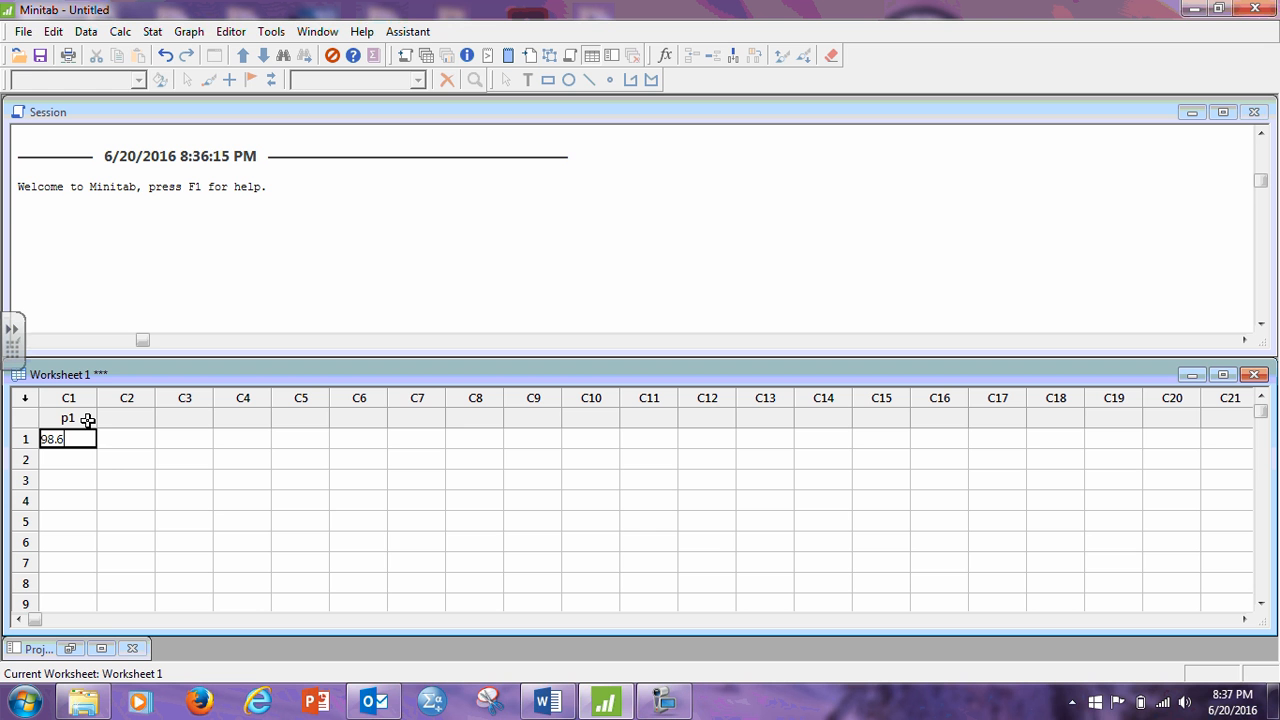
key("Enter")
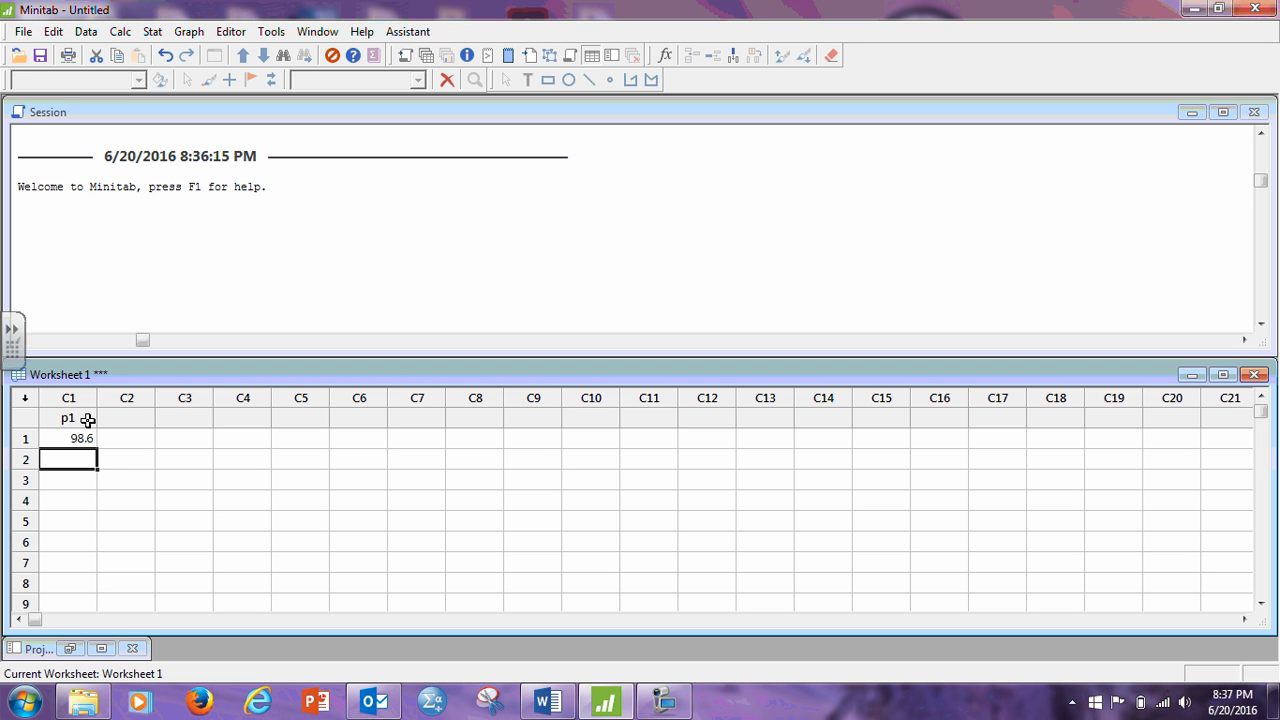
mouse_move(26, 400)
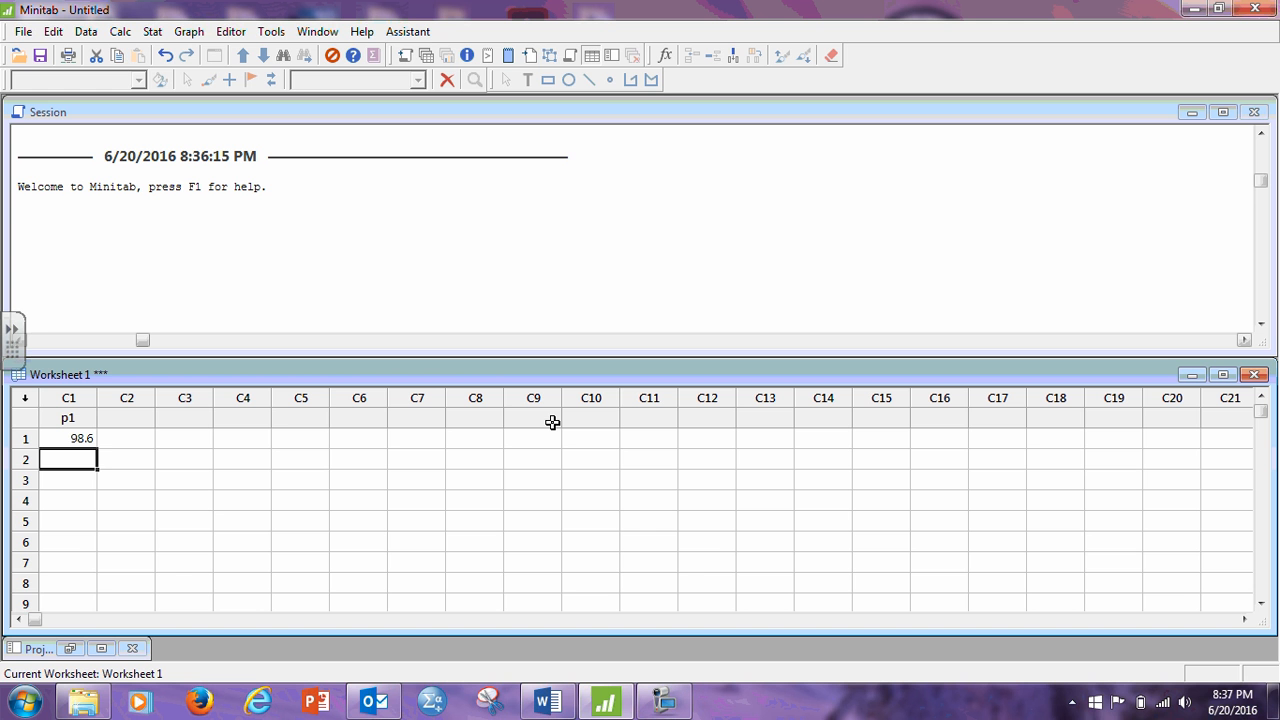
type("98.6")
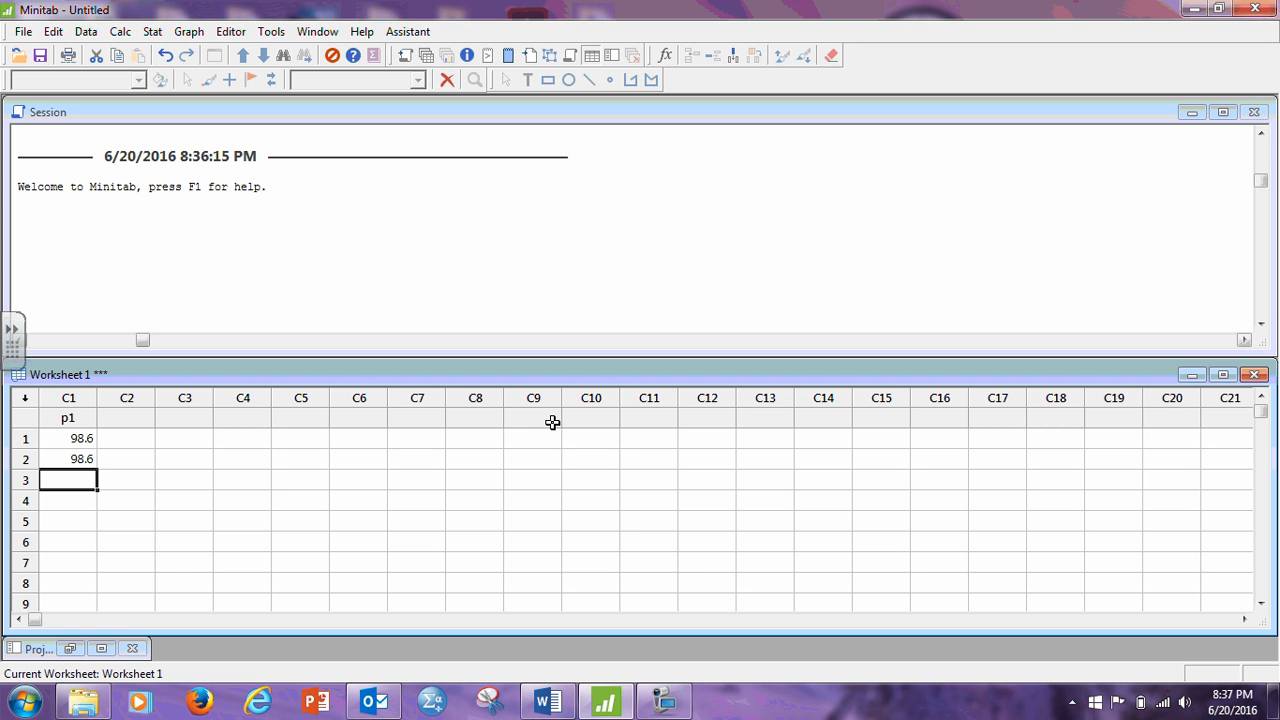
type("98.0")
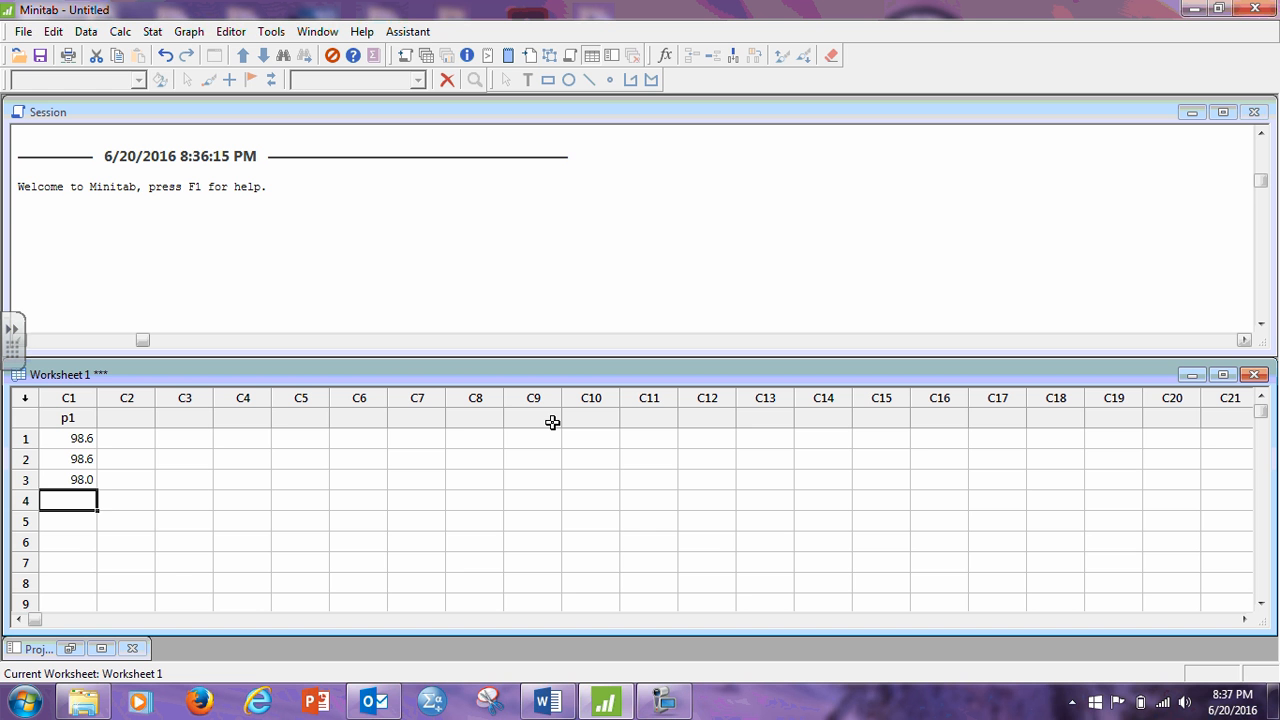
type("9")
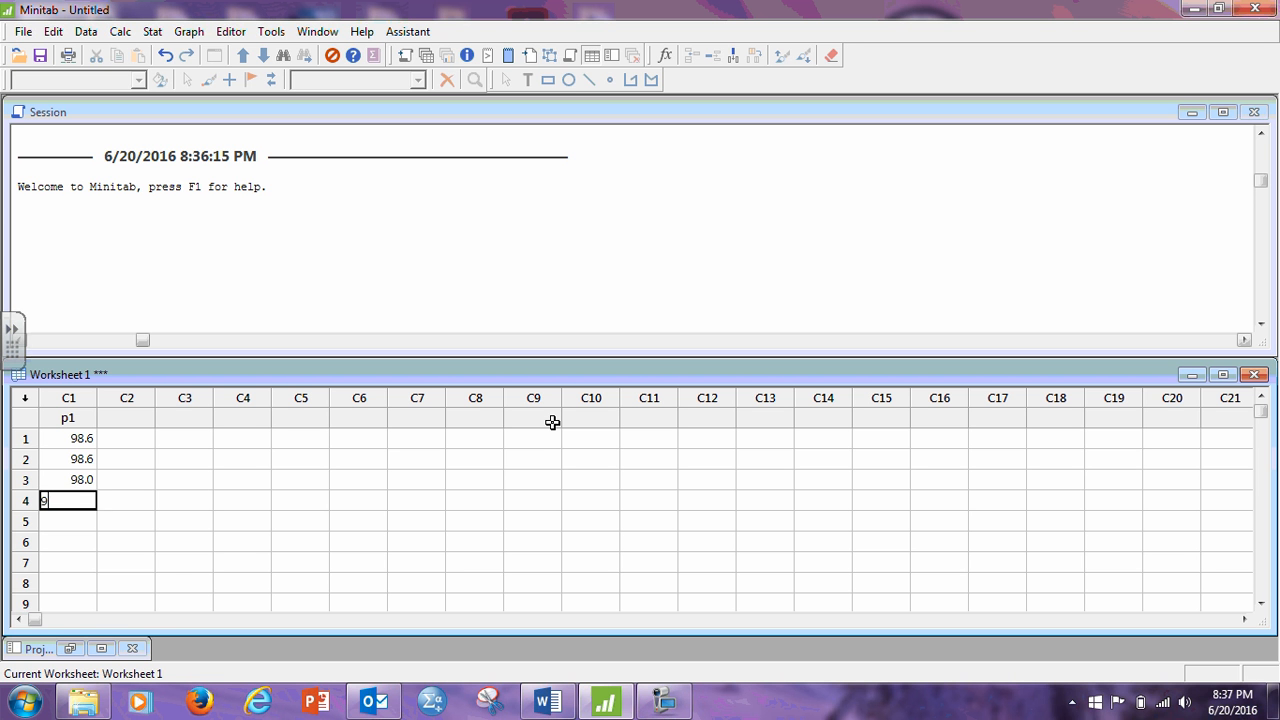
type("99.0")
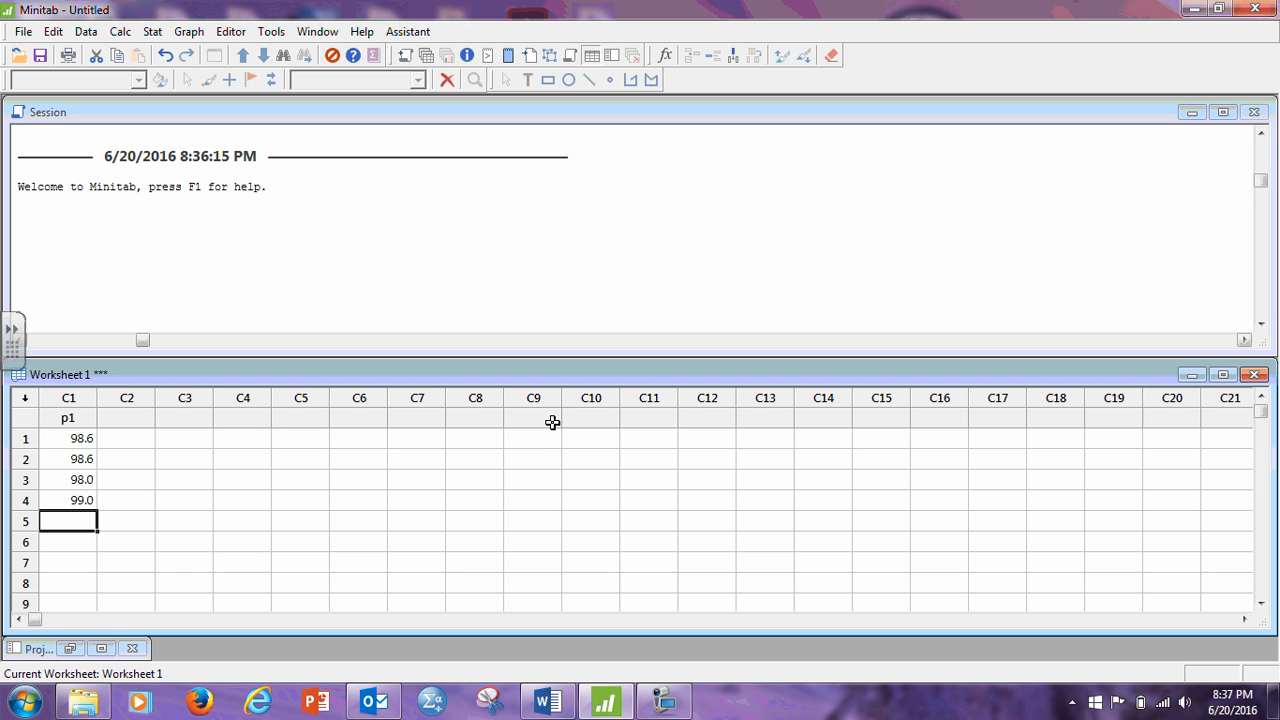
mouse_move(532, 442)
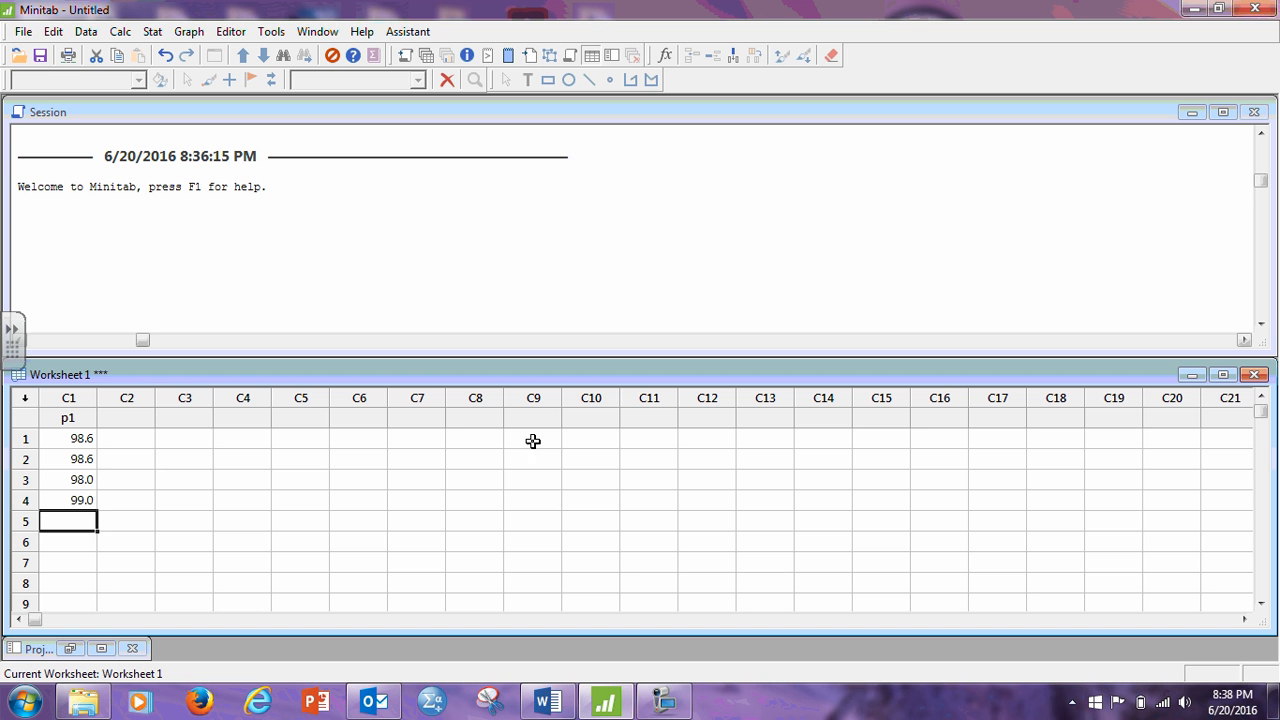
- Correct the fourth p1 reading and extend p1 with 99.0, four 98.4 readings and 98.6
left_click(68, 500)
type("98")
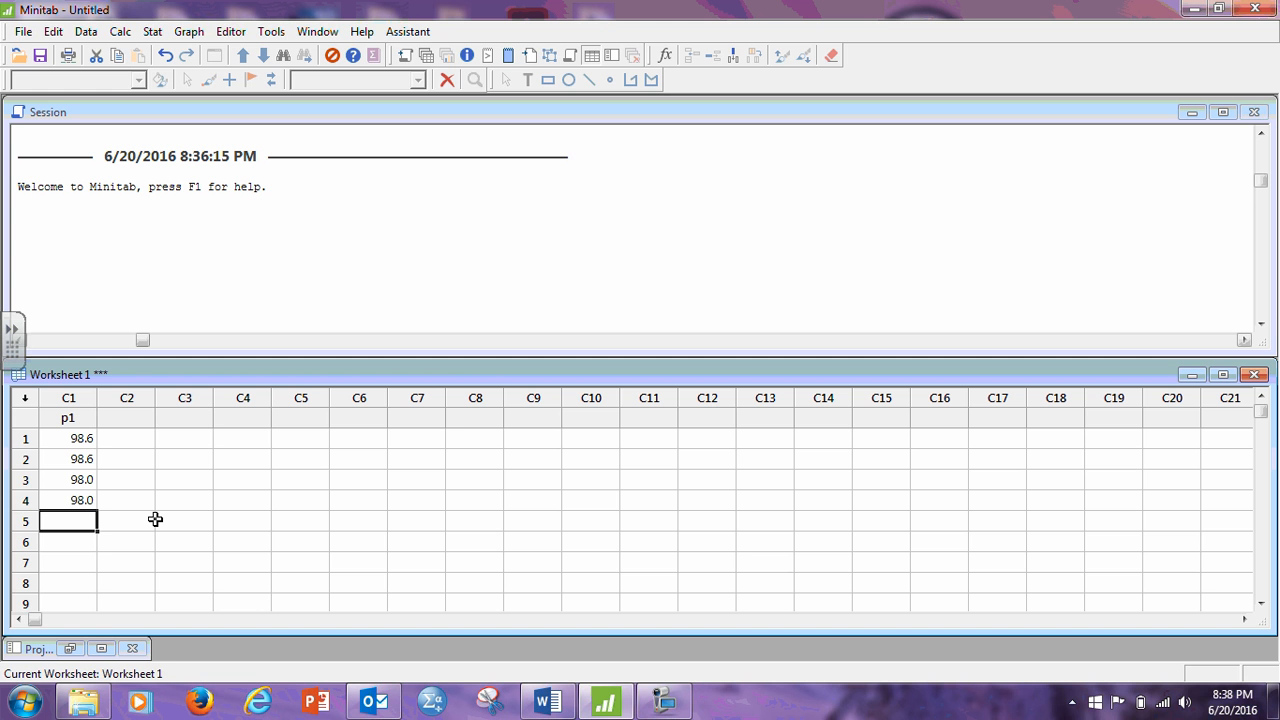
type("99.0")
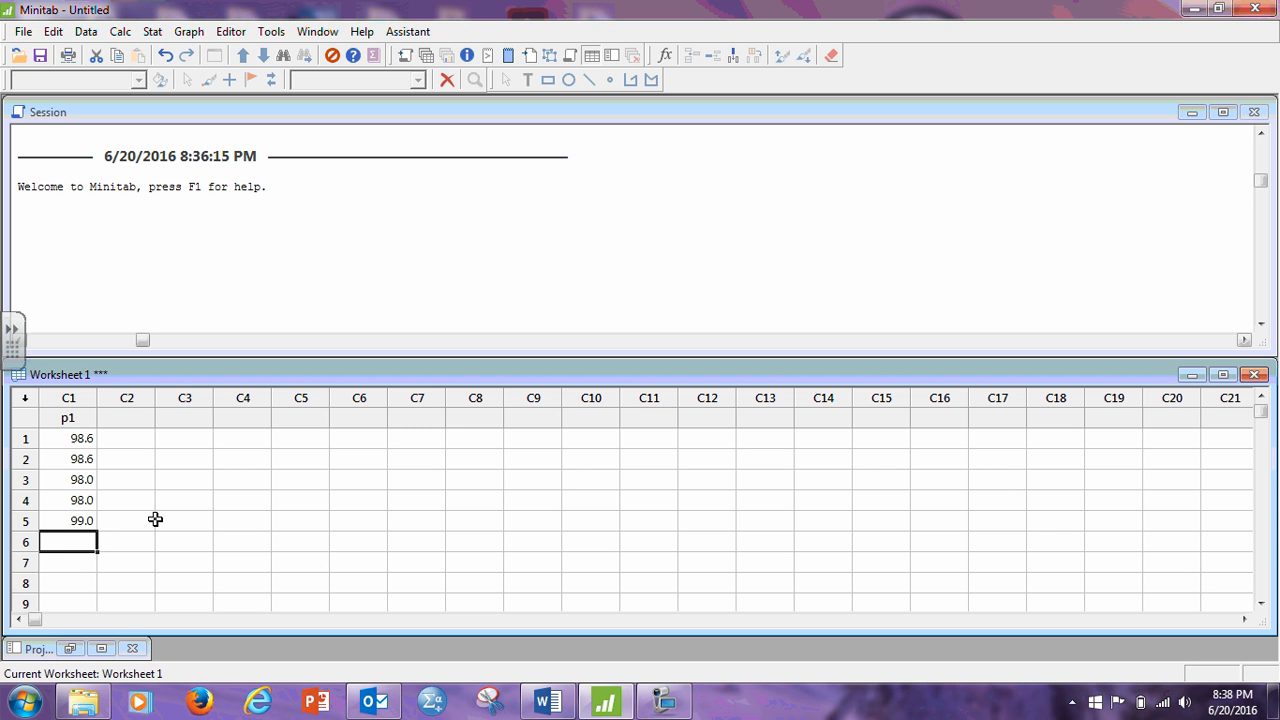
type("98.4")
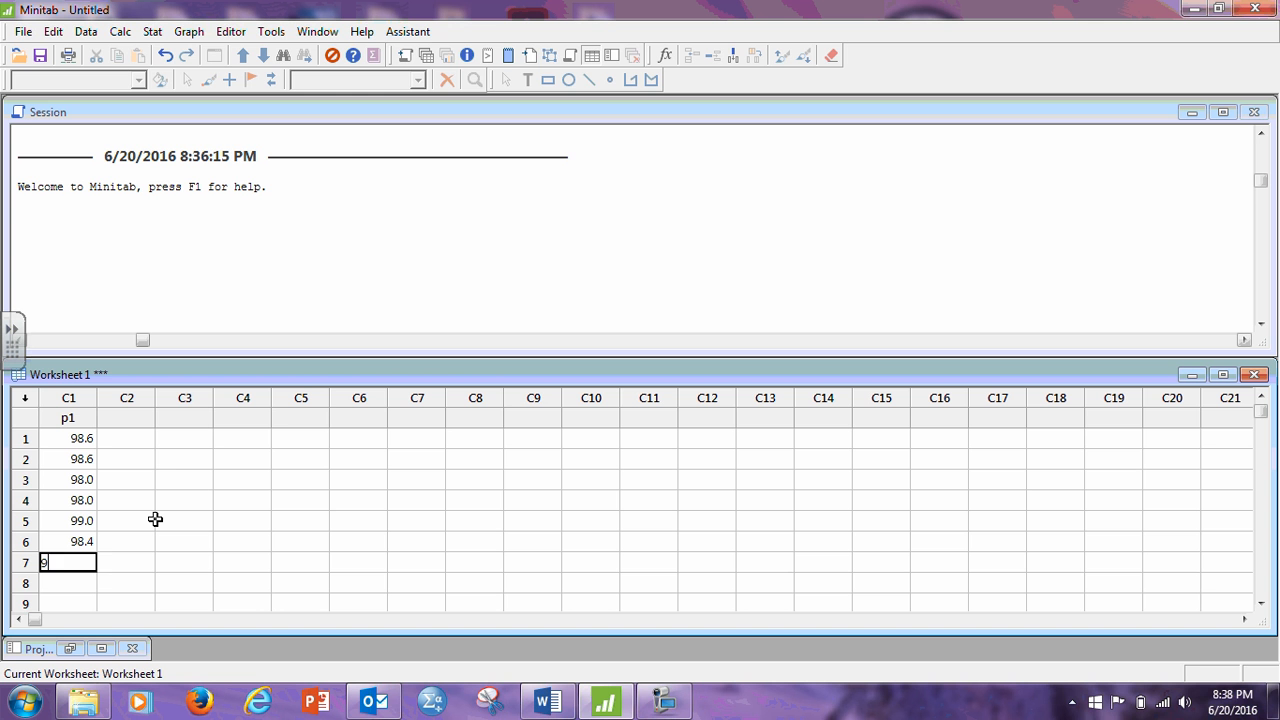
type("8.4")
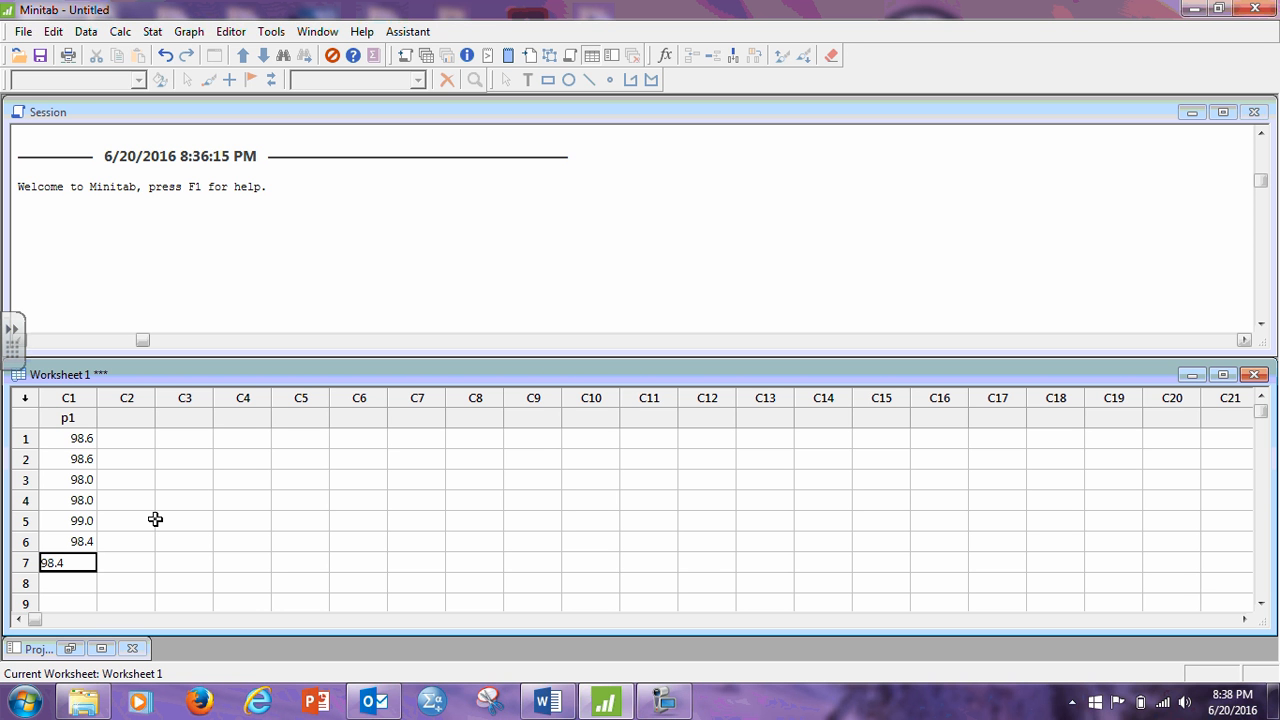
type("98.4")
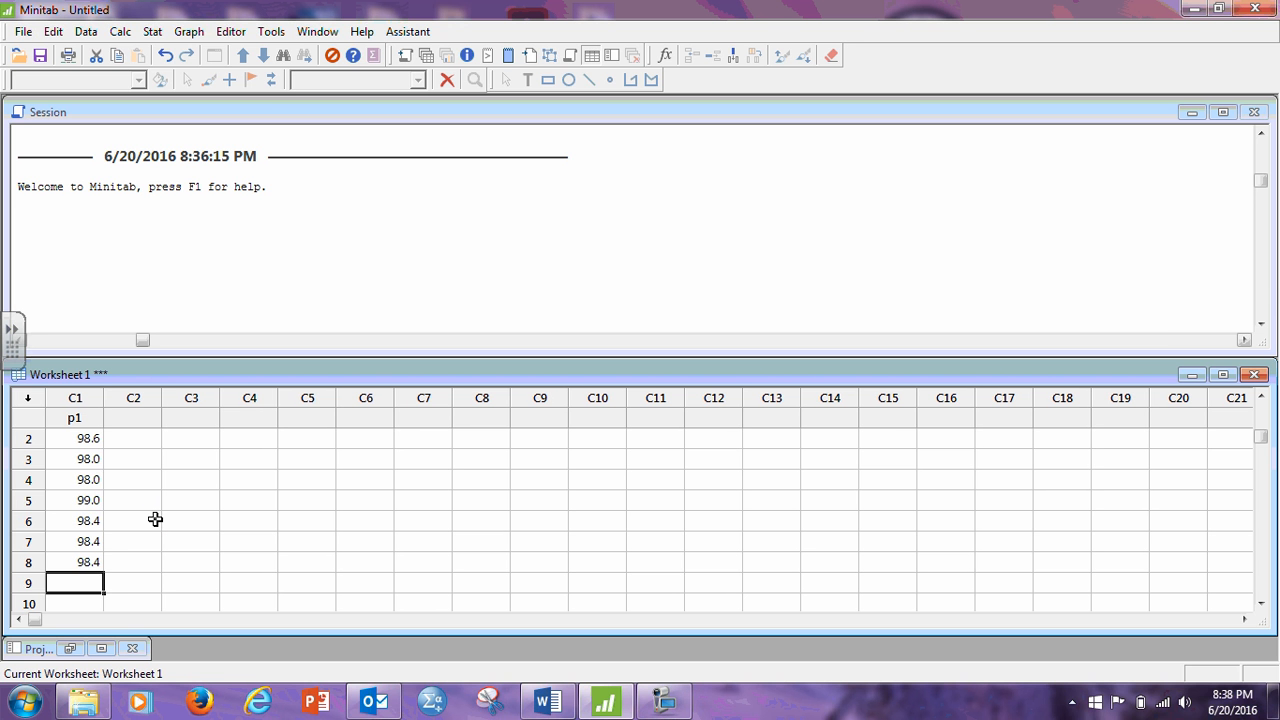
type("98.")
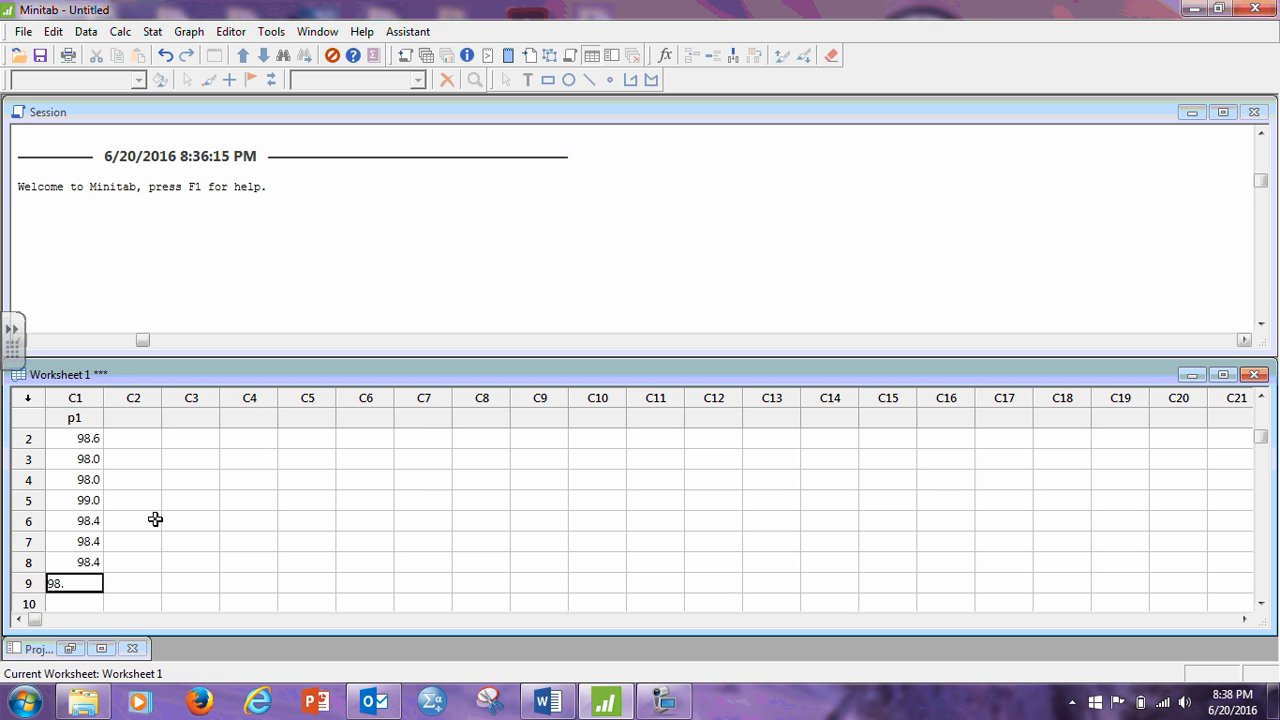
type("4")
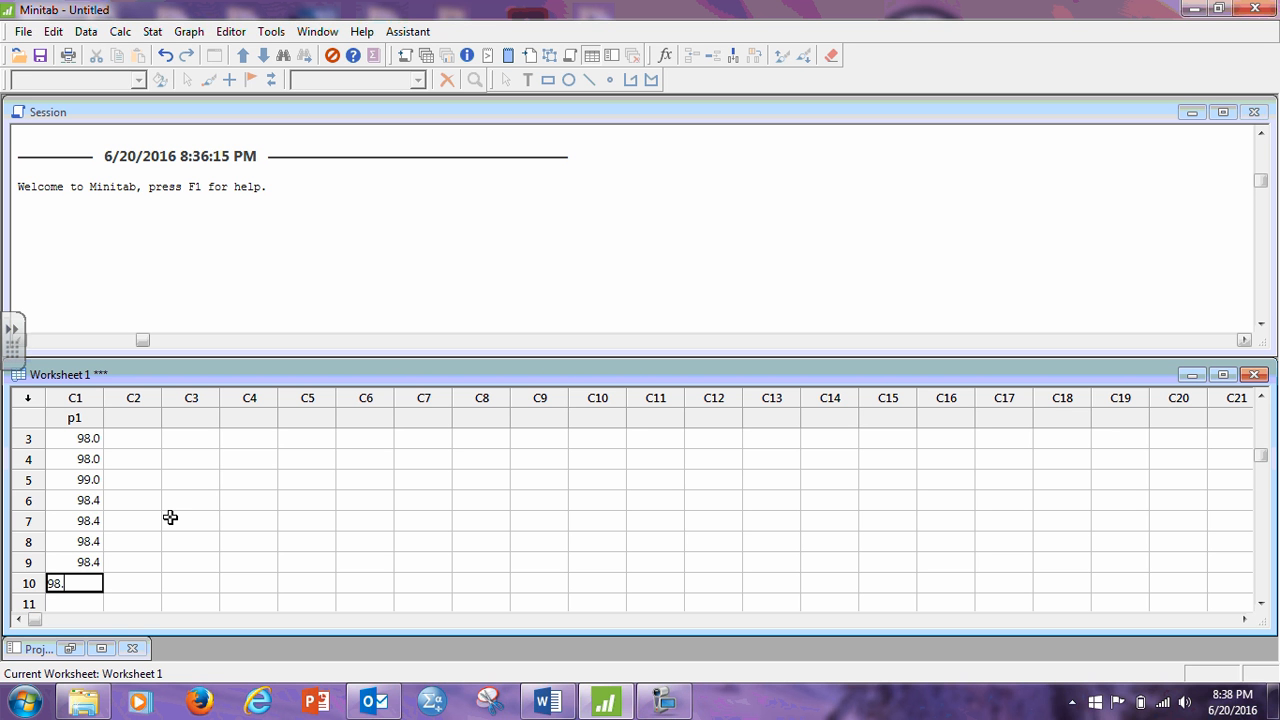
type("6")
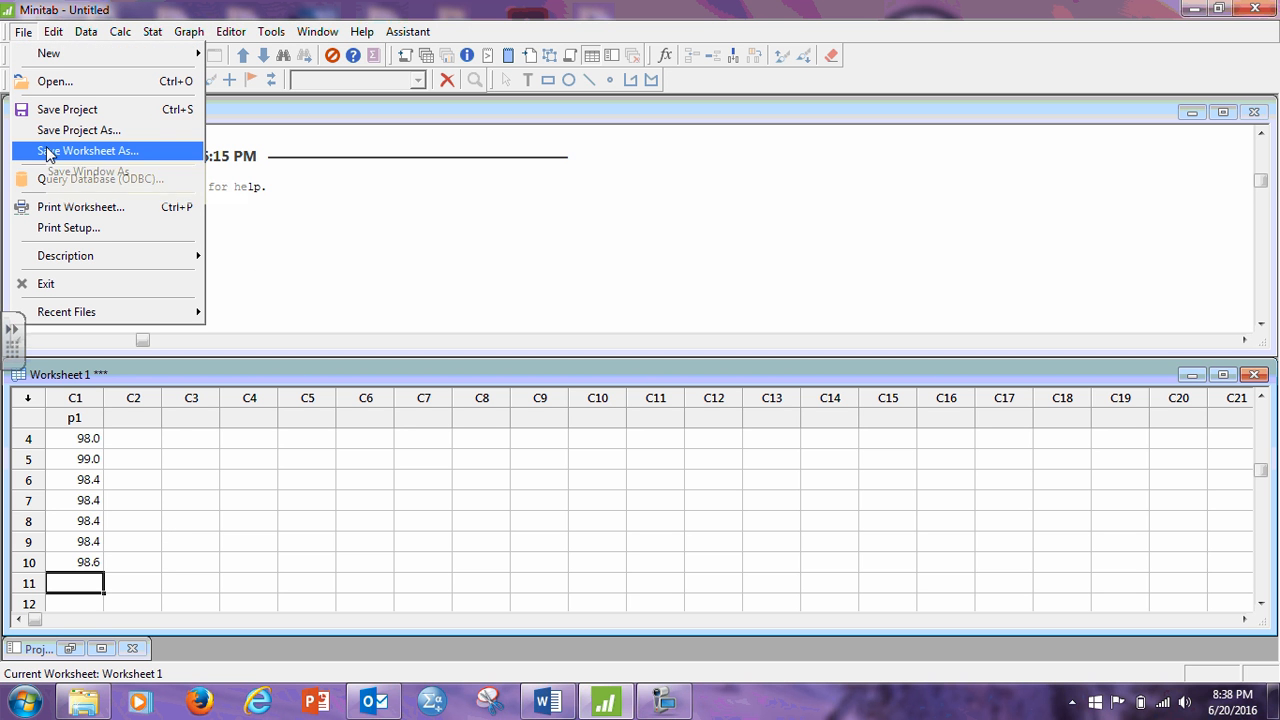
mouse_move(448, 220)
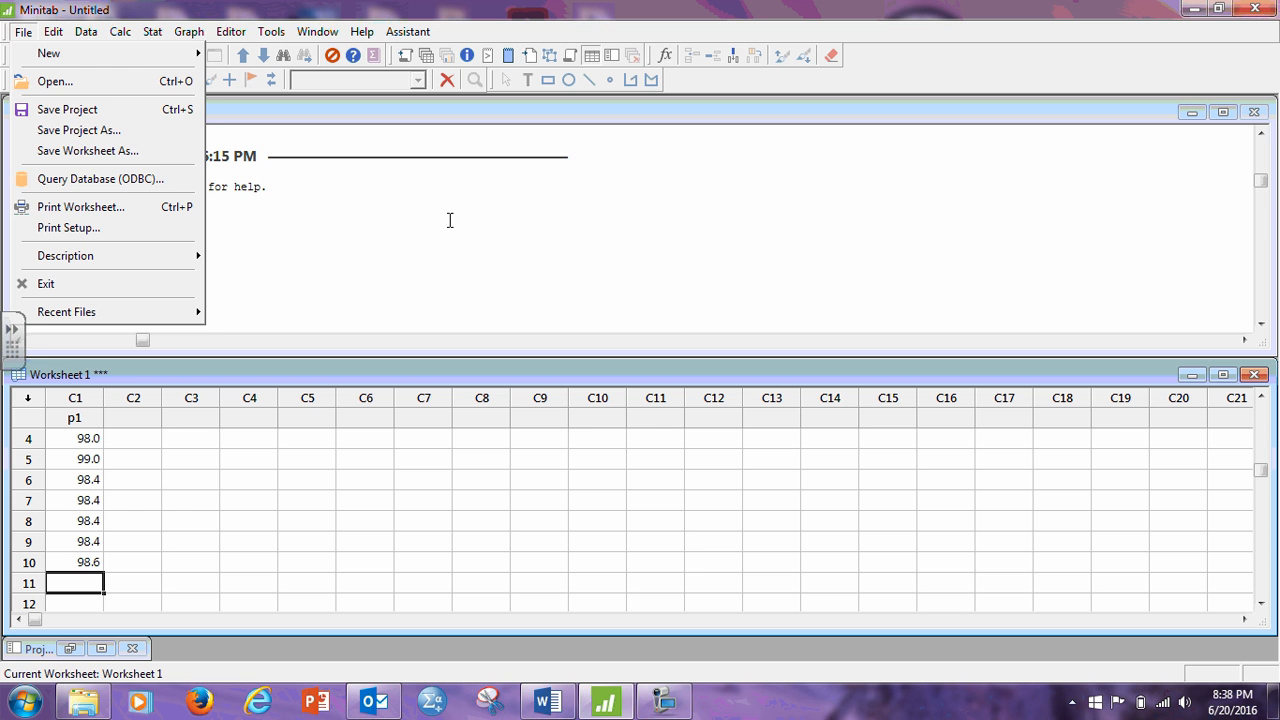
mouse_move(444, 236)
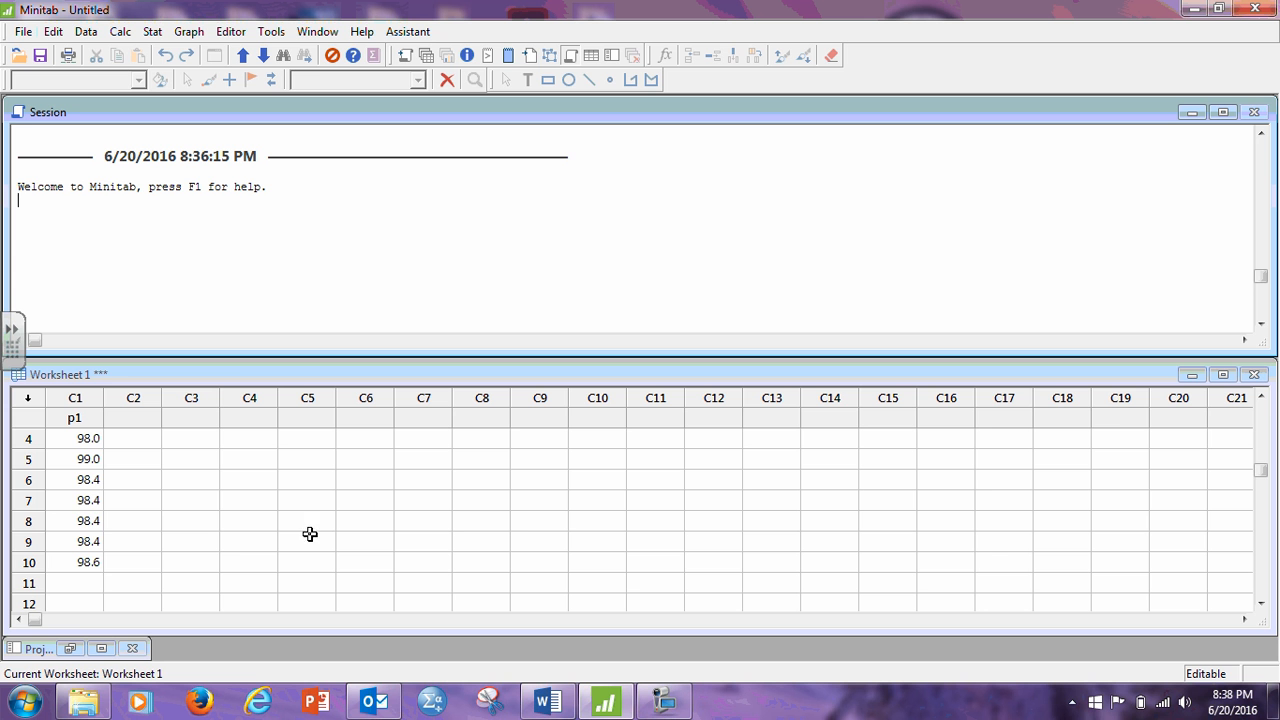
mouse_move(420, 482)
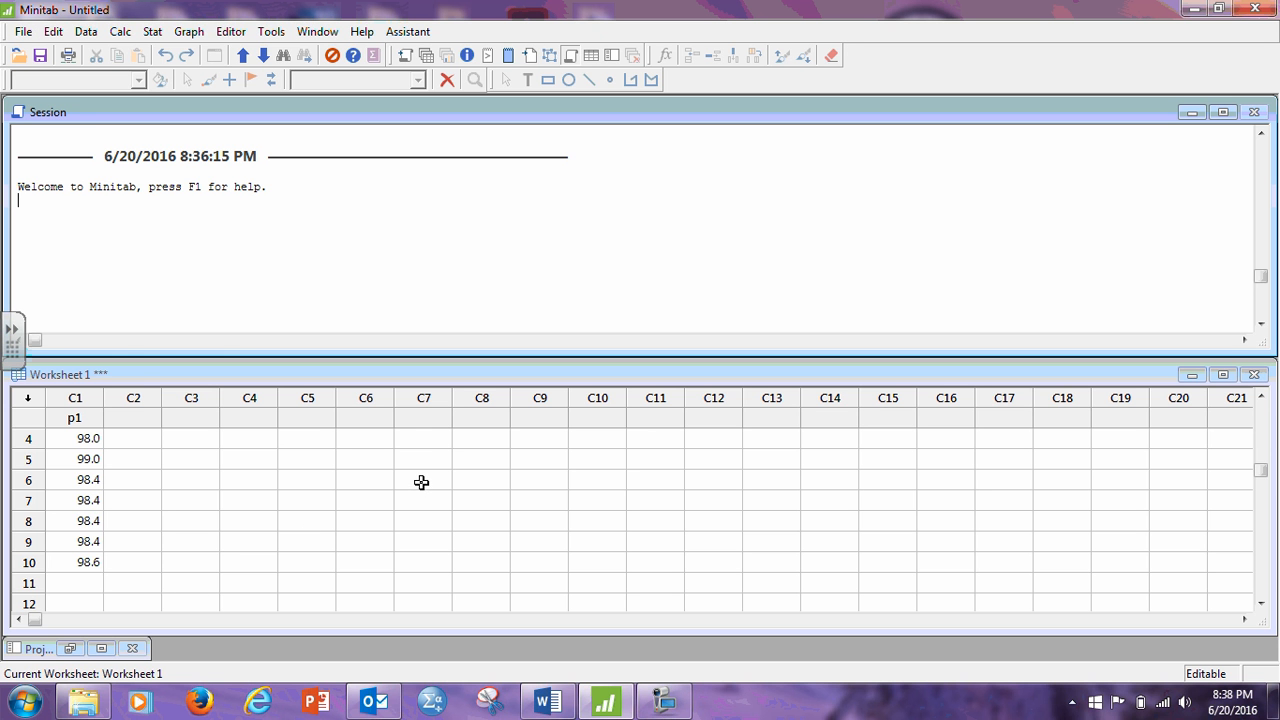
mouse_move(134, 358)
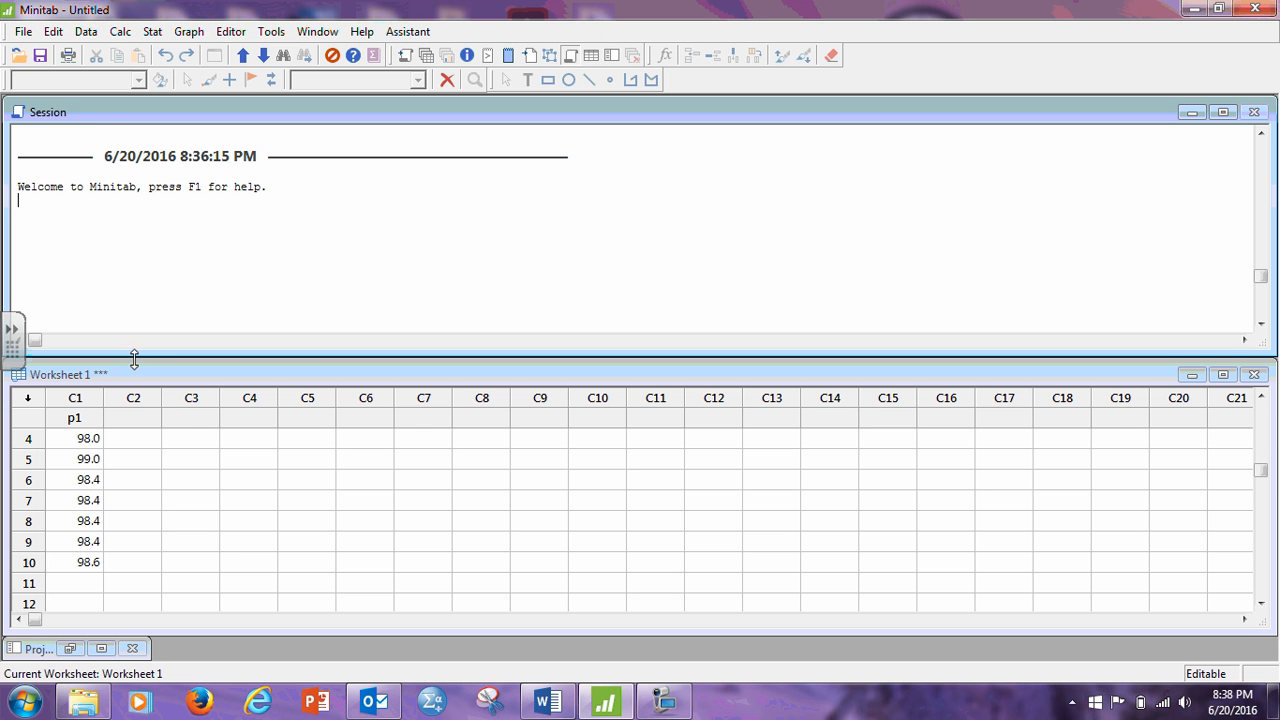
mouse_move(156, 398)
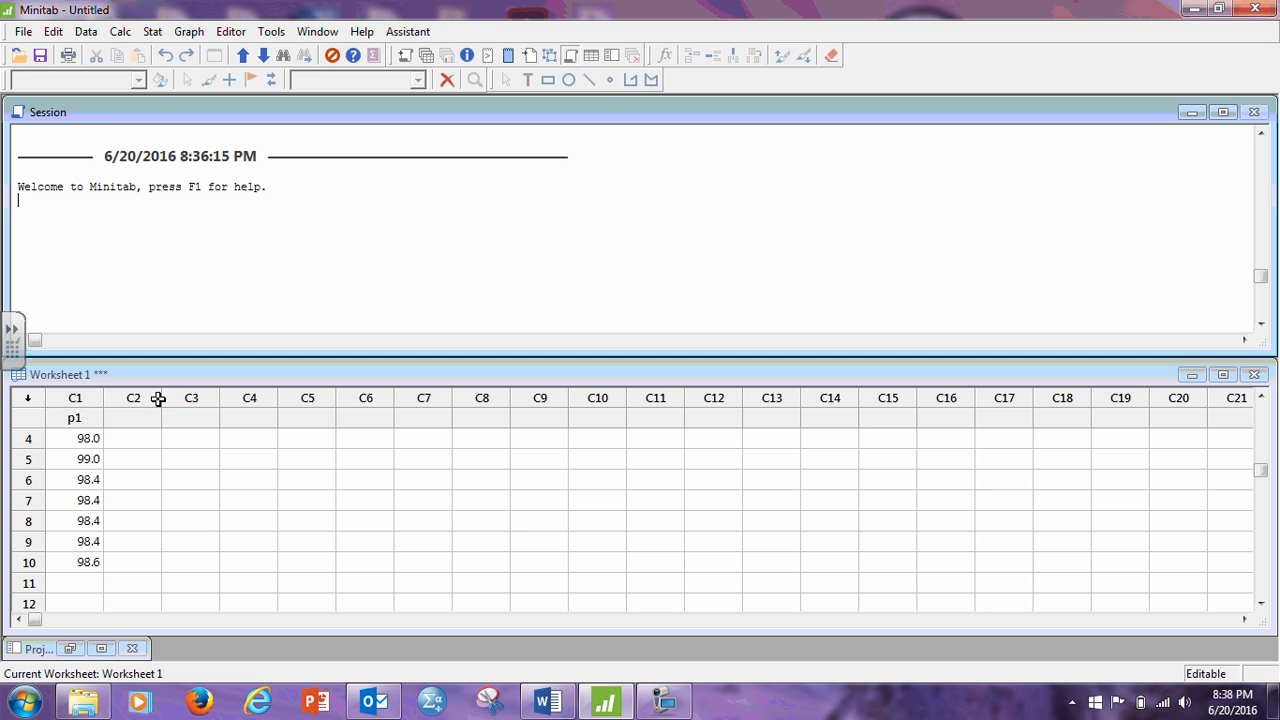
mouse_move(184, 258)
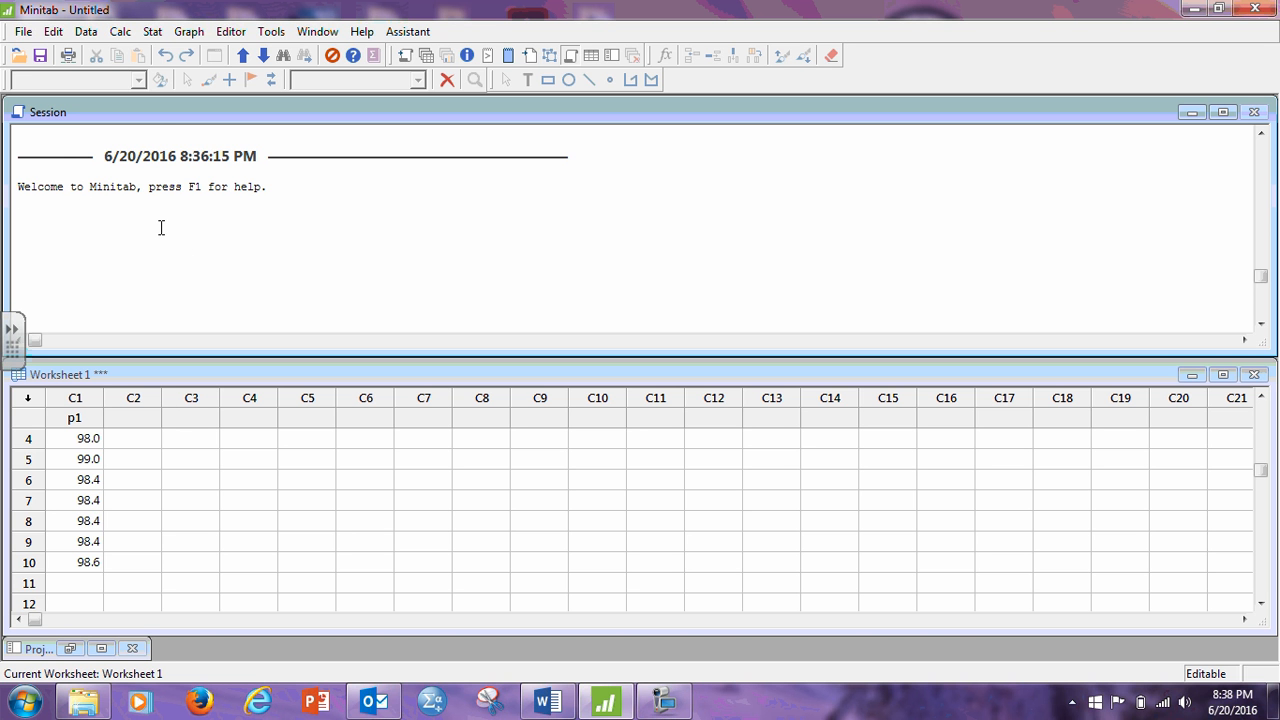
mouse_move(96, 112)
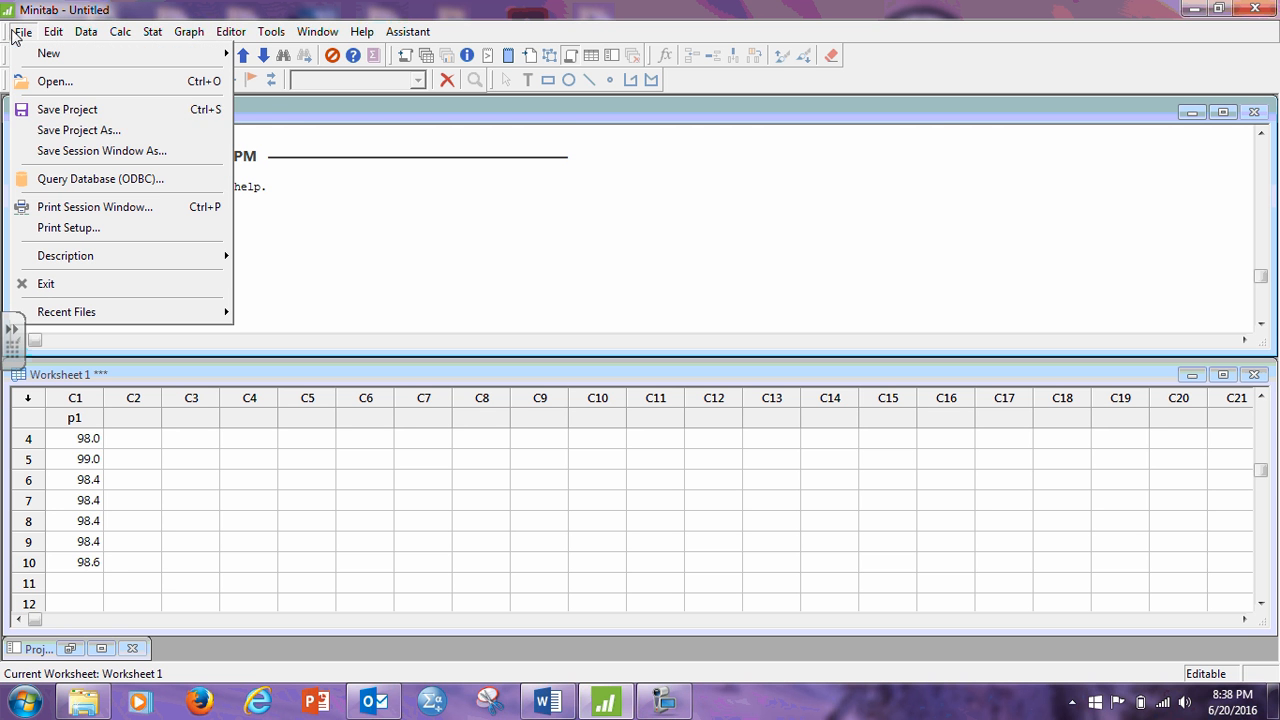
mouse_move(108, 152)
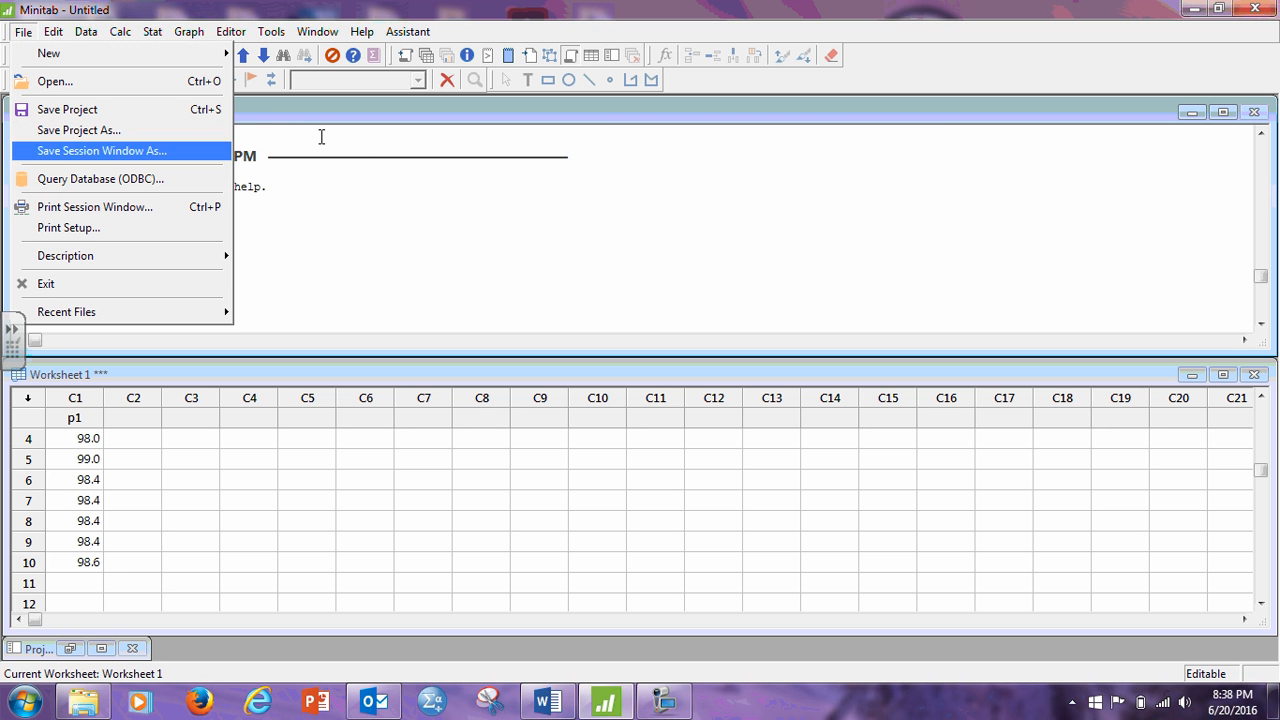
mouse_move(140, 200)
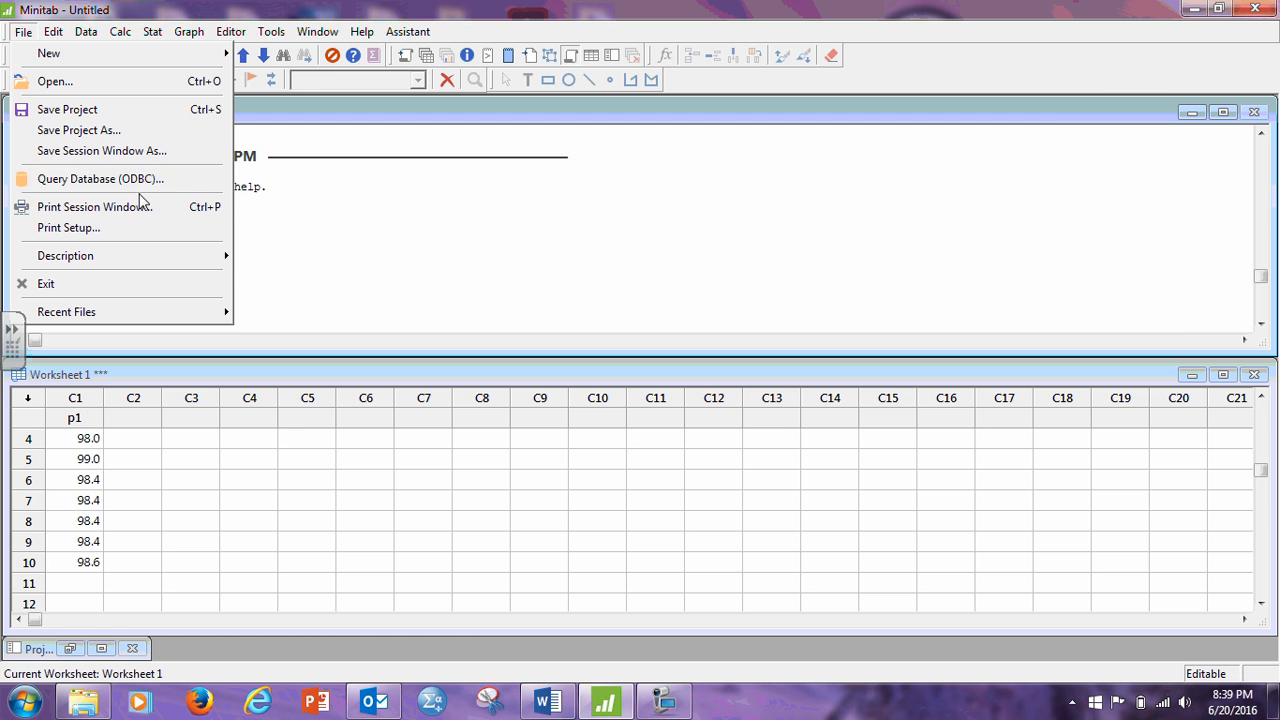
mouse_move(90, 150)
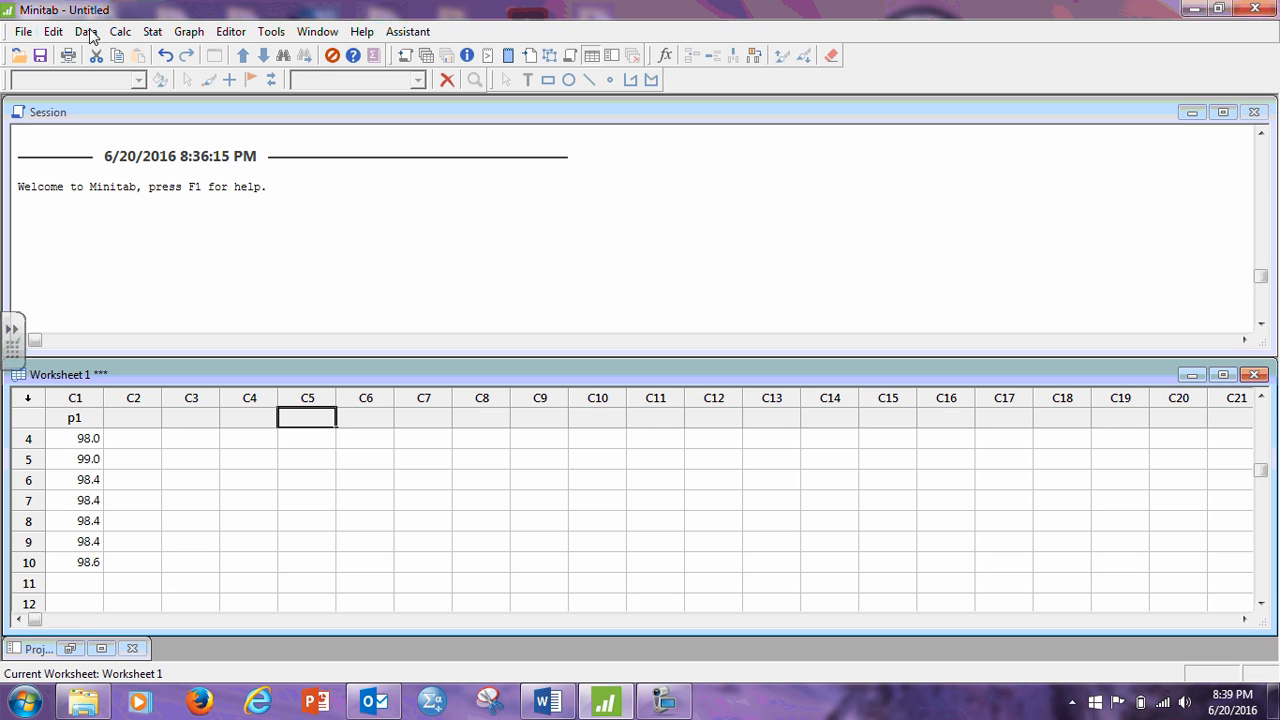
left_click(16, 32)
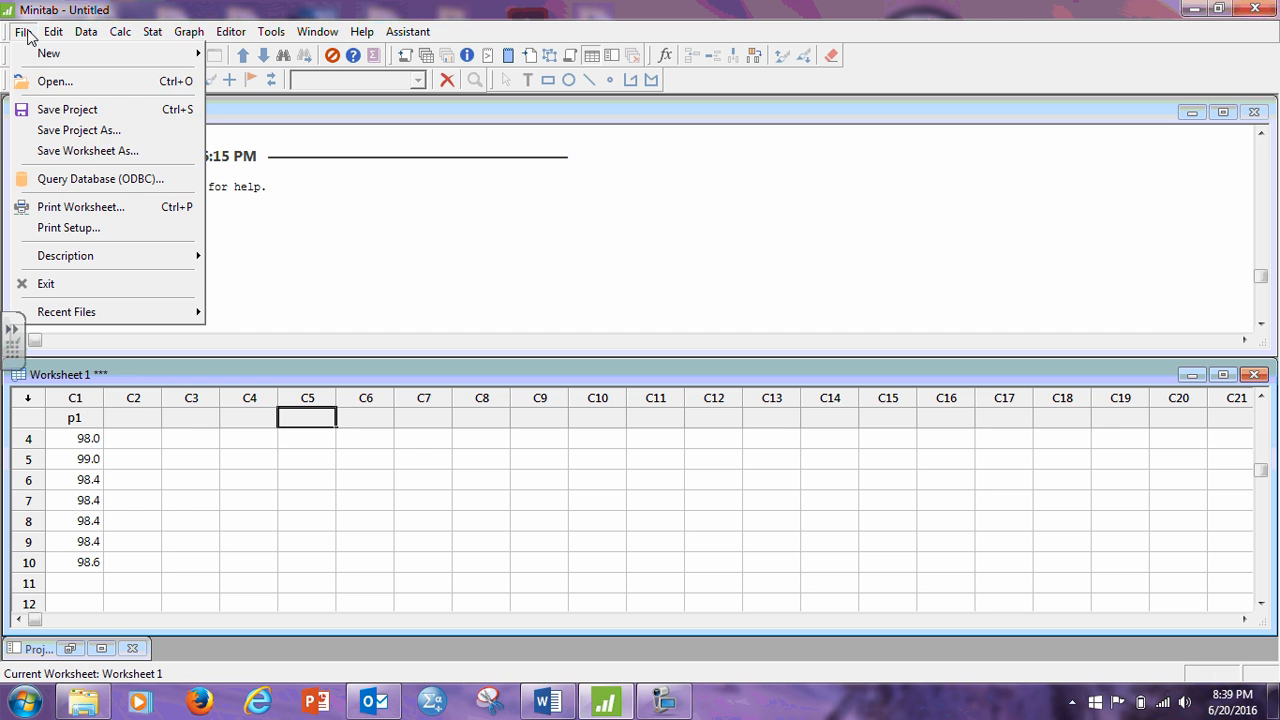
mouse_move(416, 272)
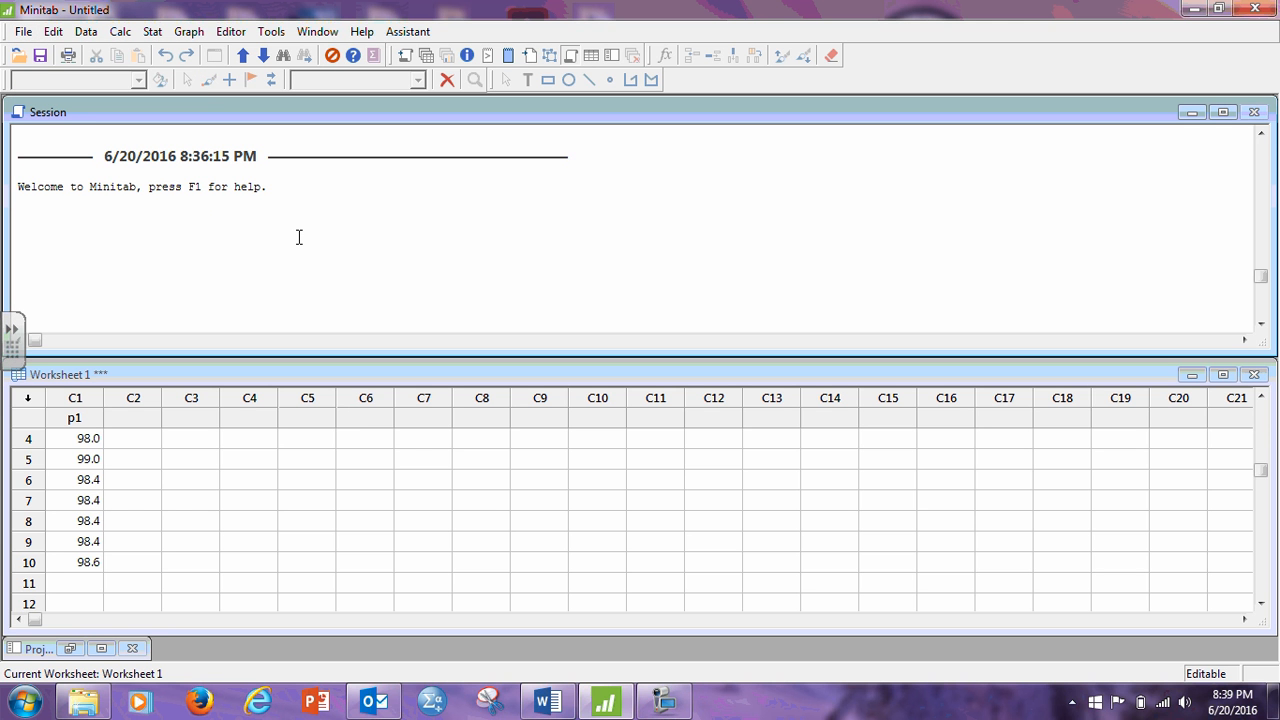
mouse_move(264, 224)
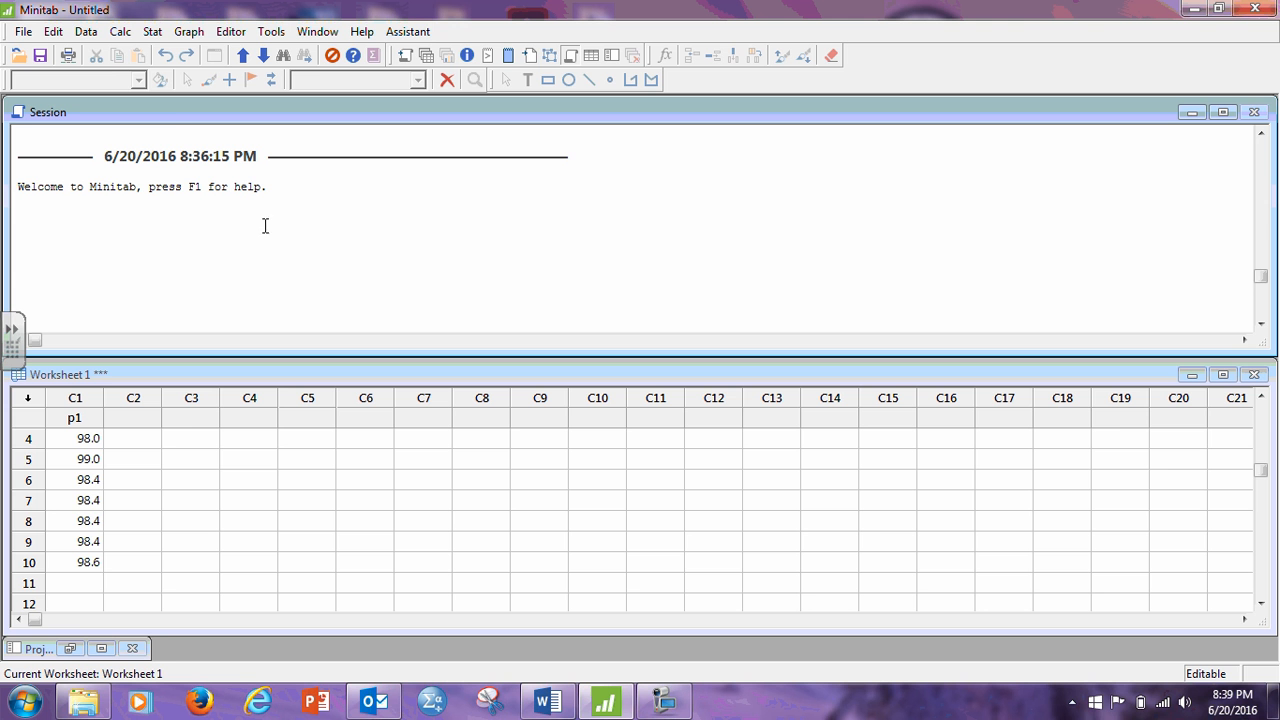
mouse_move(210, 210)
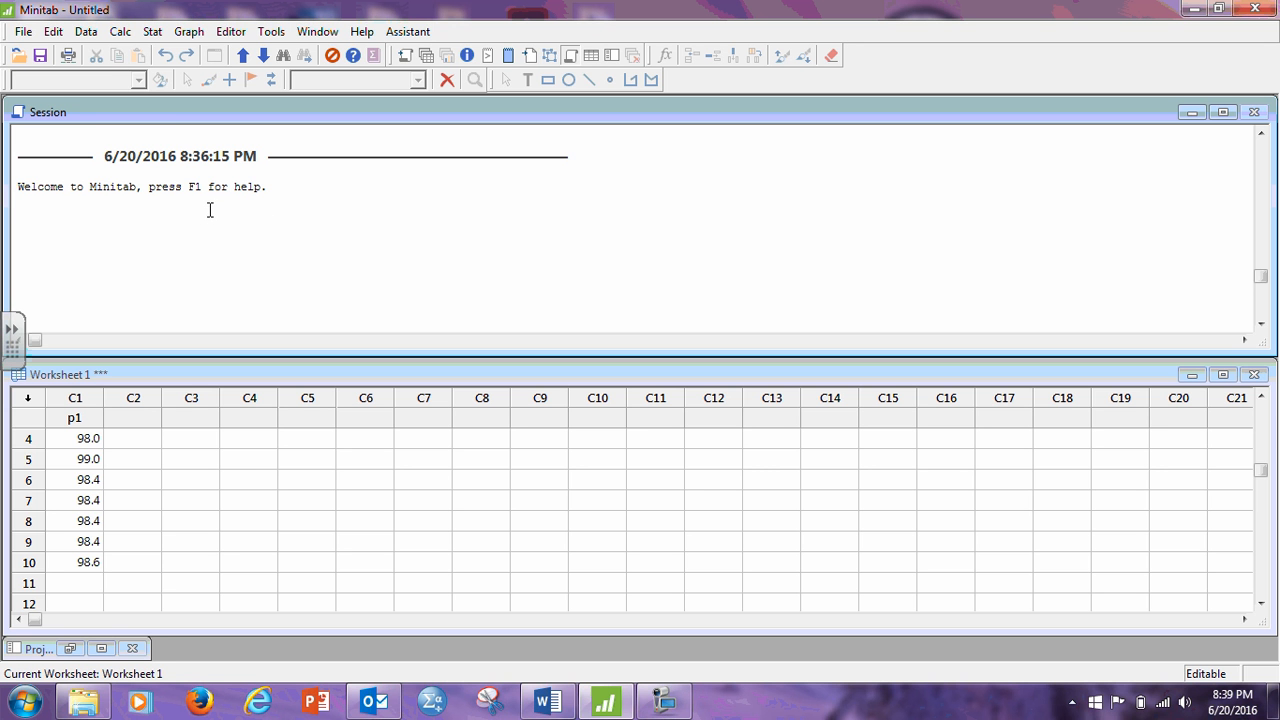
mouse_move(184, 132)
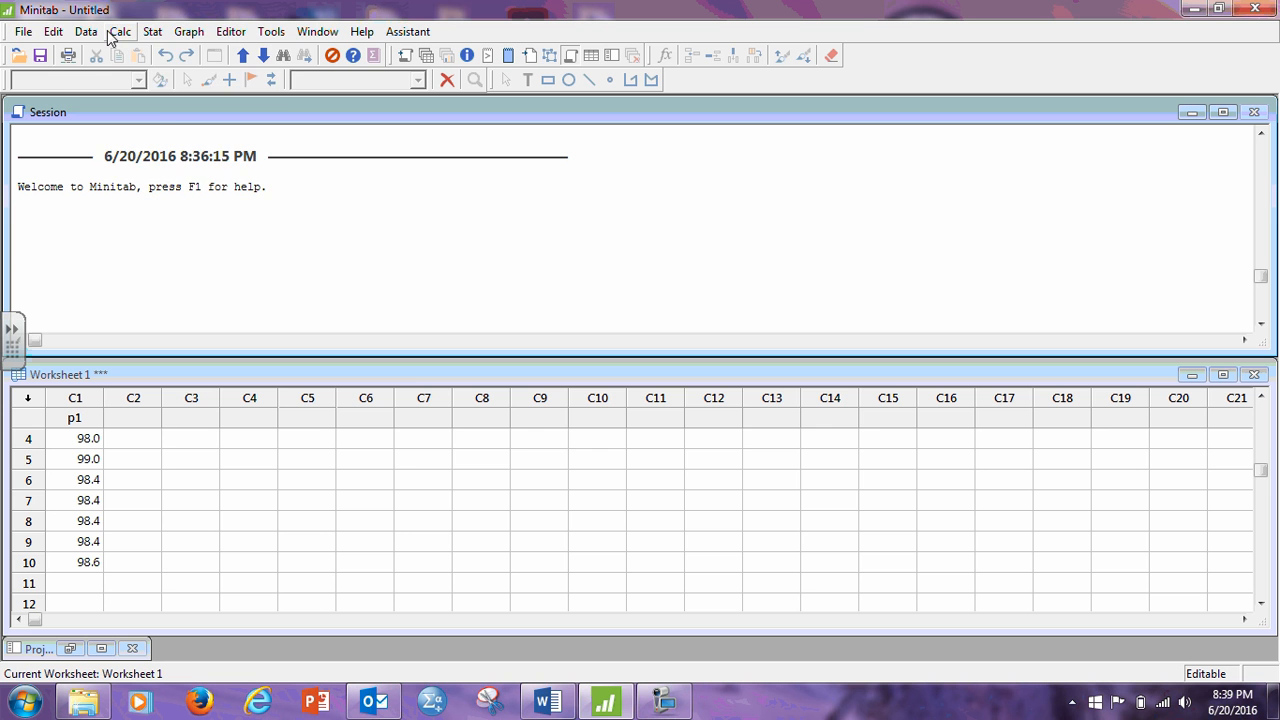
- Use the Calculator to store 5/9*('p1'-32) in c2, converting p1 to Celsius
left_click(116, 32)
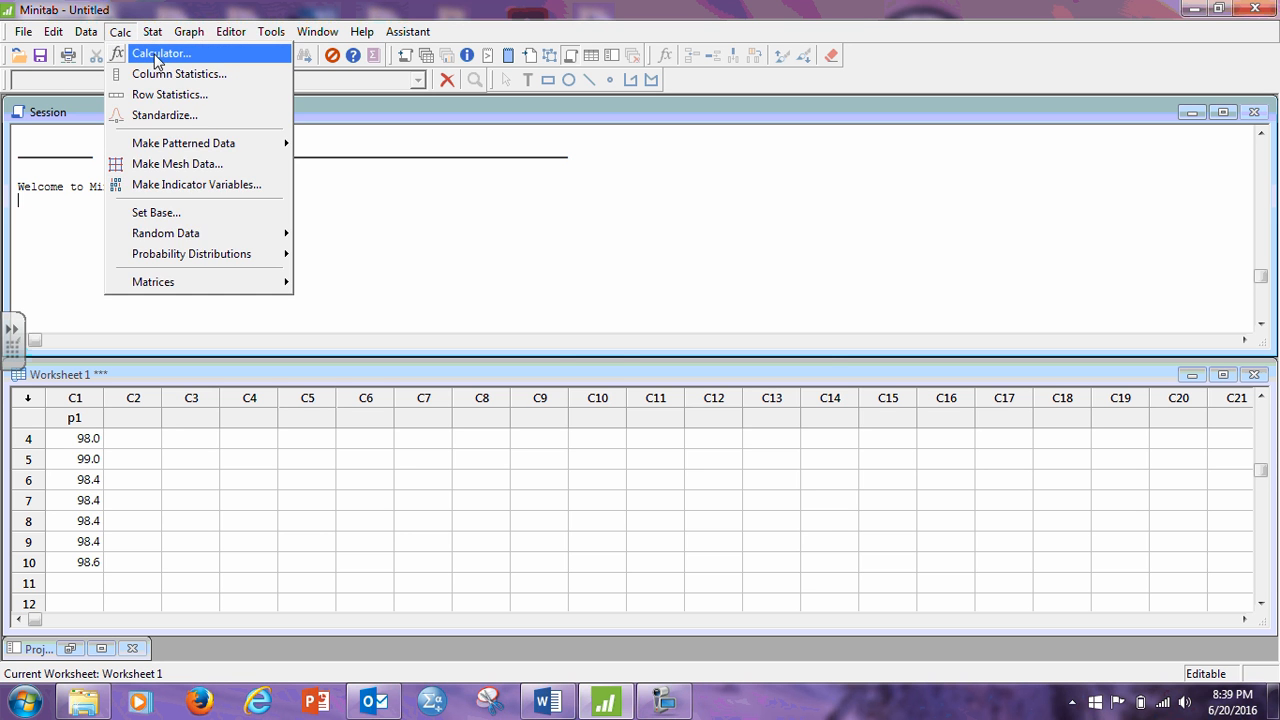
left_click(168, 54)
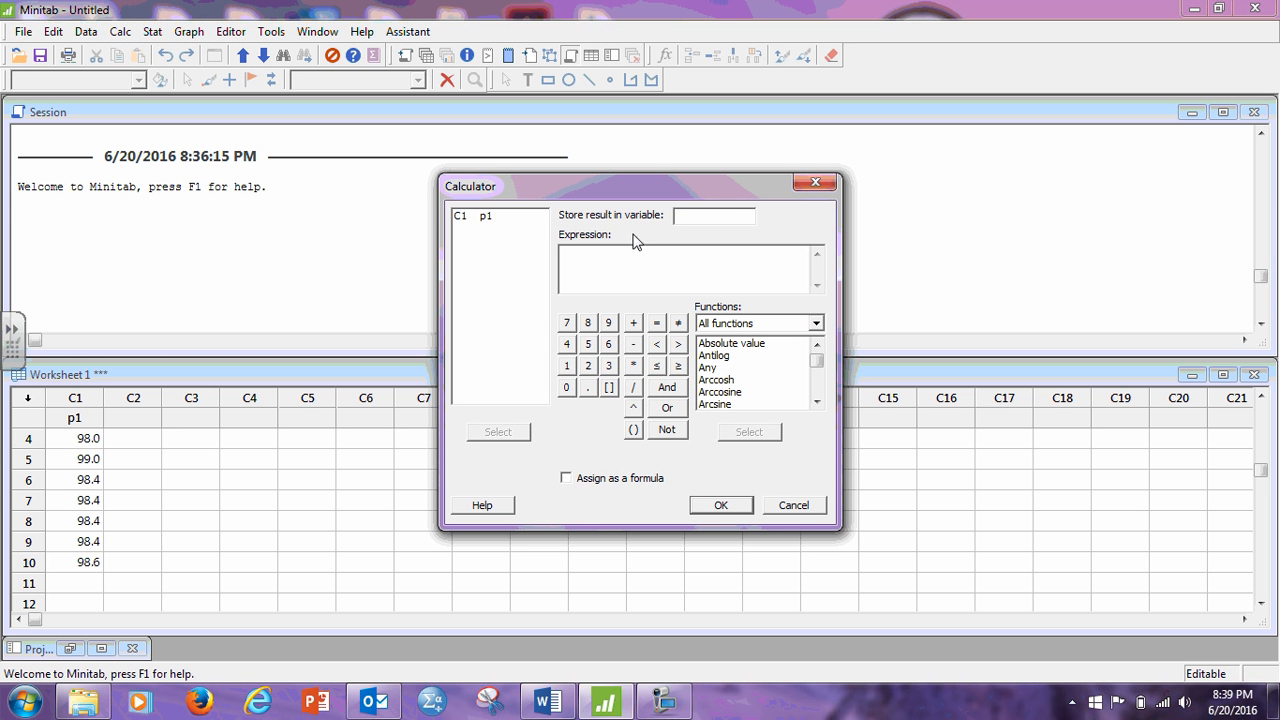
left_click(716, 216)
type("c2")
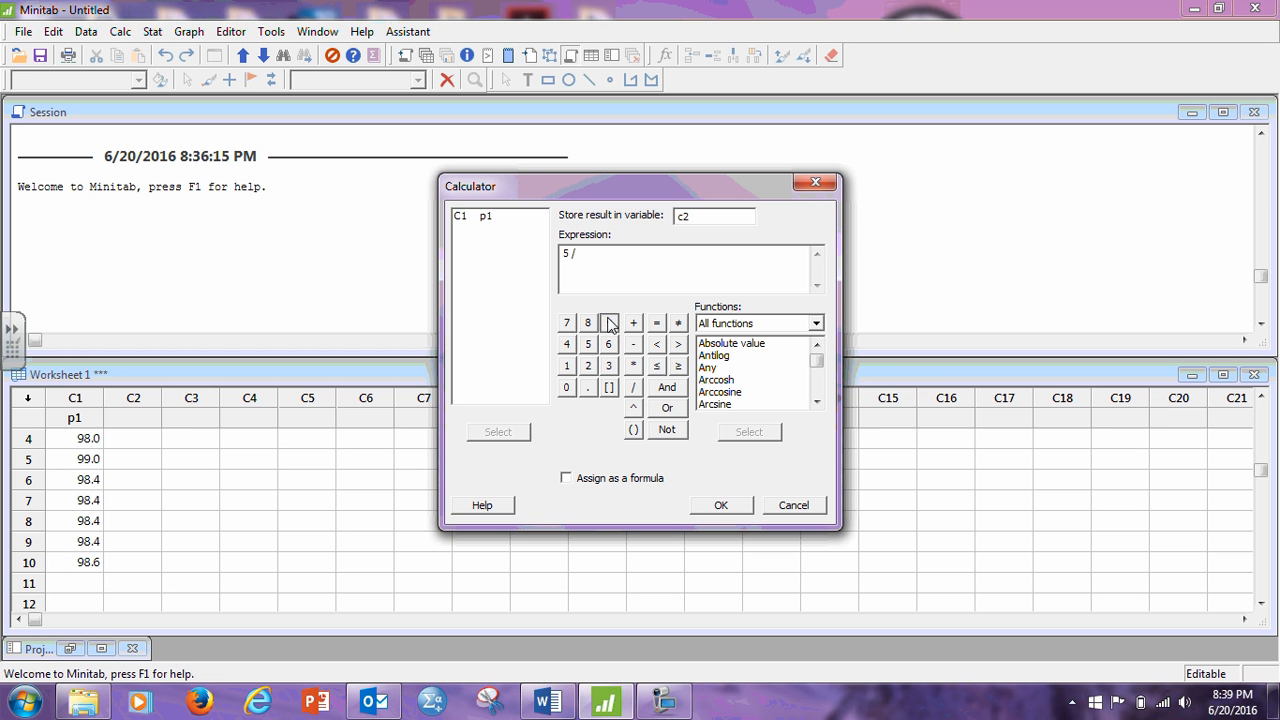
left_click(608, 322)
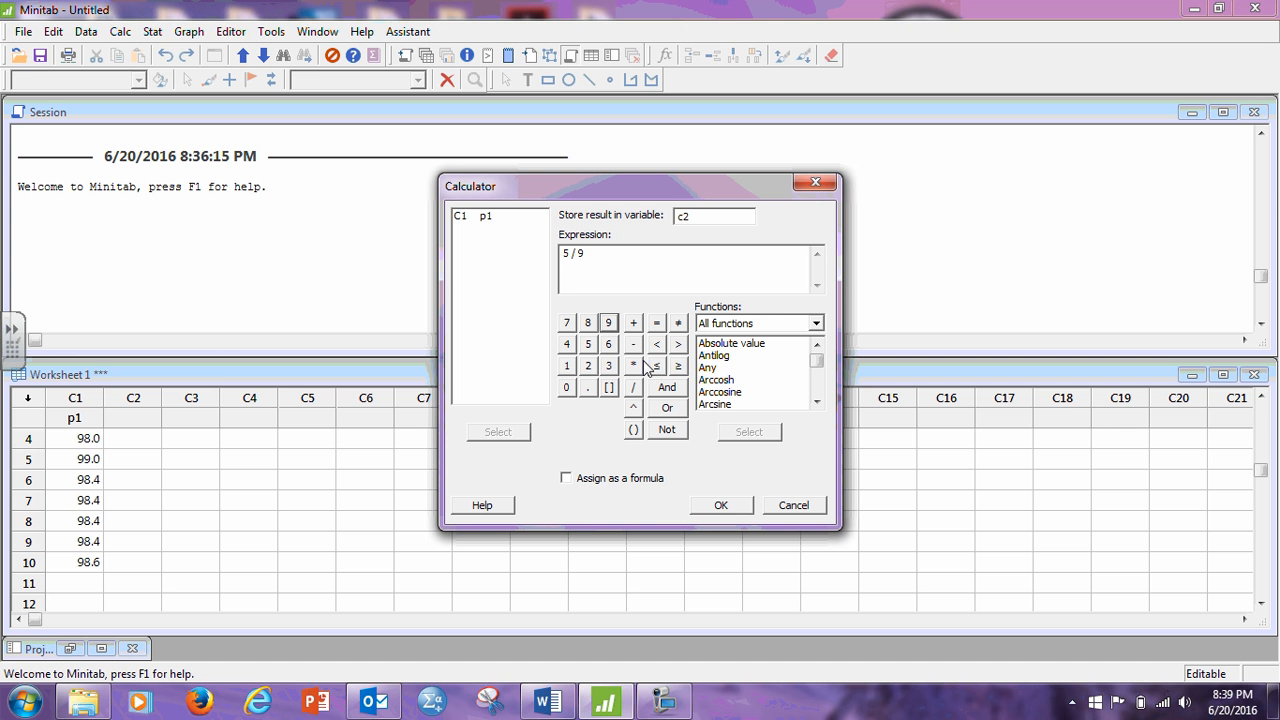
left_click(632, 364)
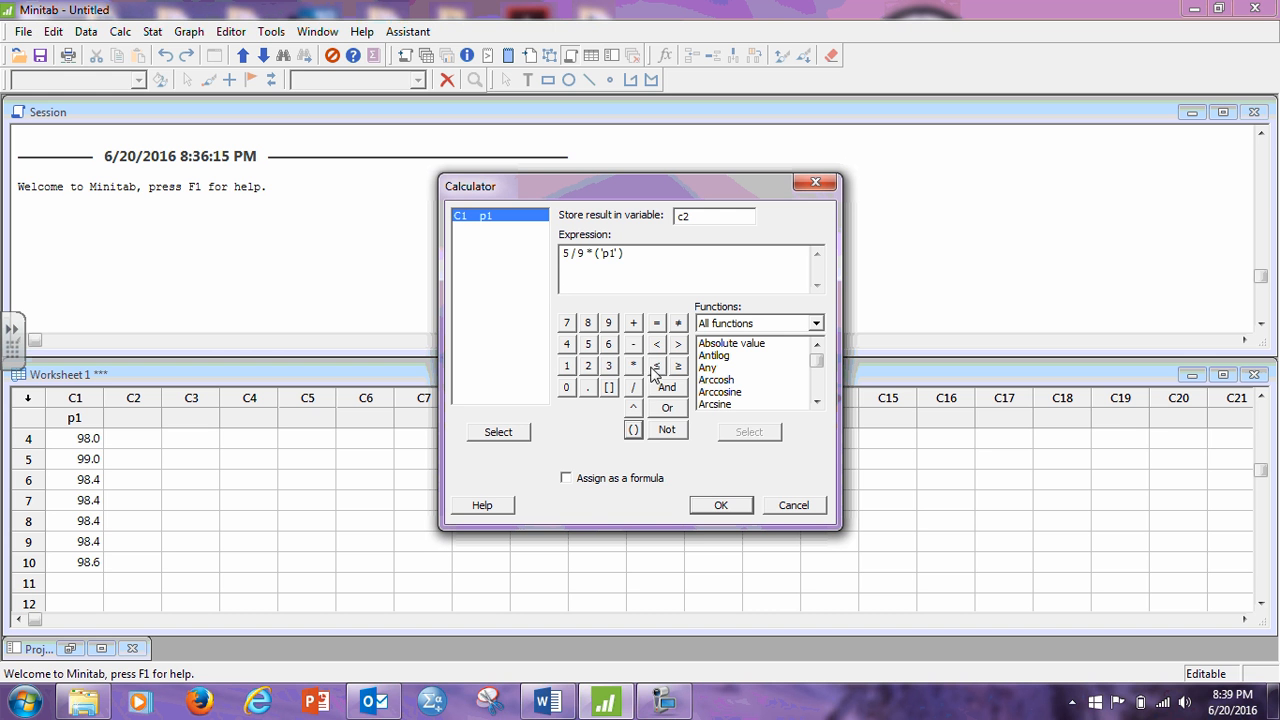
left_click(632, 344)
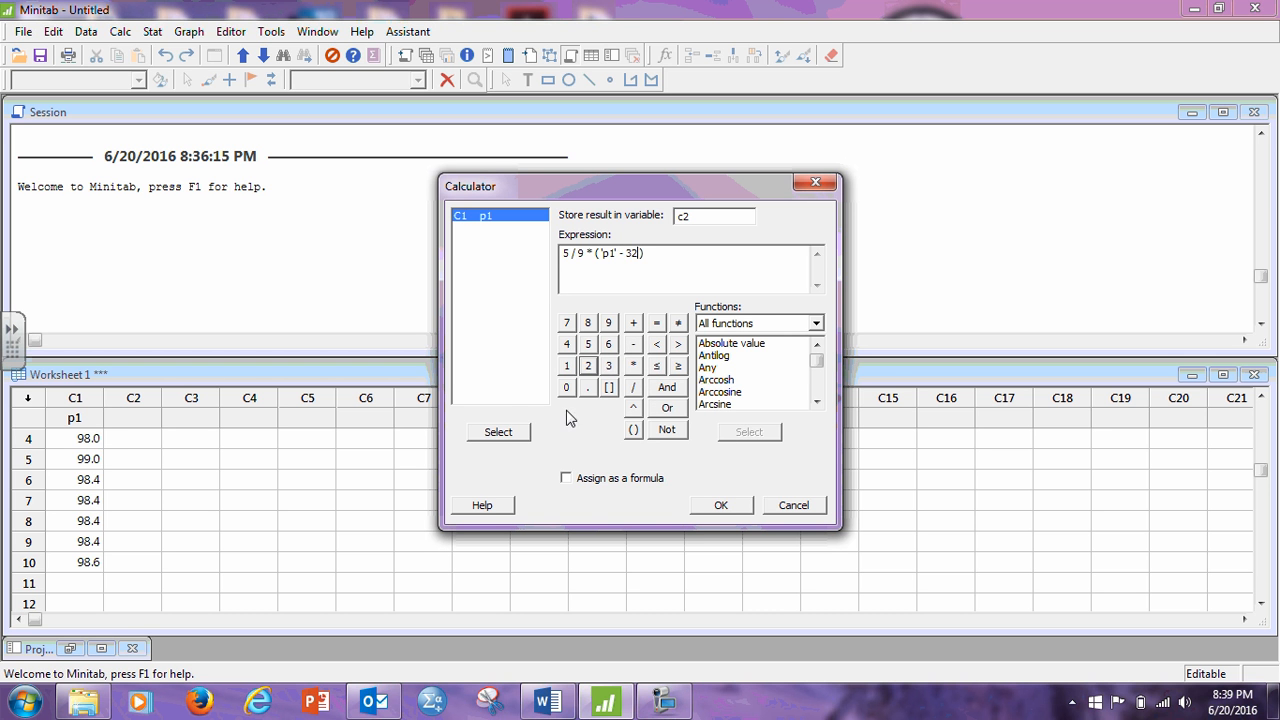
left_click(720, 504)
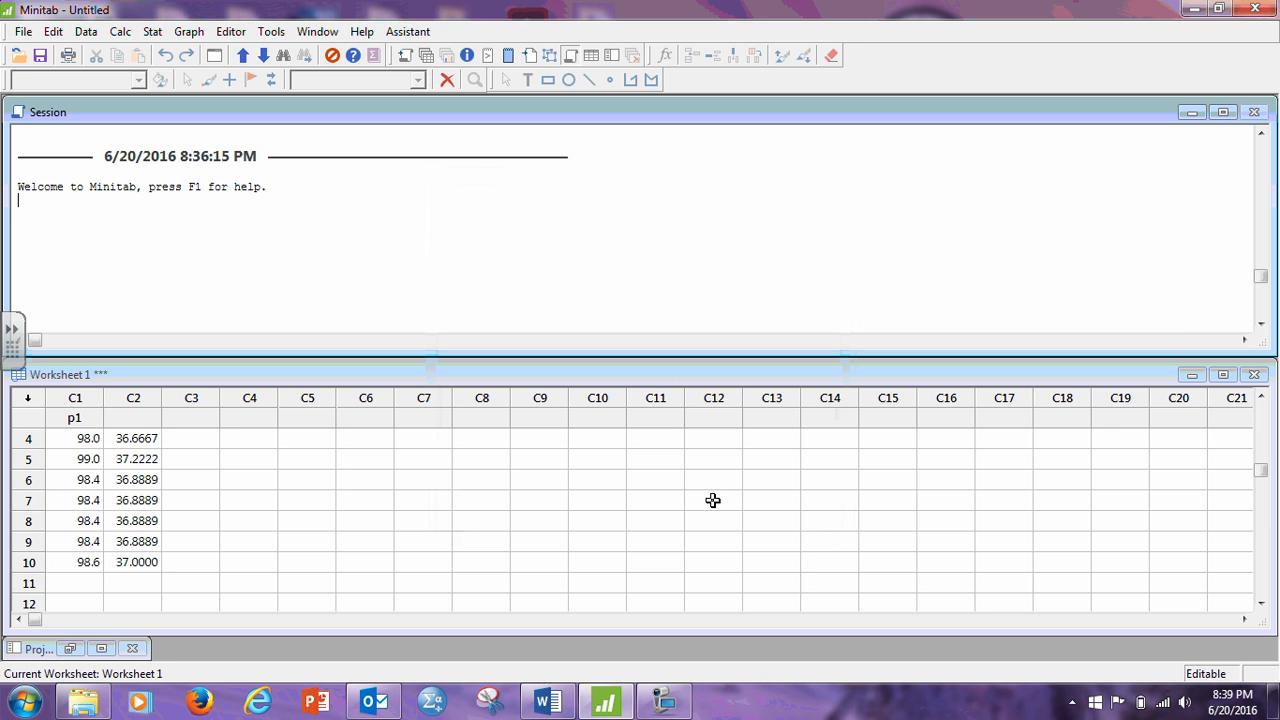
- Name the Celsius column C2 p2
left_click(132, 418)
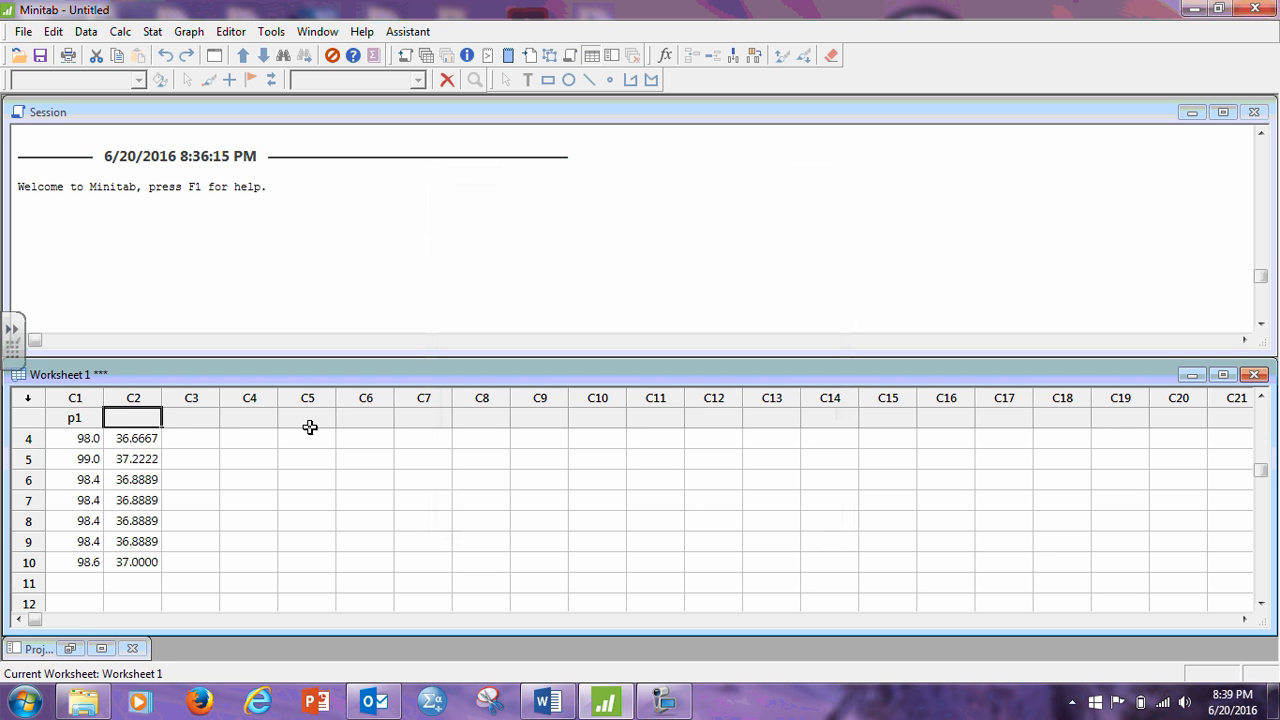
type("p2")
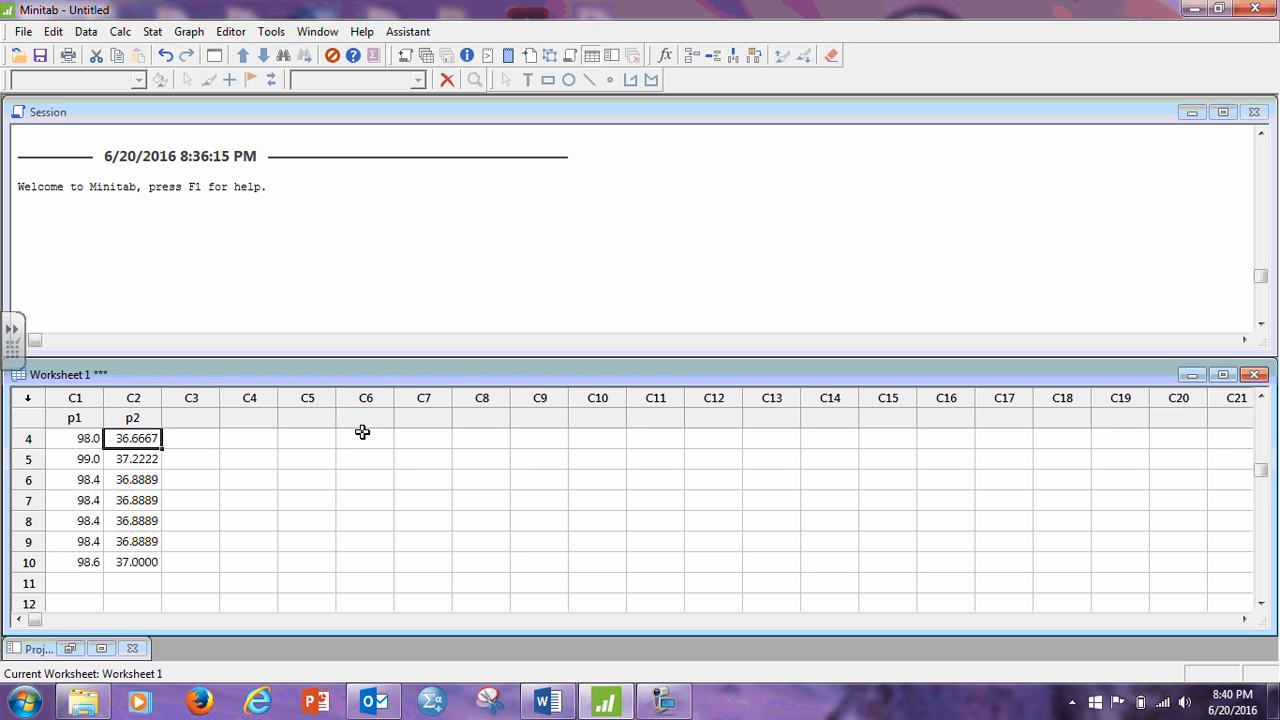
mouse_move(360, 436)
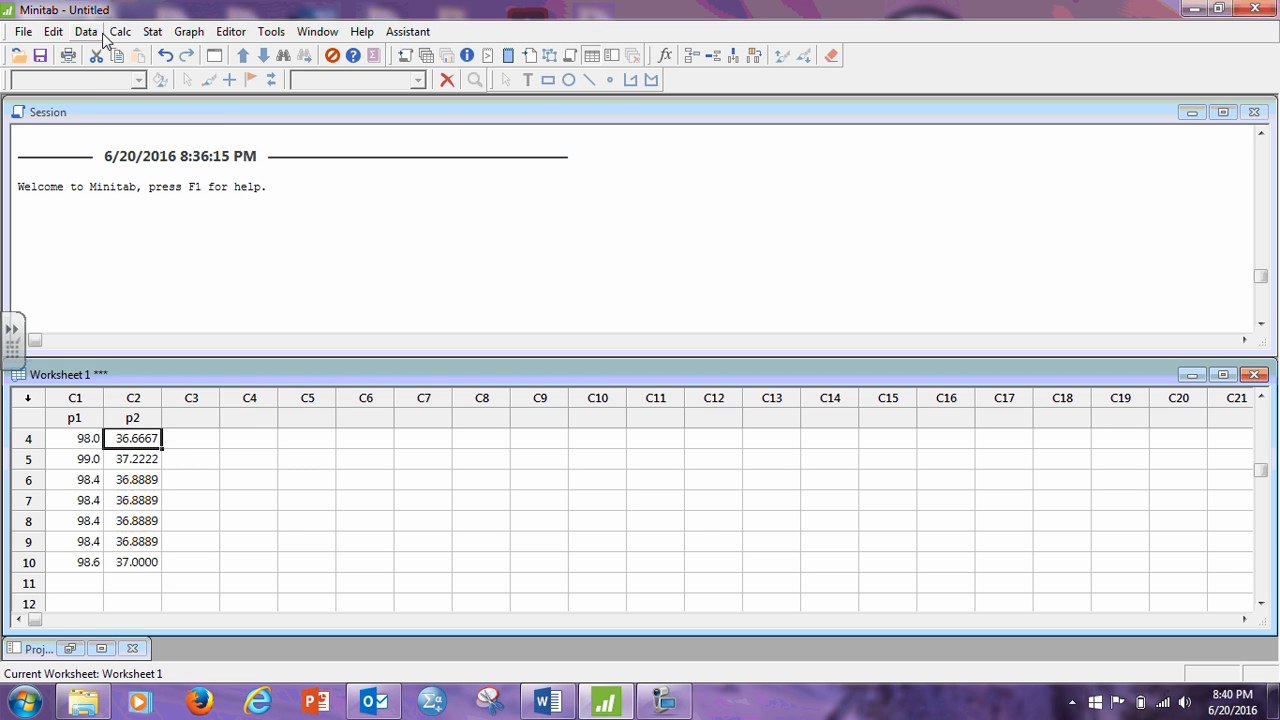
- Generate 500 random integers from 1 to 6 into c3 via Calc > Random Data > Integer
left_click(80, 26)
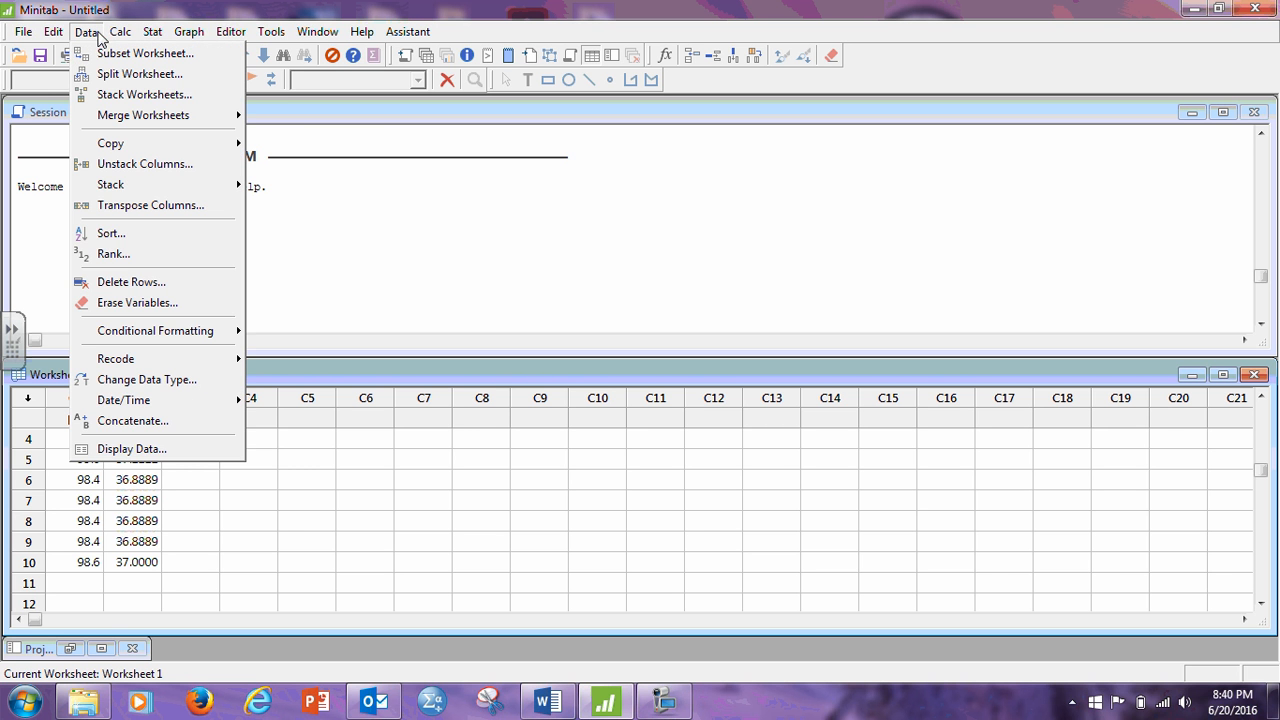
left_click(120, 32)
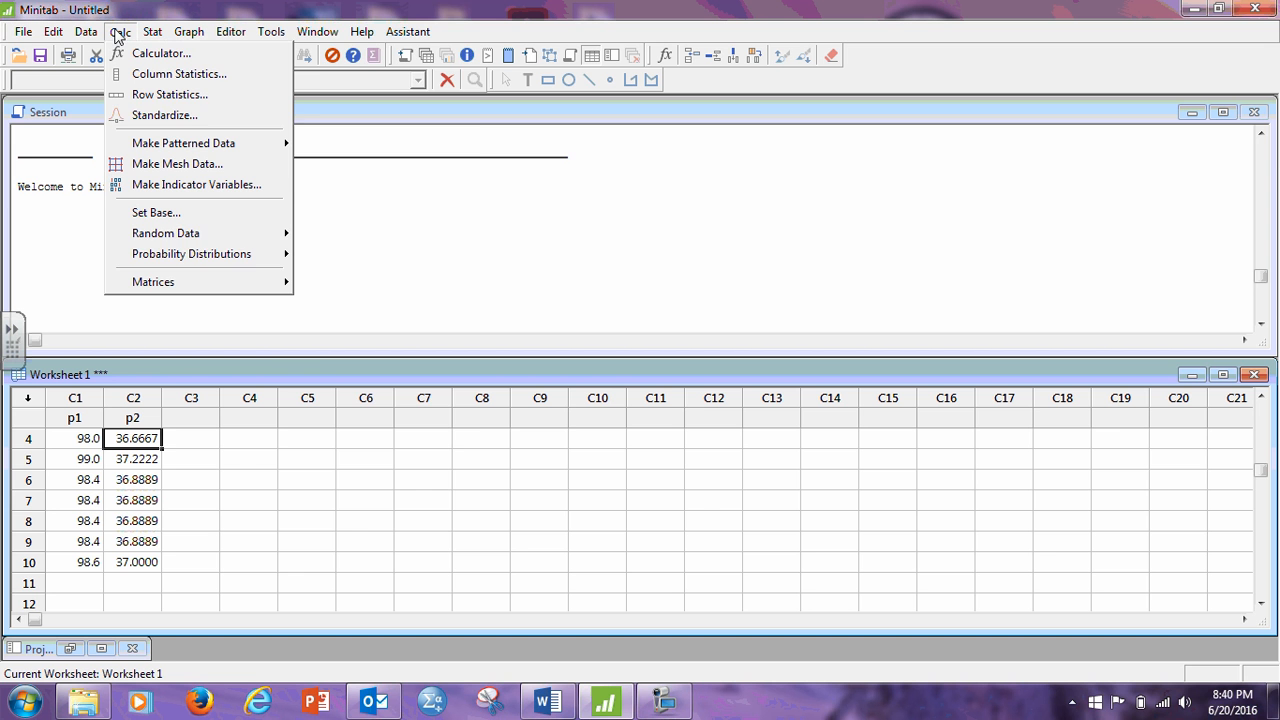
mouse_move(166, 232)
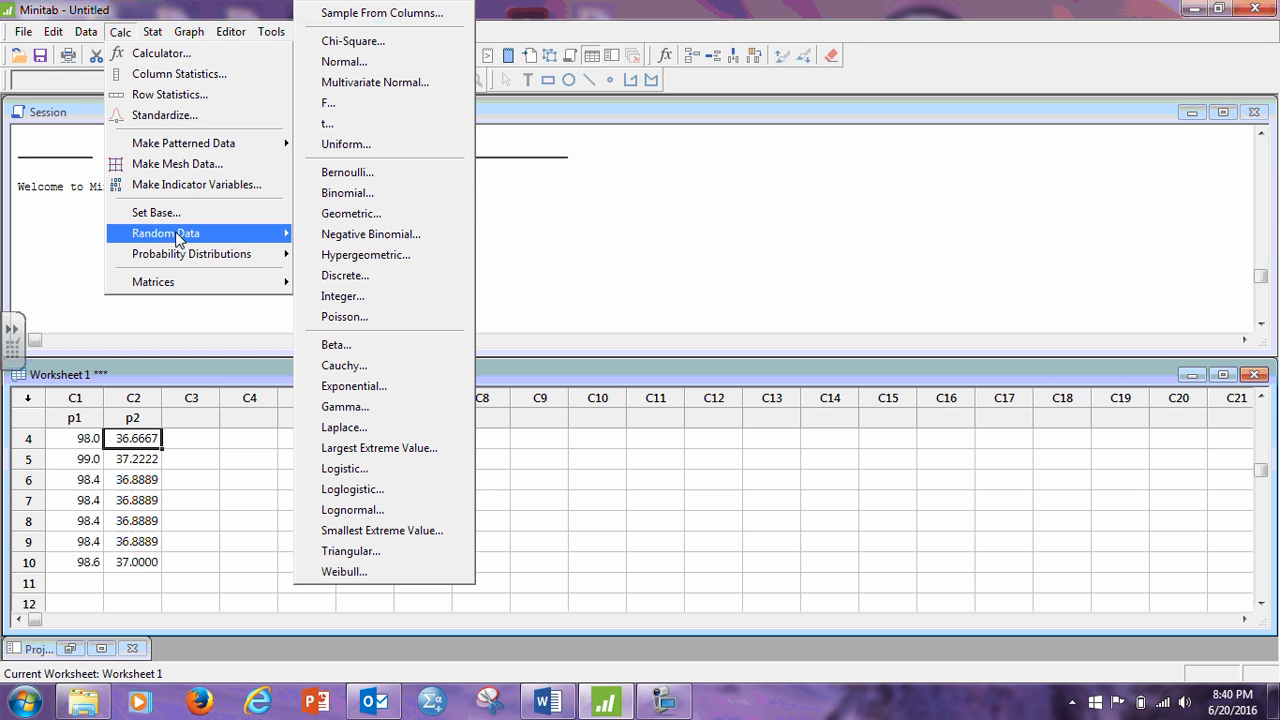
mouse_move(352, 212)
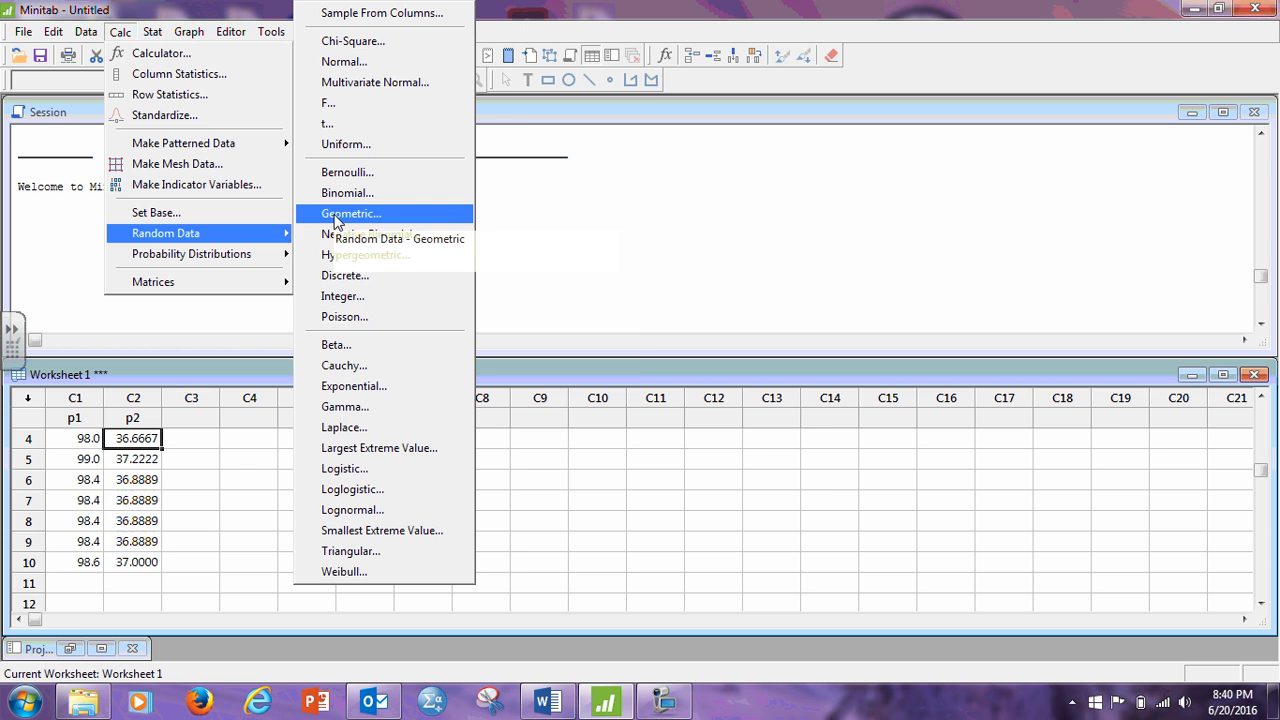
mouse_move(368, 300)
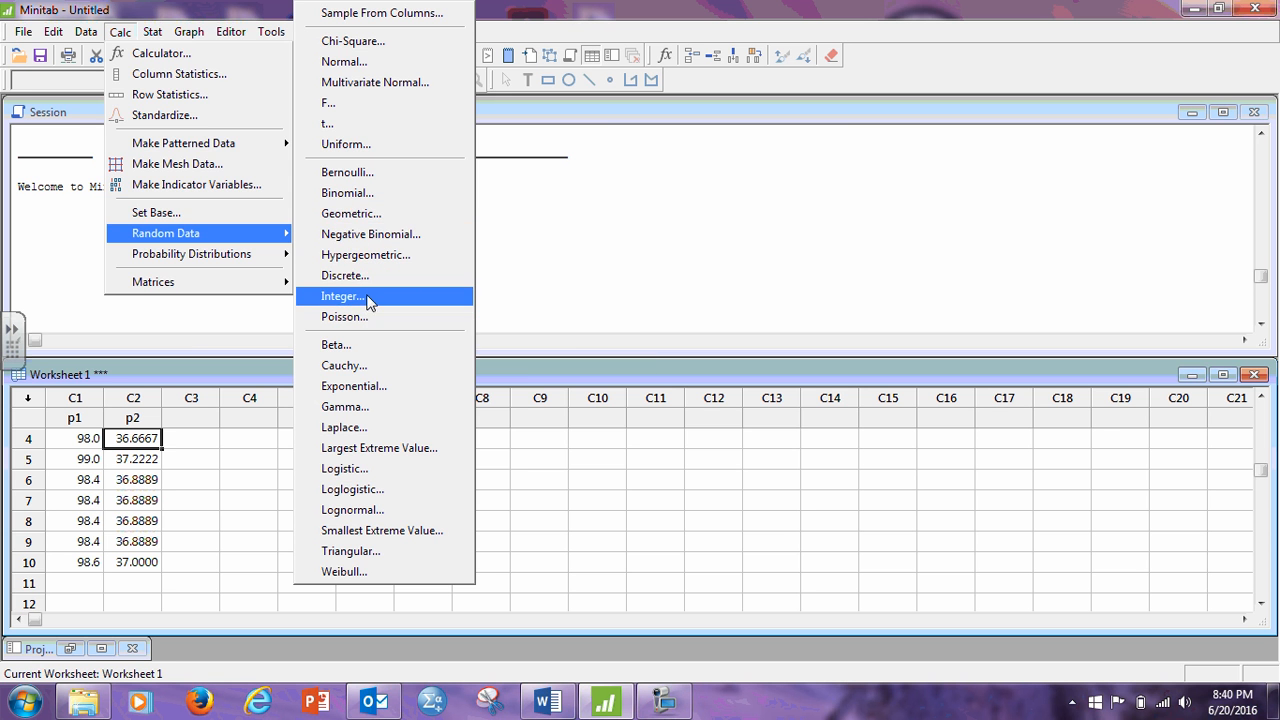
left_click(344, 296)
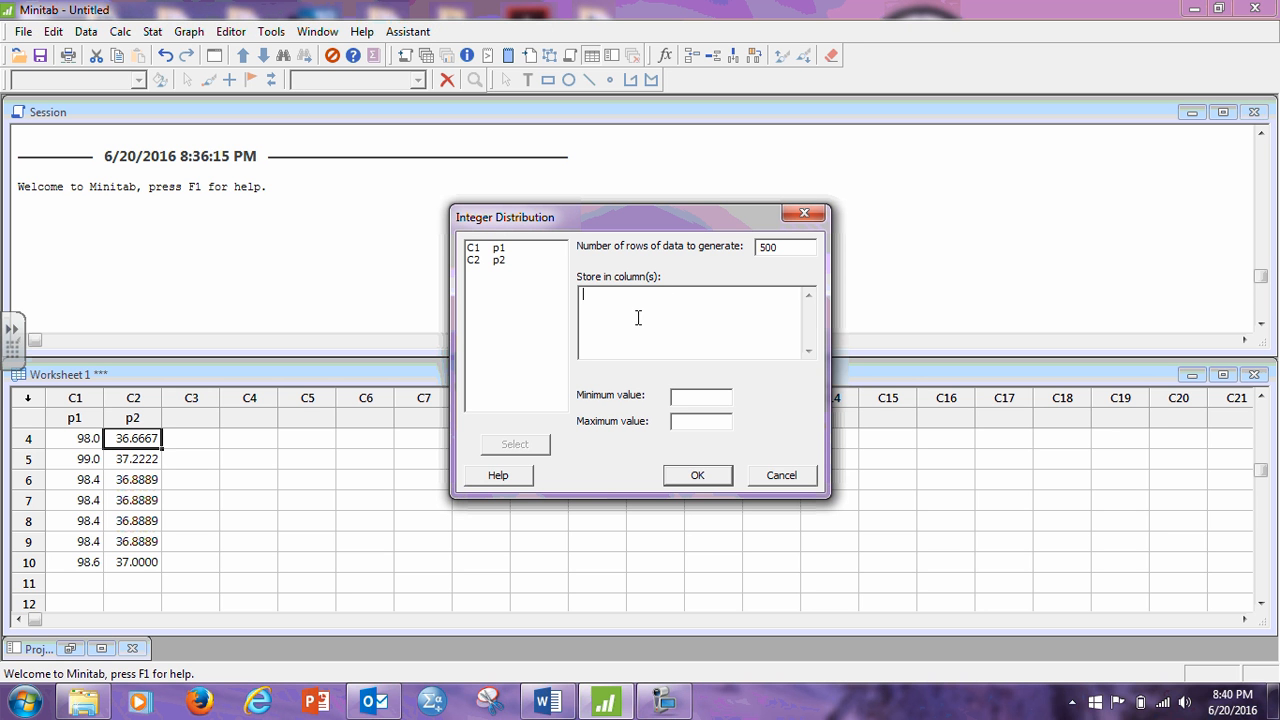
type("c3")
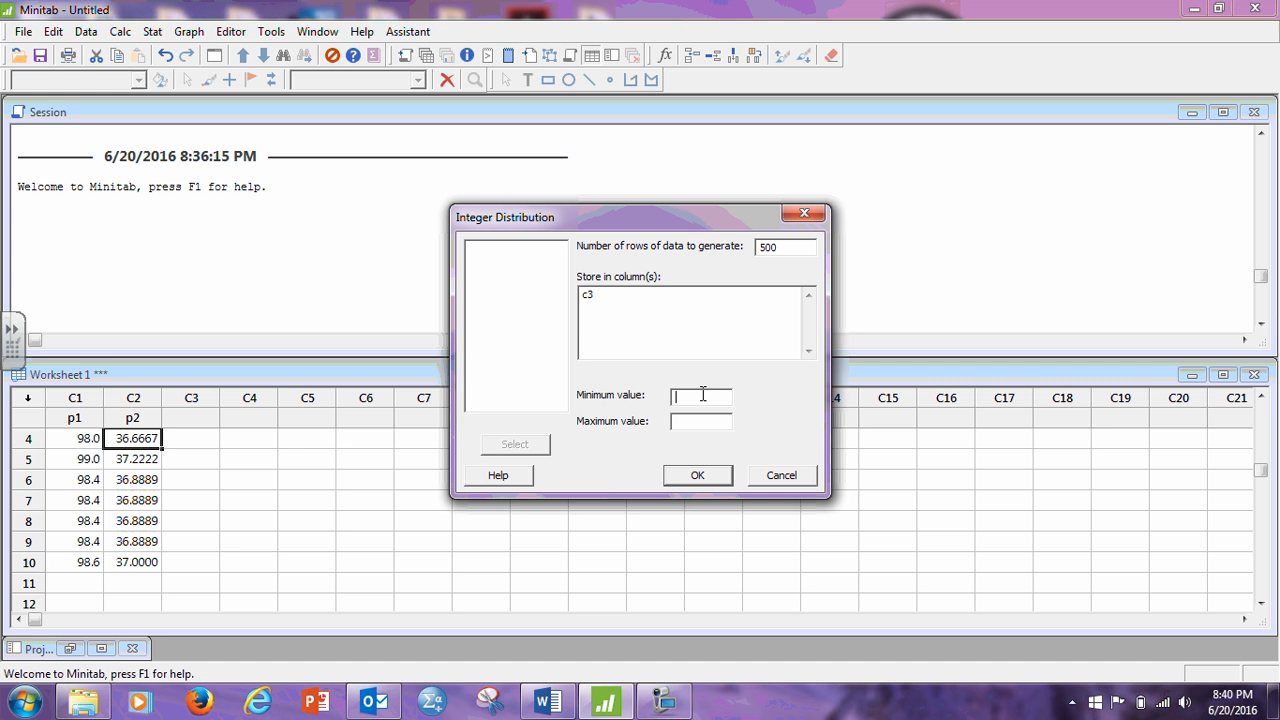
type("1")
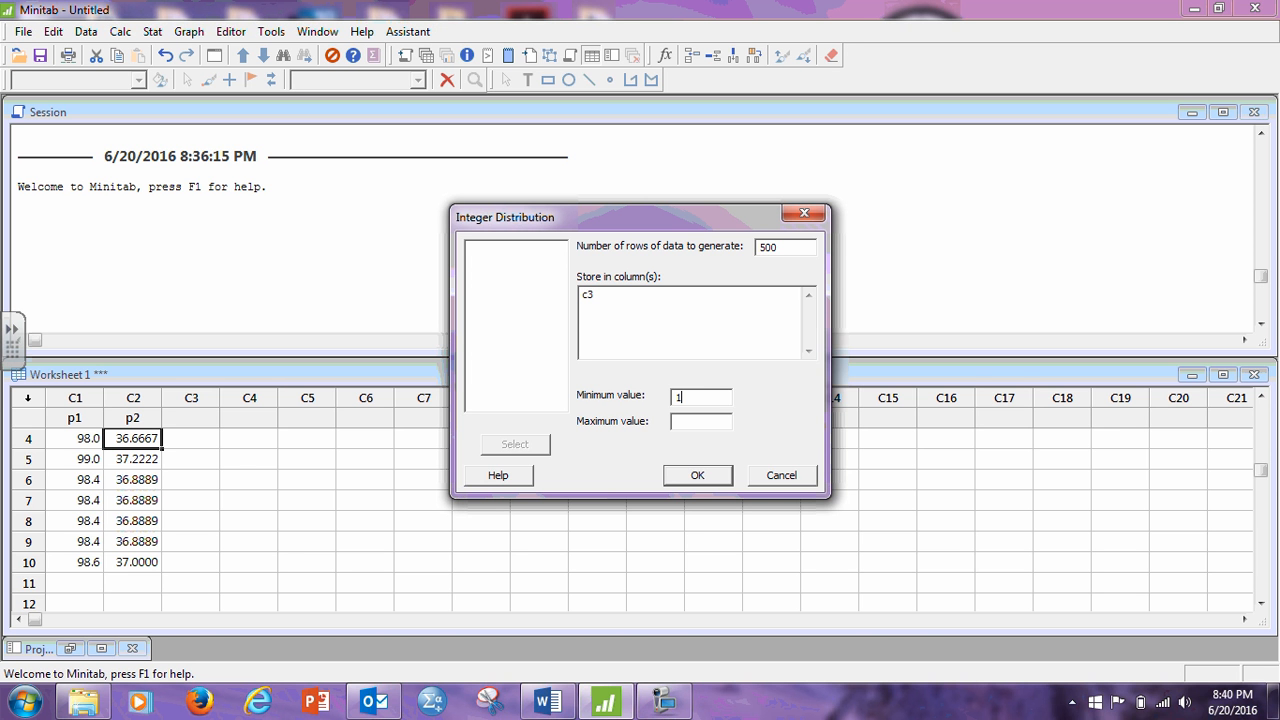
left_click(700, 422)
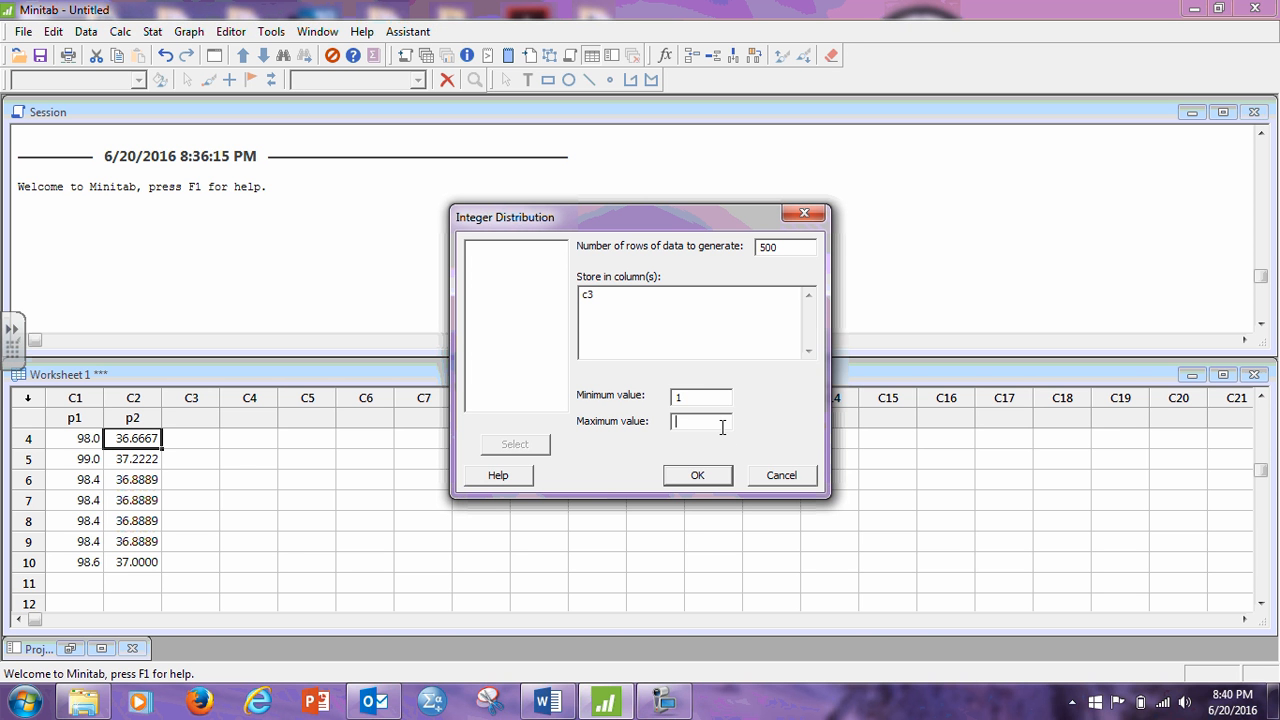
type("6")
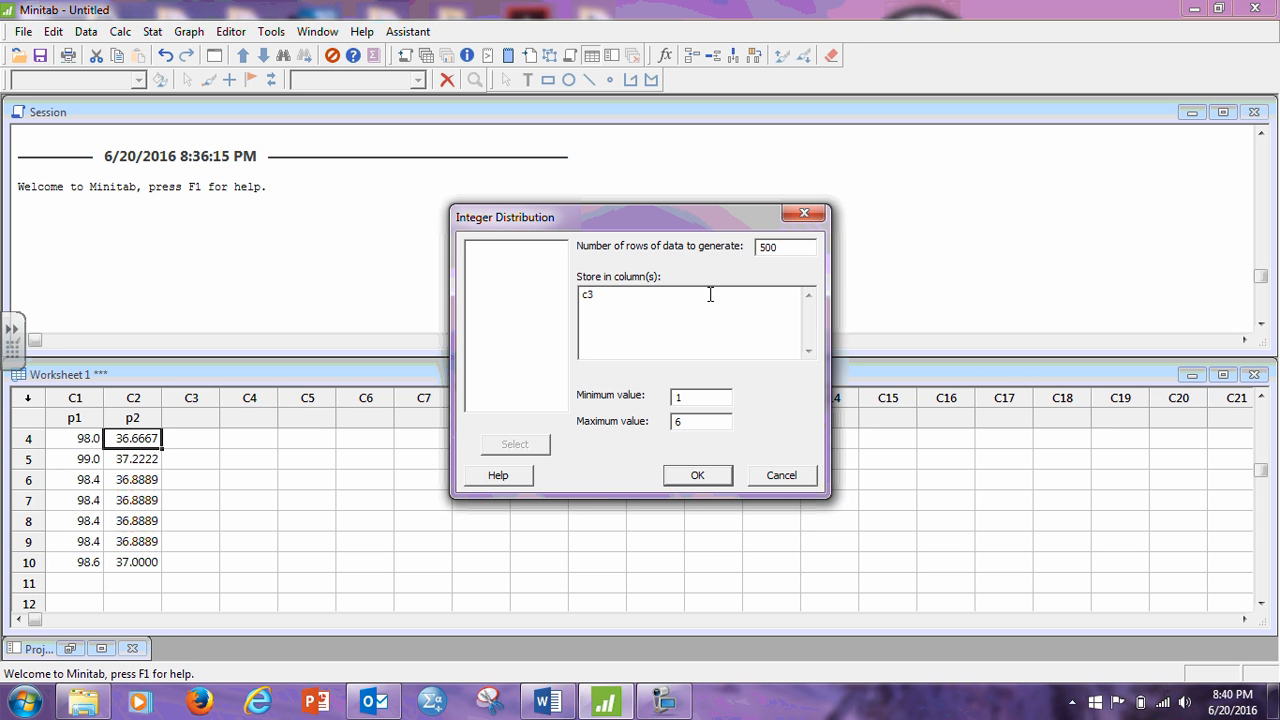
mouse_move(628, 328)
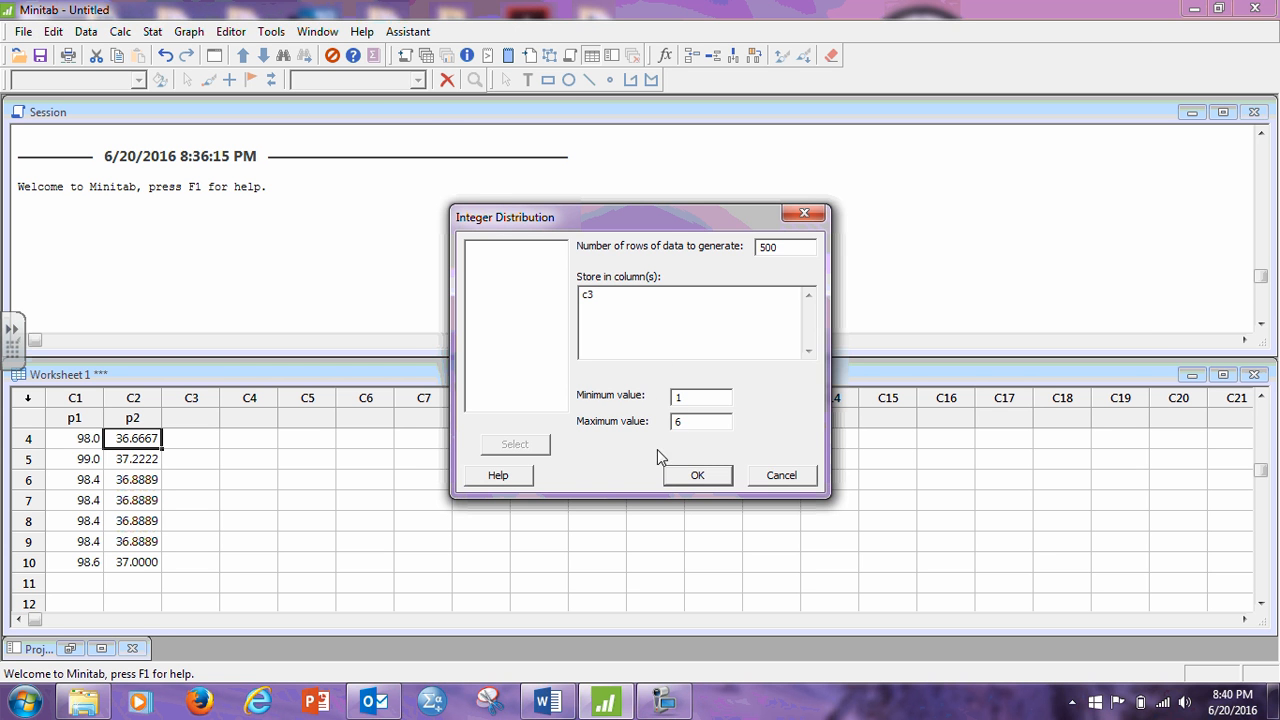
left_click(696, 476)
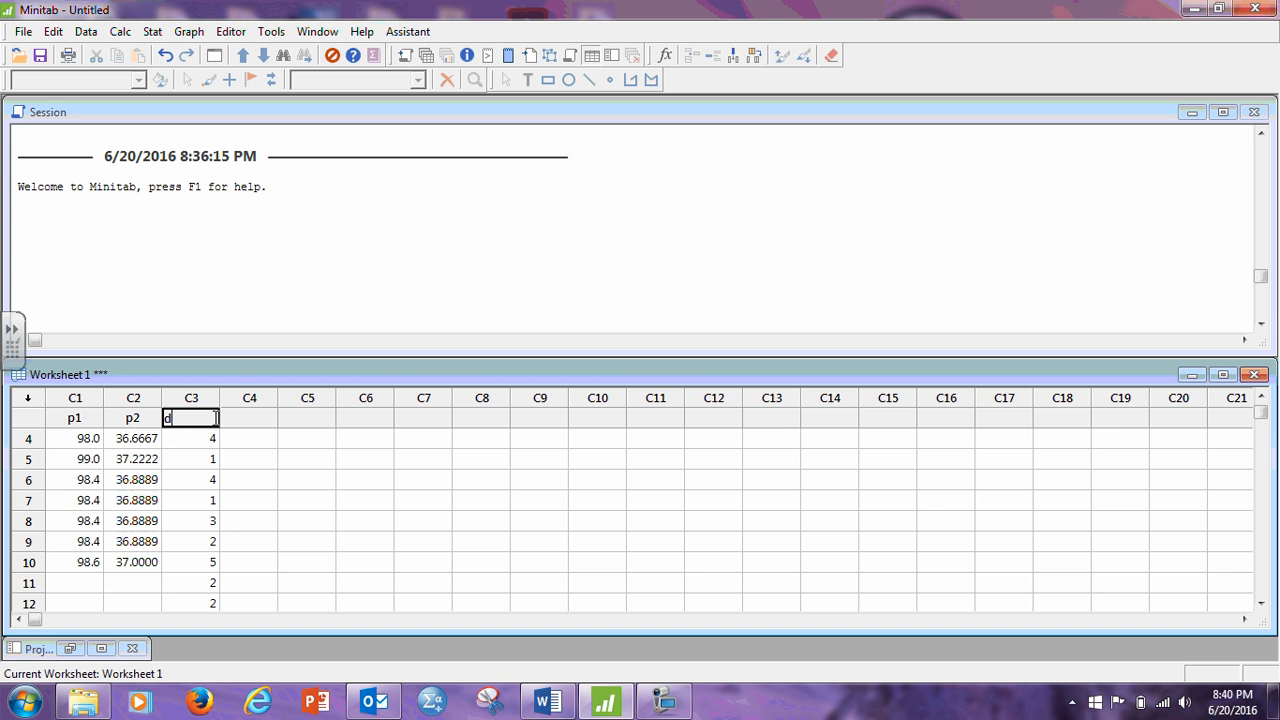
- Name column C3 die to label the 500 simulated rolls
type("die")
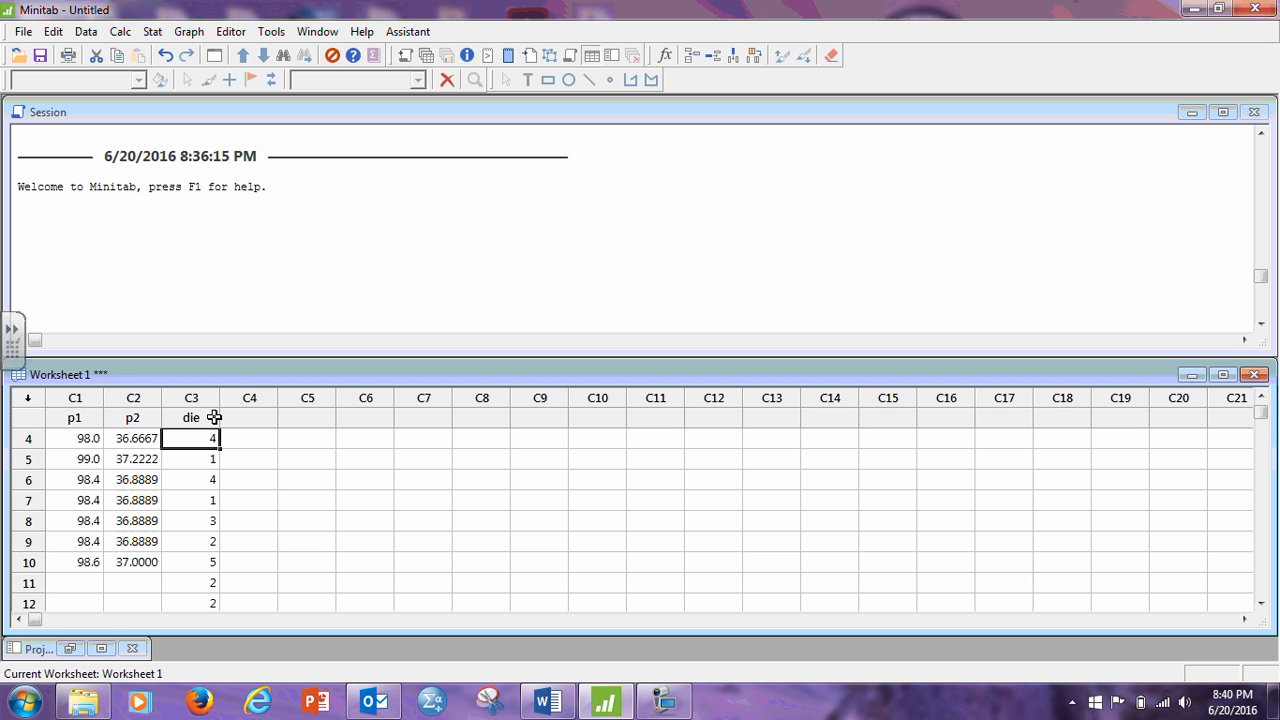
mouse_move(226, 410)
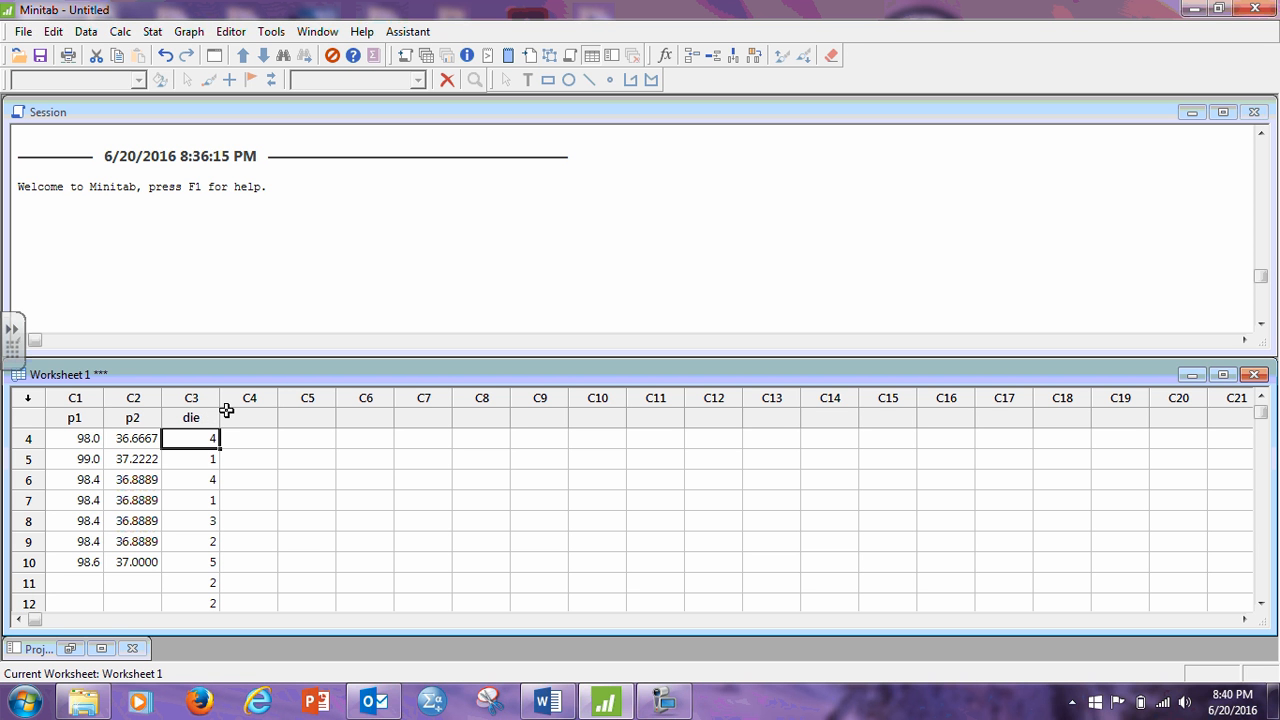
mouse_move(248, 516)
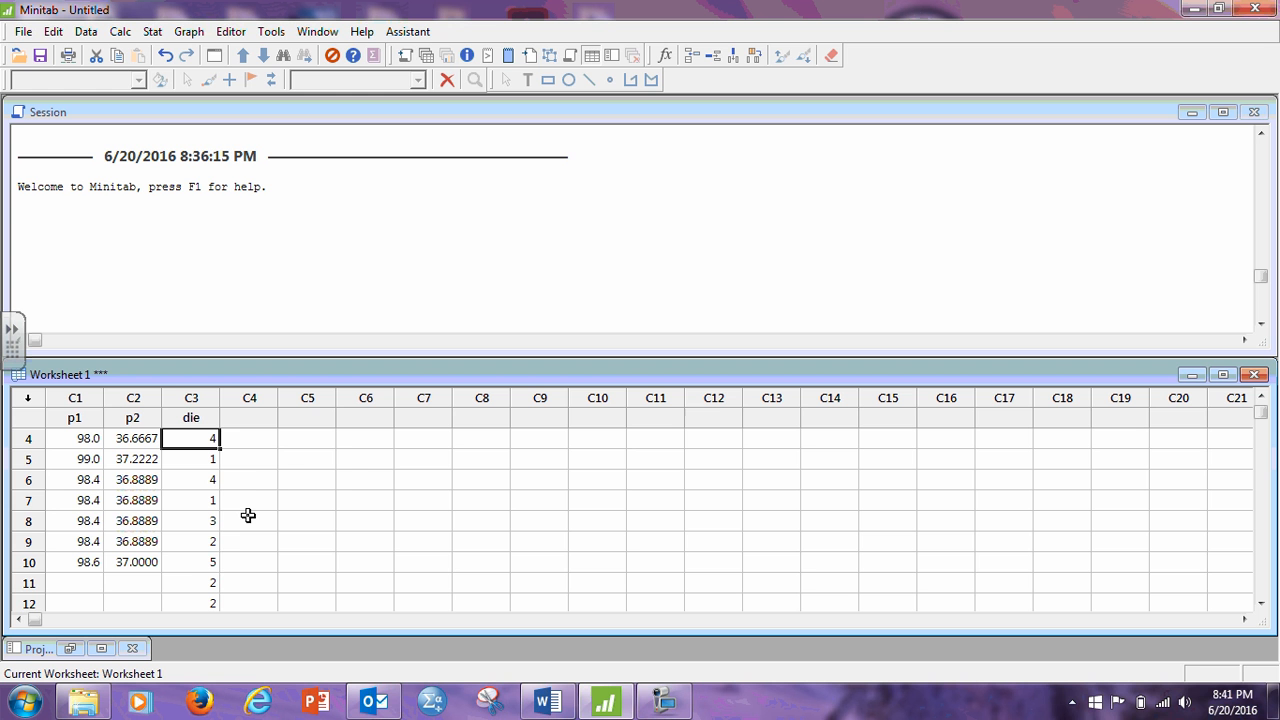
mouse_move(240, 516)
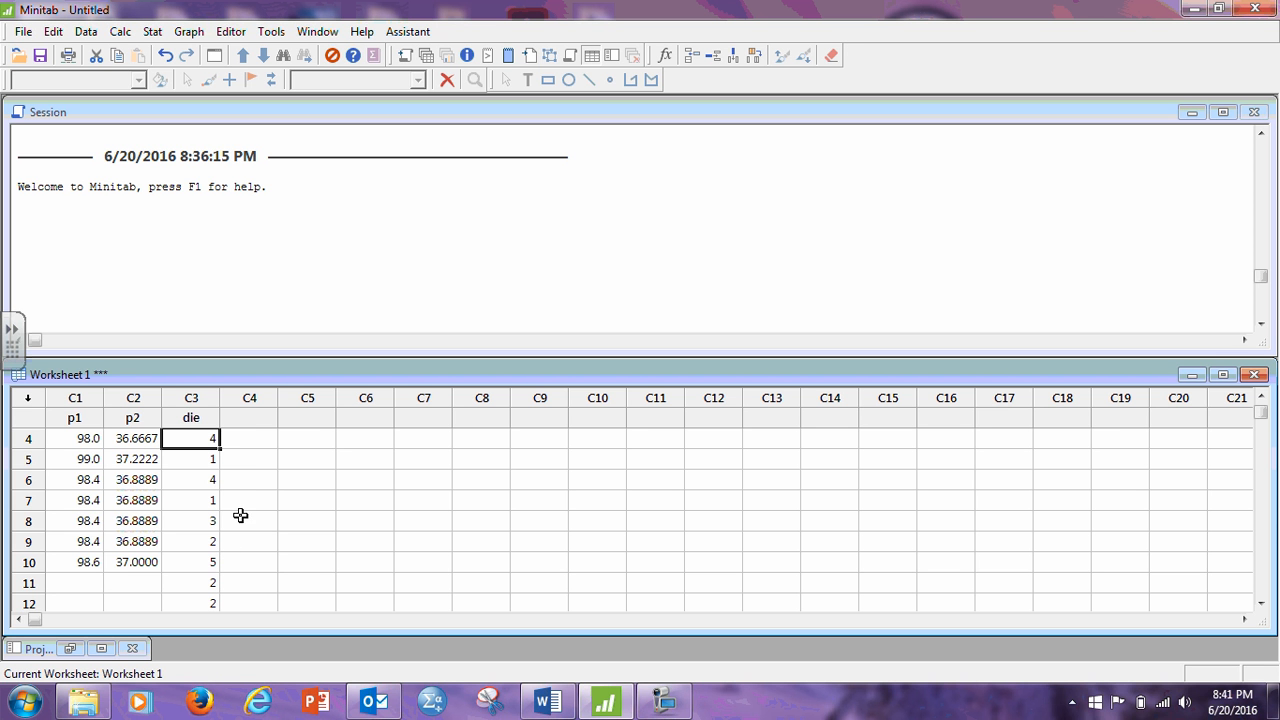
mouse_move(232, 504)
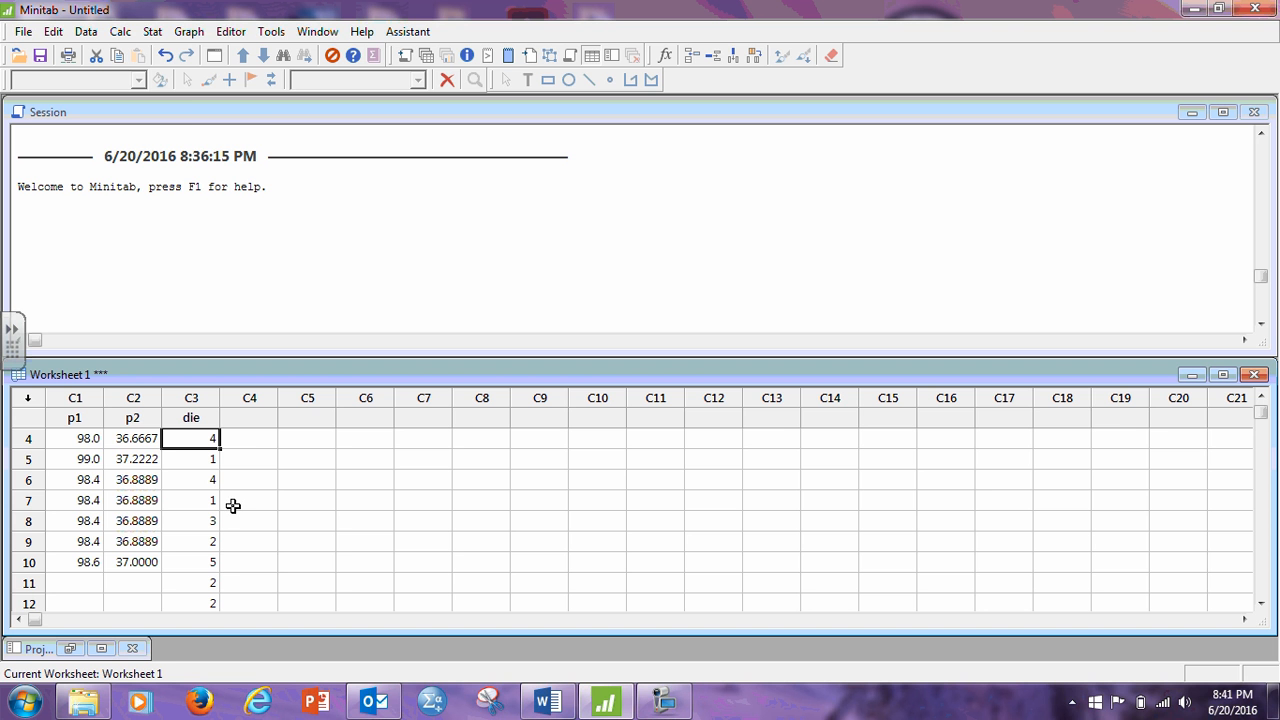
mouse_move(152, 48)
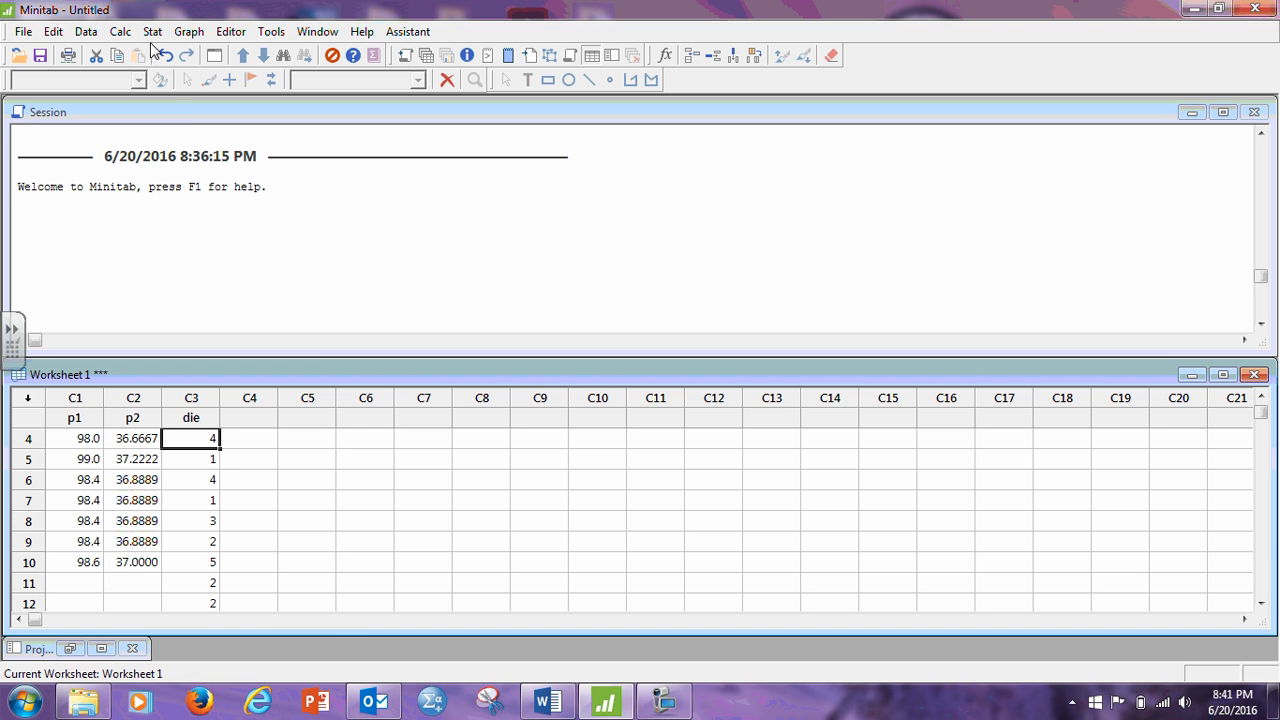
left_click(152, 32)
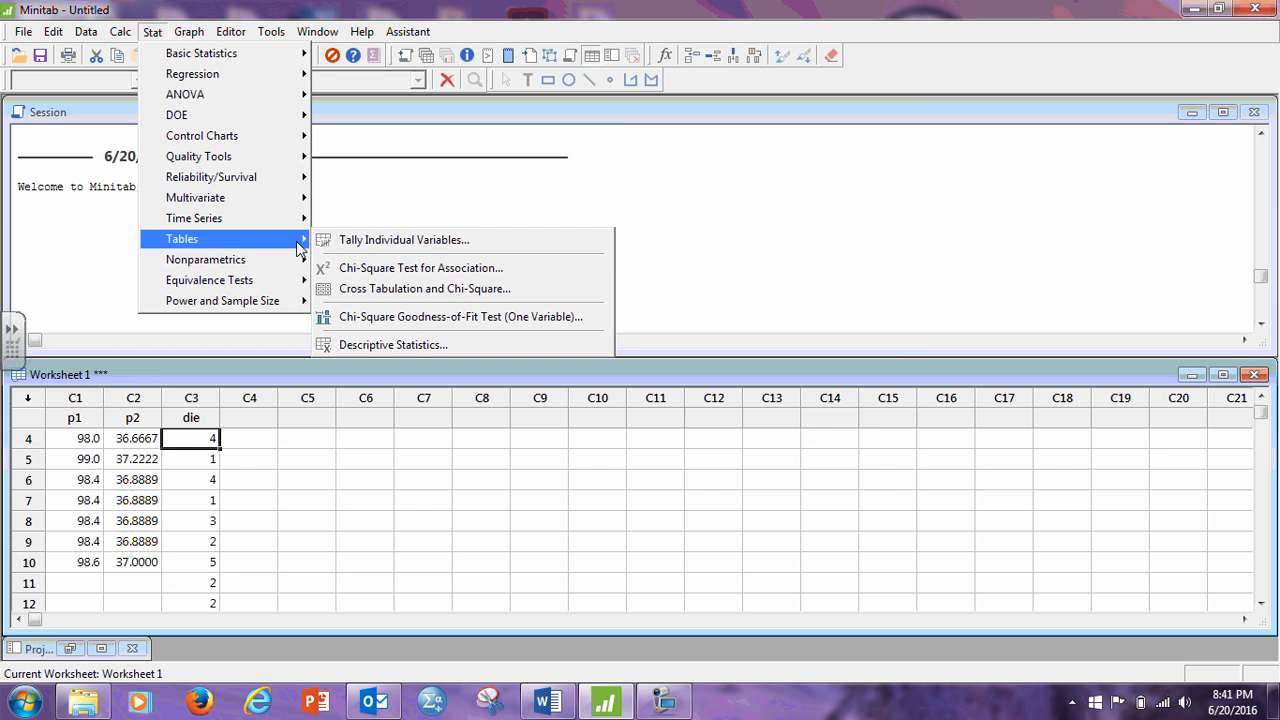
- Run Tally Individual Variables on die with Counts, listing each face's frequency in Session
left_click(404, 240)
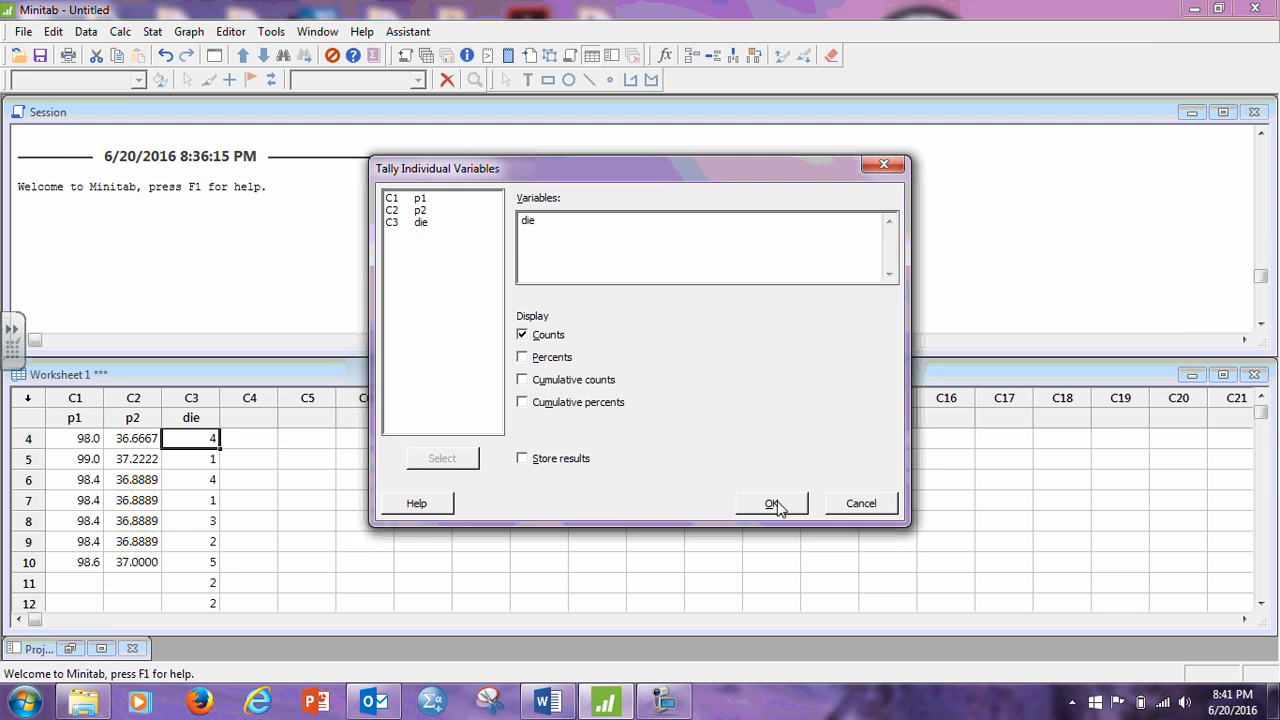
left_click(772, 504)
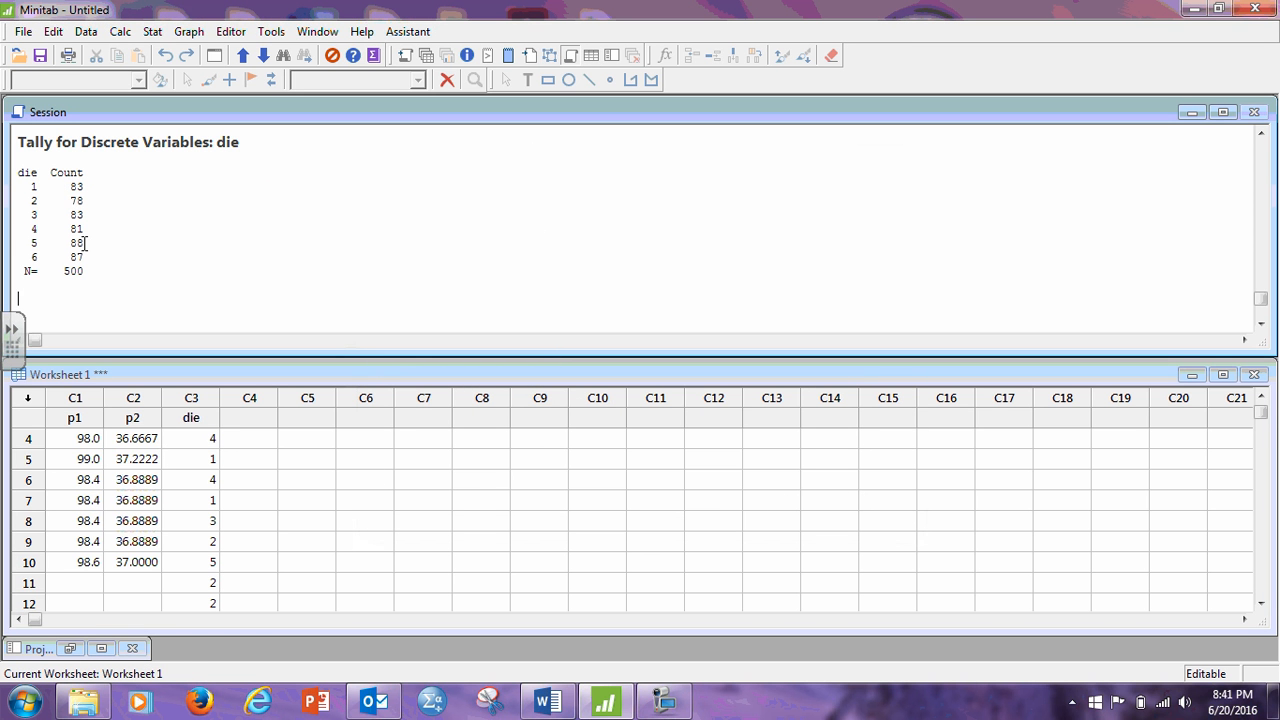
mouse_move(132, 396)
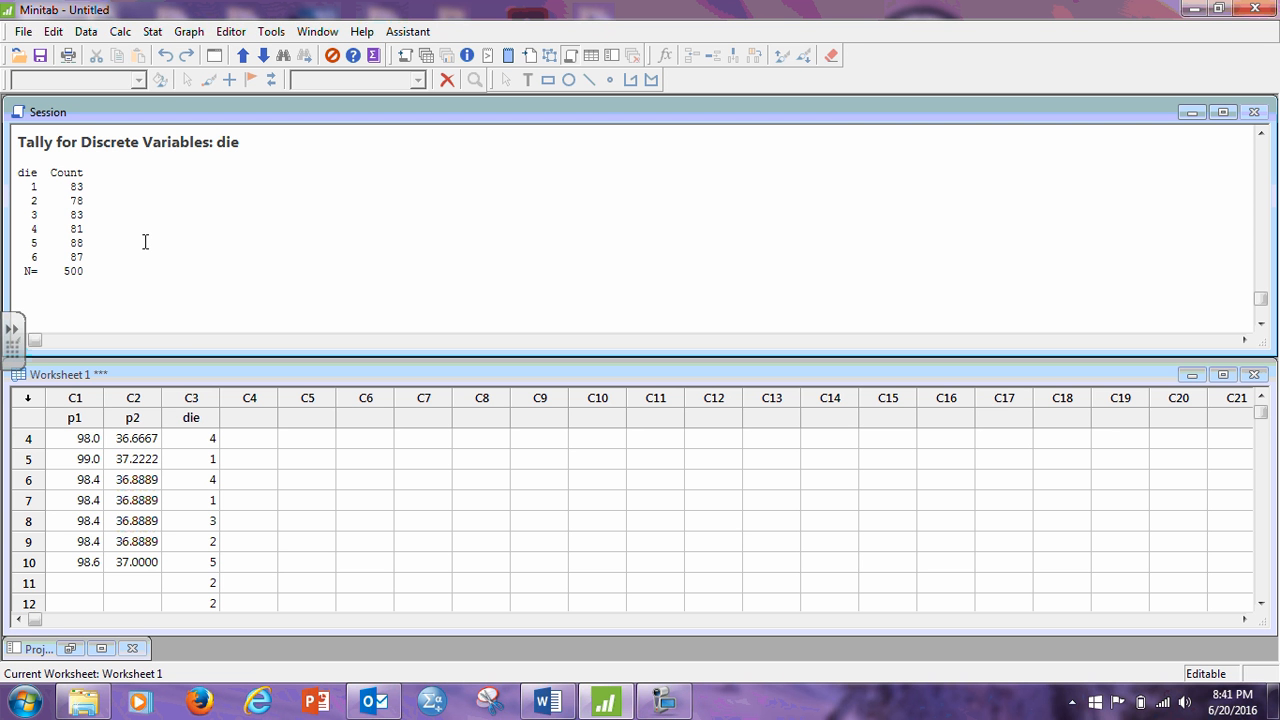
mouse_move(184, 222)
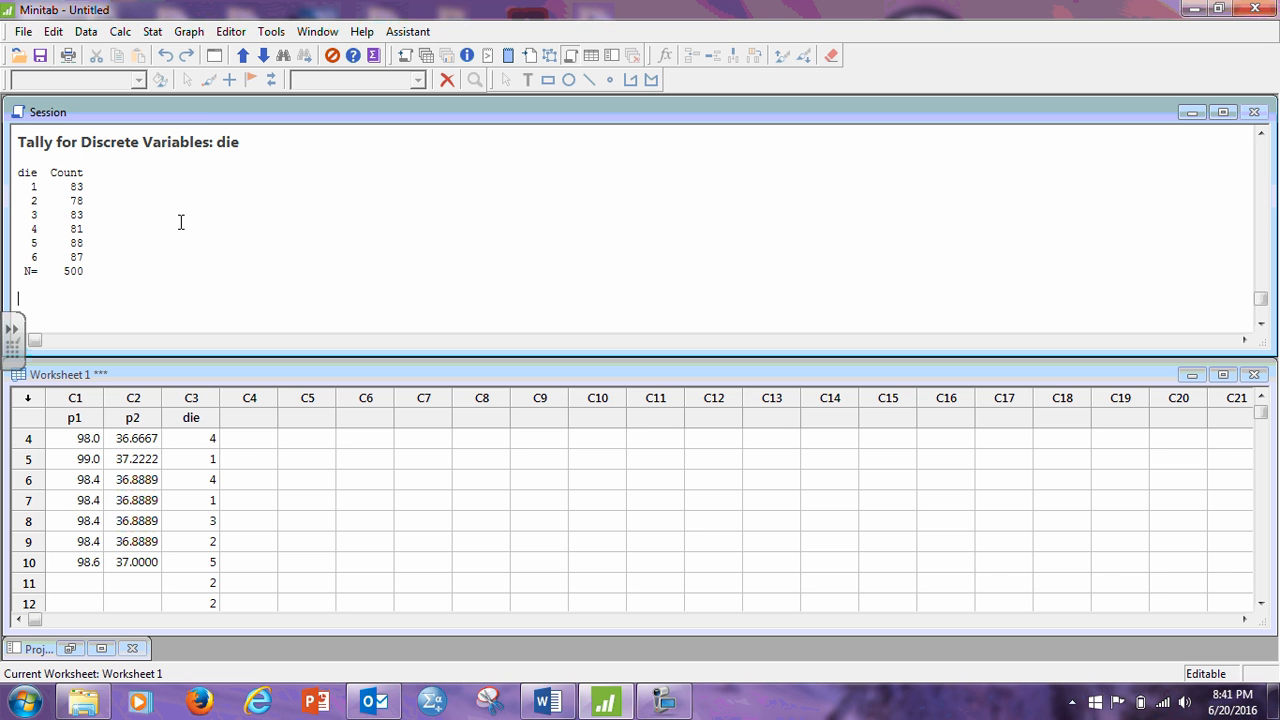
mouse_move(154, 172)
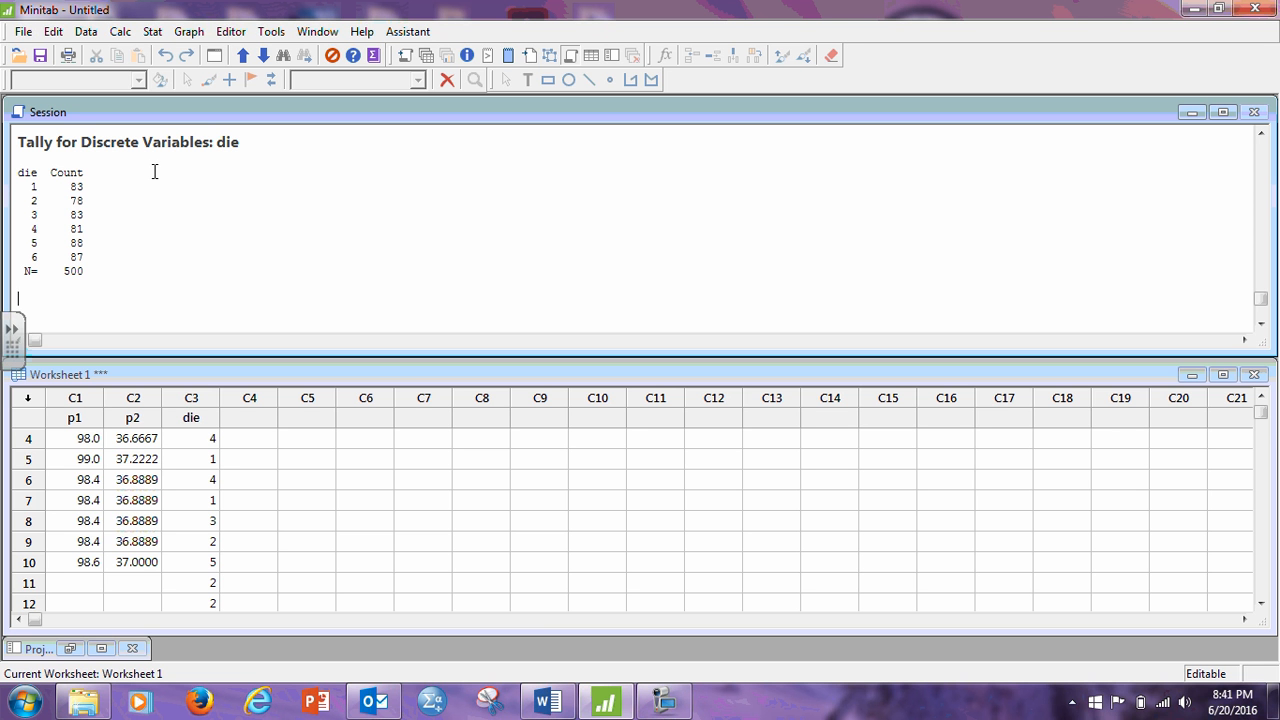
mouse_move(116, 212)
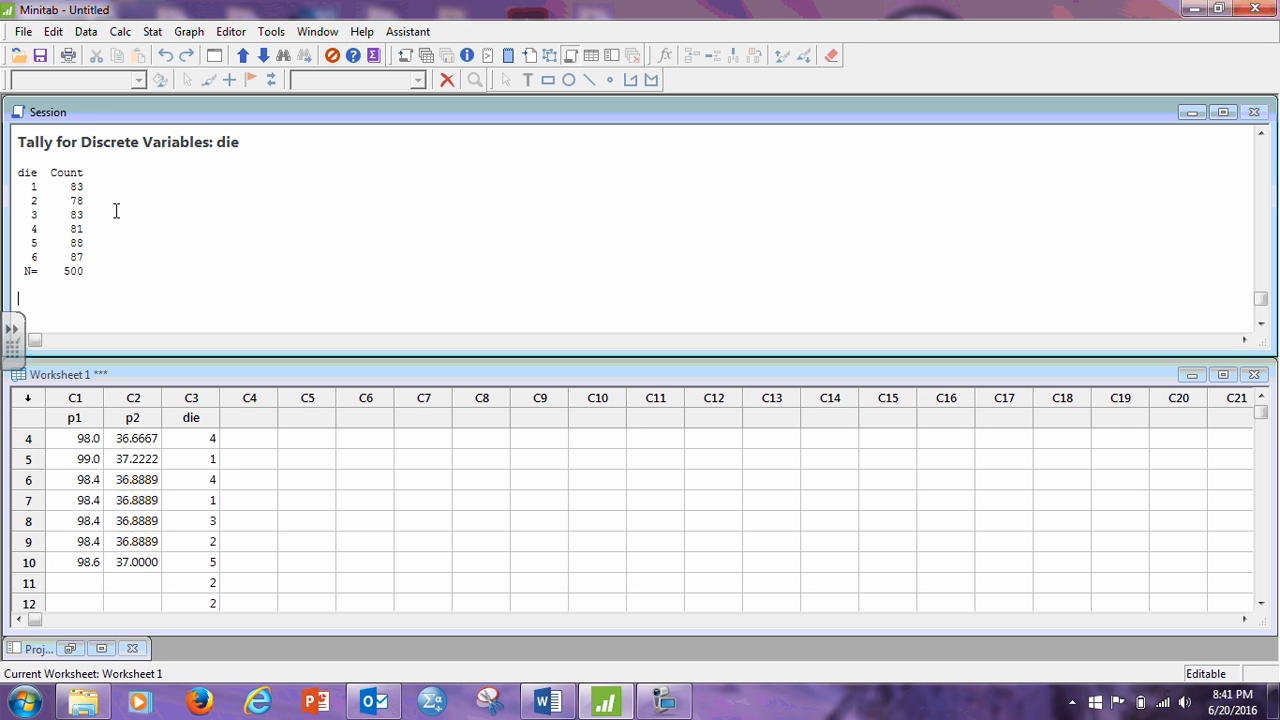
mouse_move(98, 238)
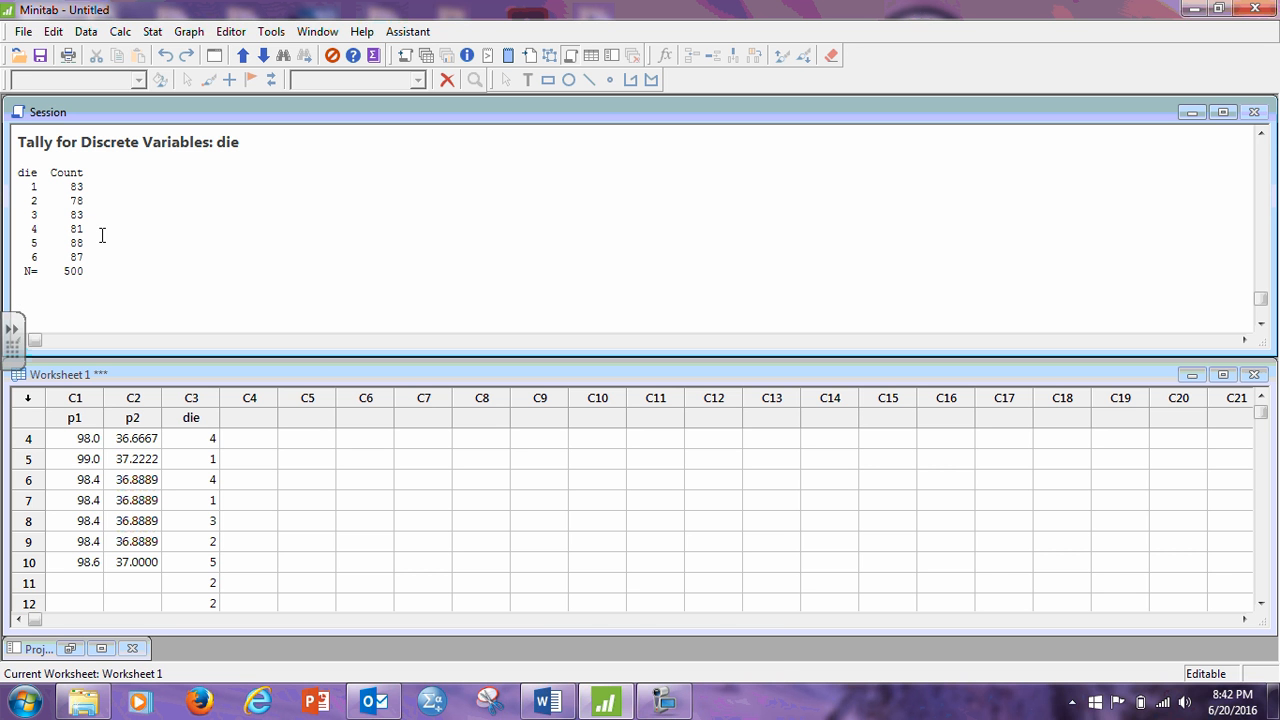
mouse_move(504, 536)
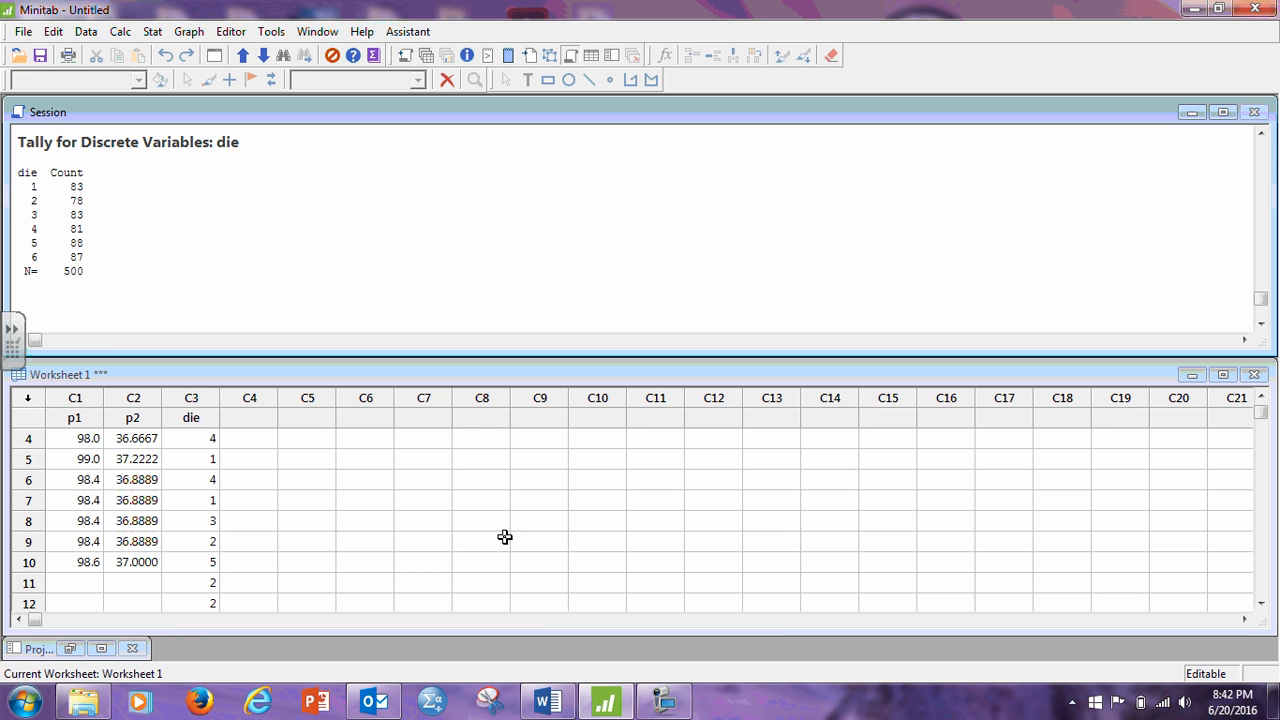
left_click(664, 700)
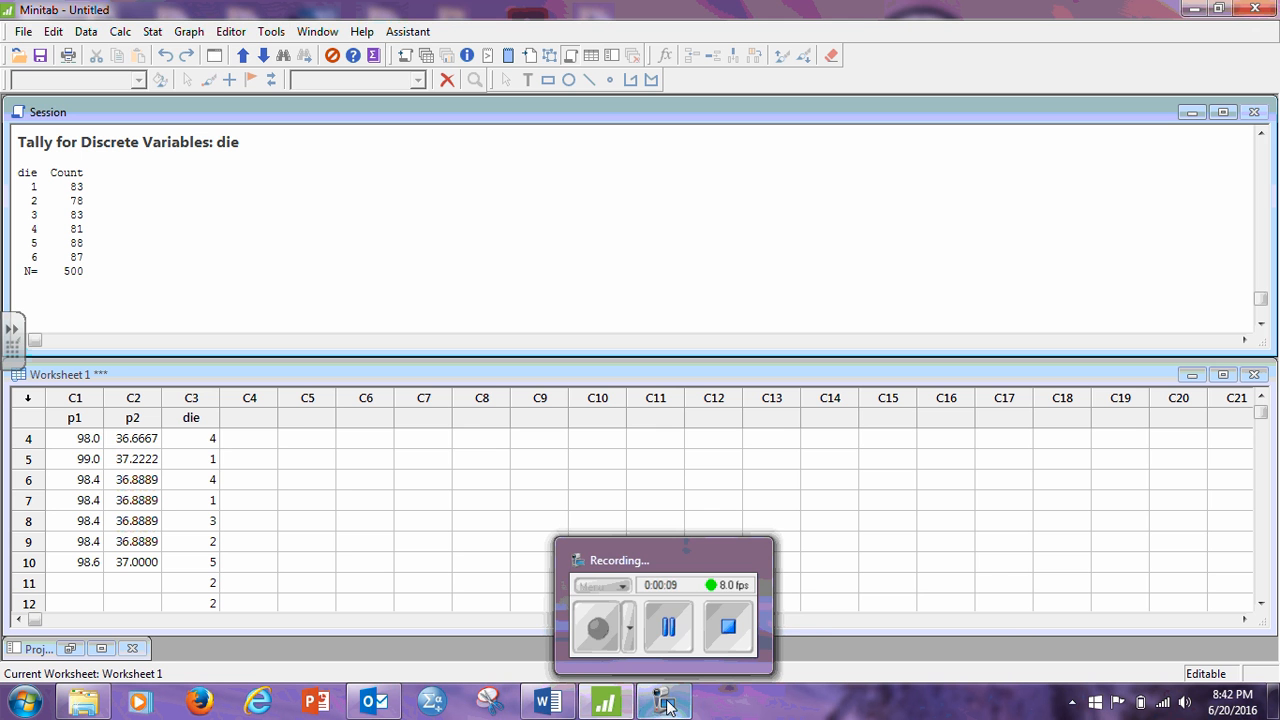